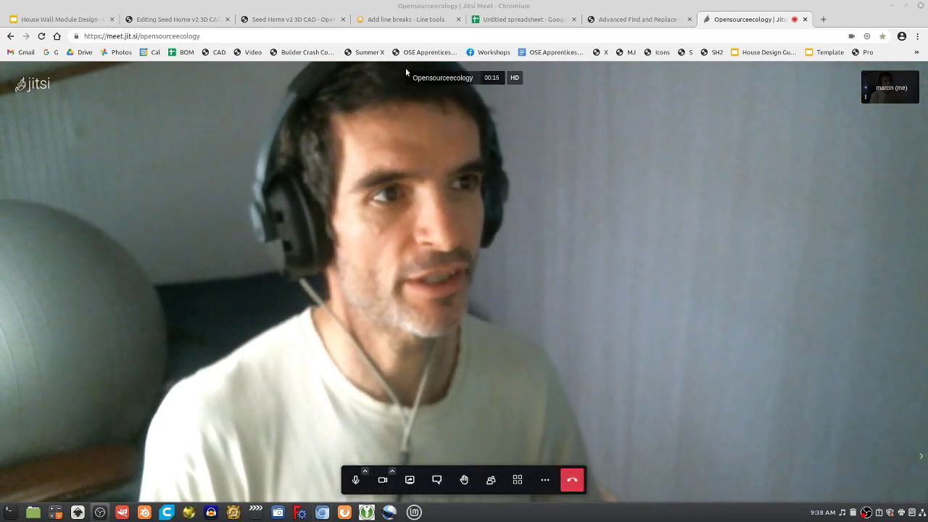
mouse_move(289, 19)
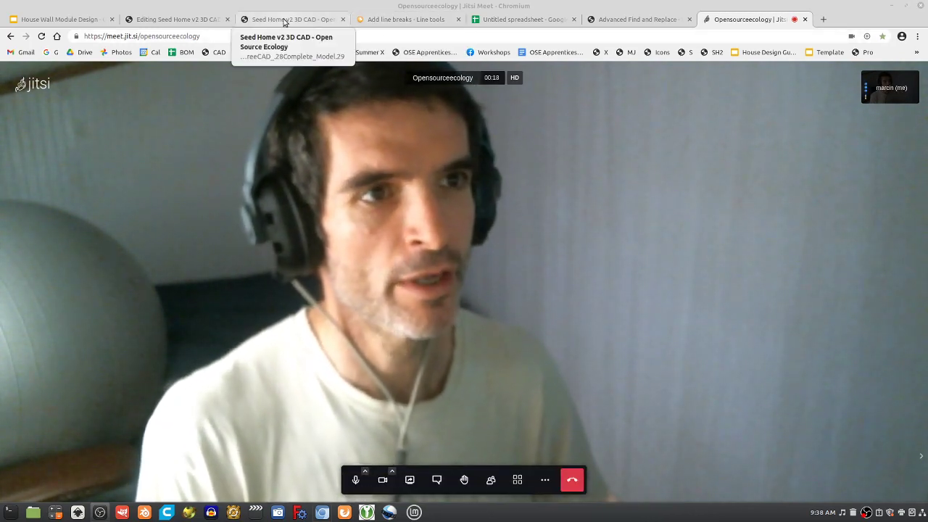
Step: Switch from the Jitsi call to the Seed Home v2 3D CAD wiki tab
left_click(290, 19)
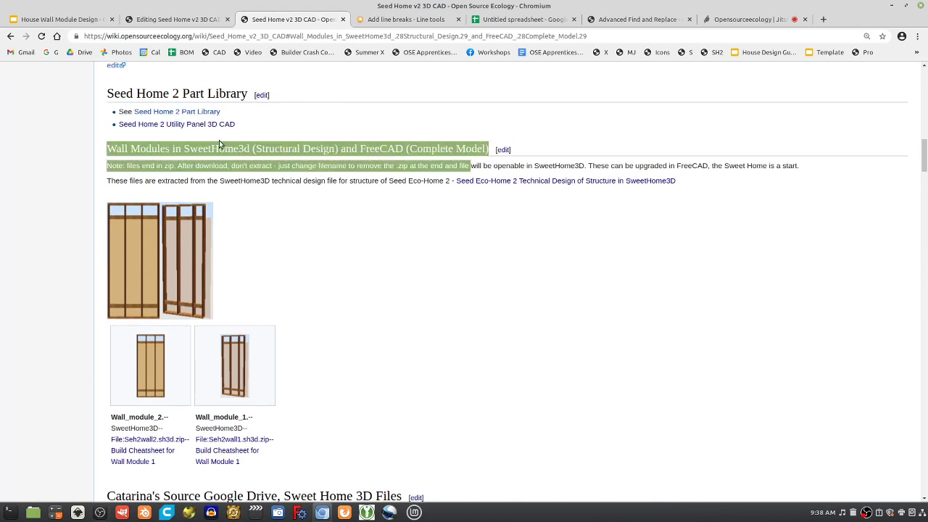
Step: Open the 'Wall Modules in SweetHome3d' section editor, then view the two-module spreadsheet
scroll("down", 3)
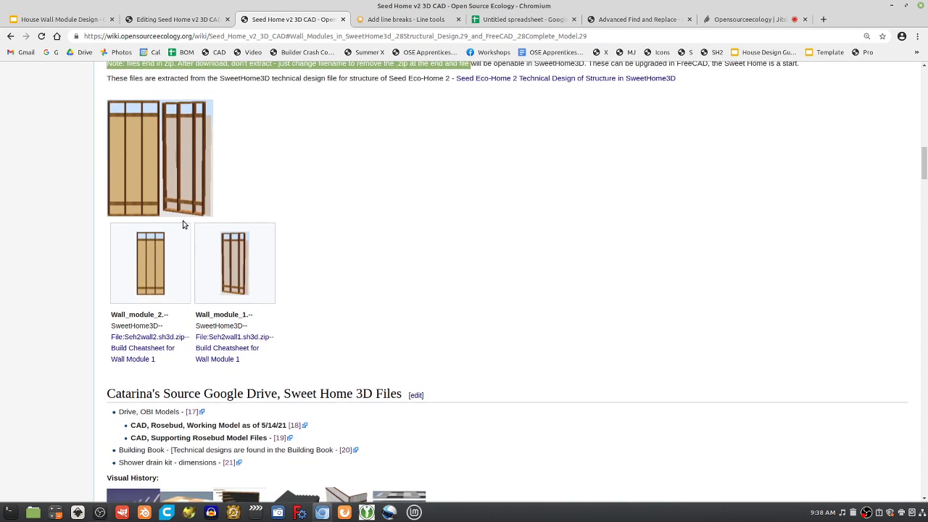
scroll("up", 3)
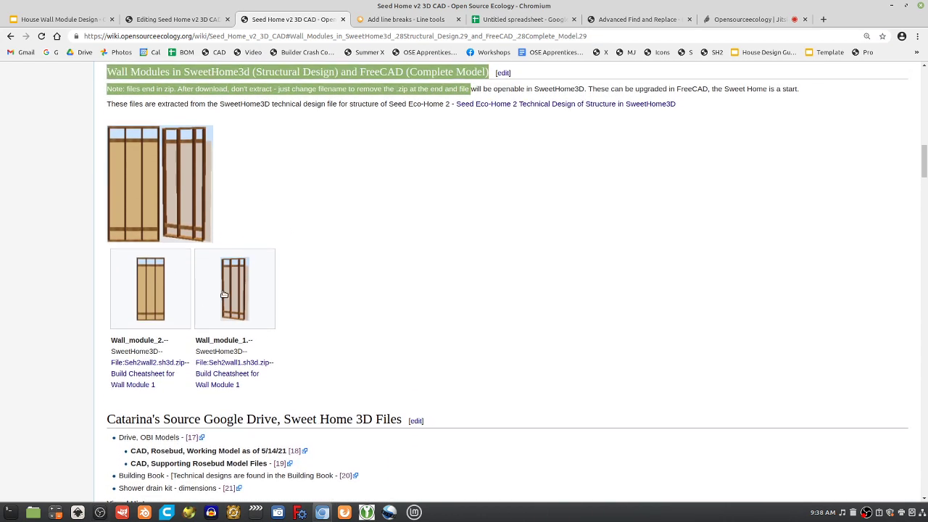
scroll("up", 3)
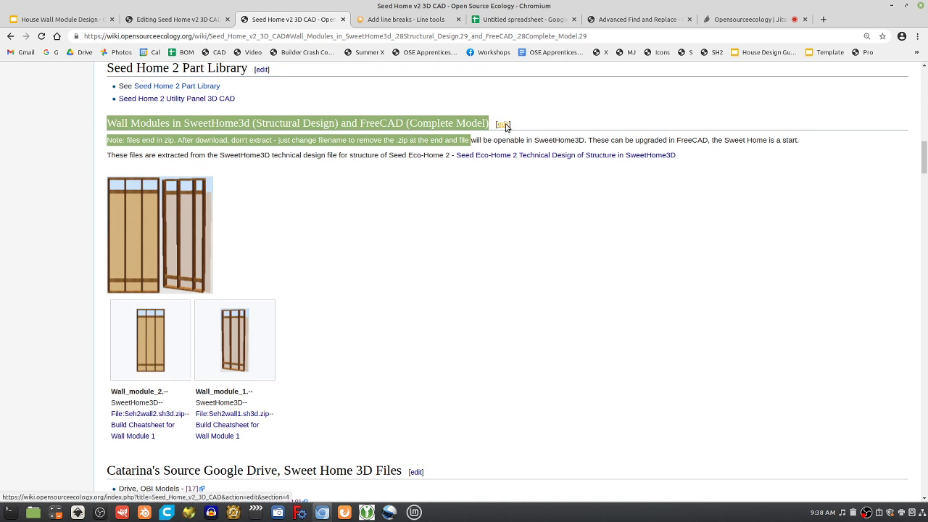
left_click(502, 124)
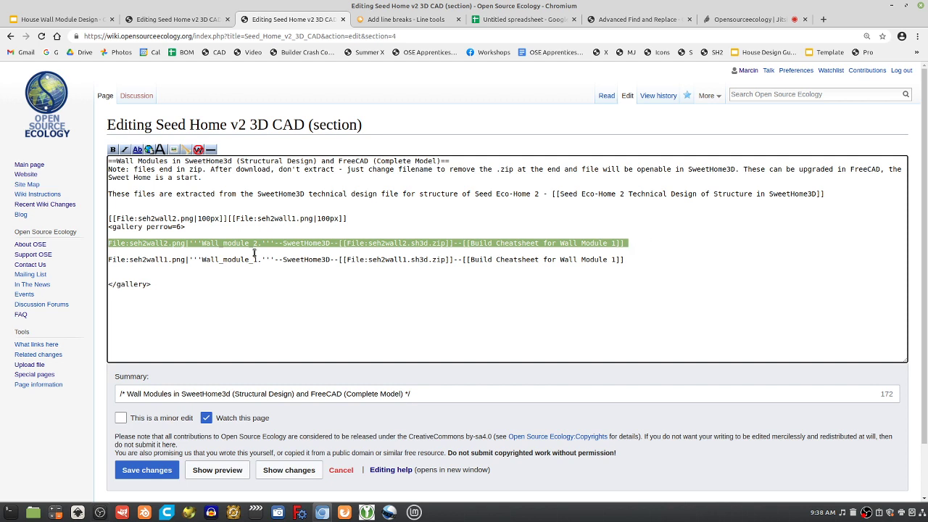
mouse_move(253, 263)
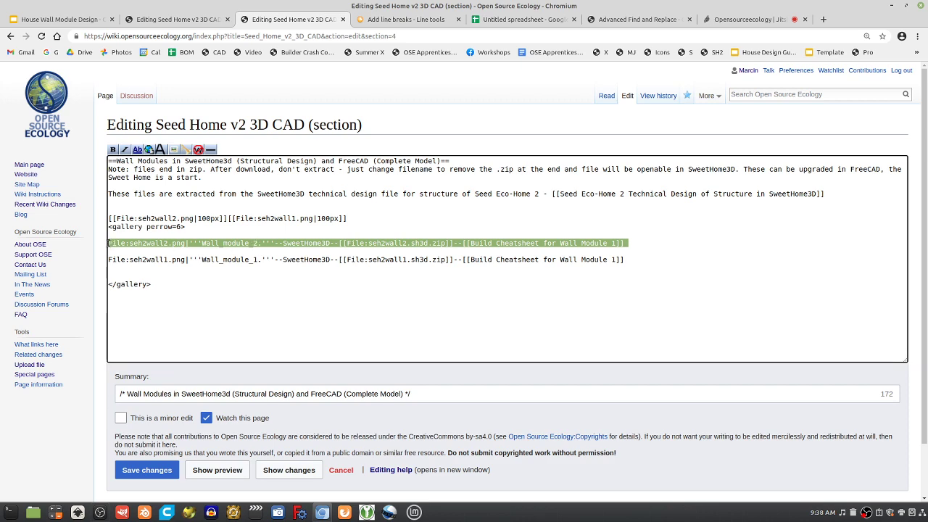
mouse_move(391, 24)
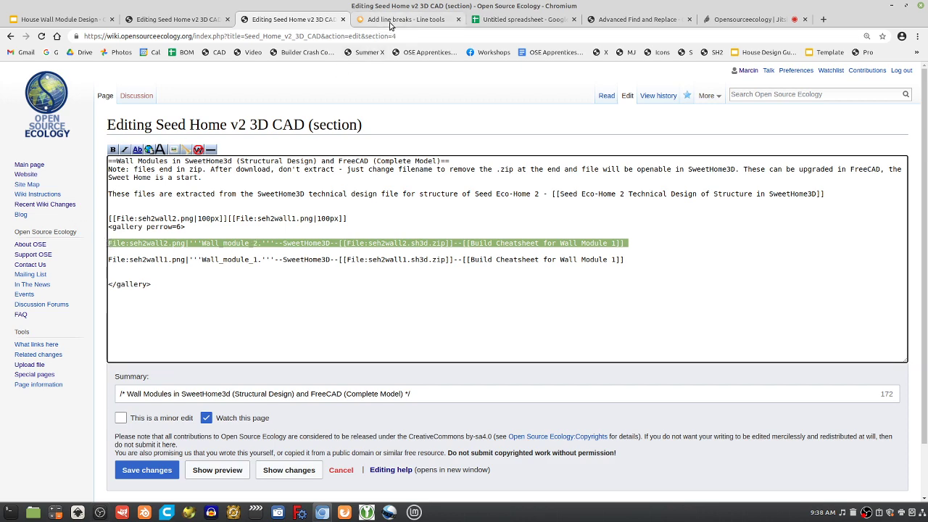
left_click(522, 19)
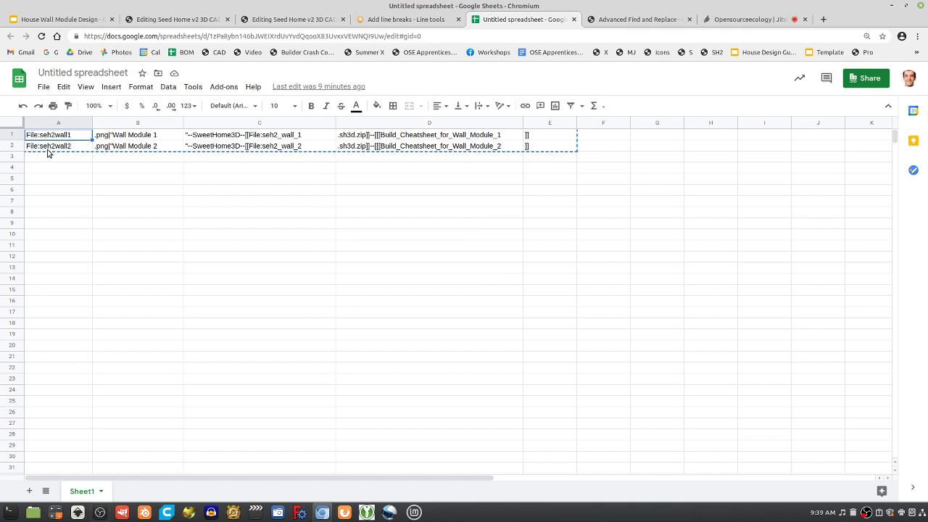
Step: Clear row 2 and fill the first row down to row 69, numbering Wall Modules 1–69
left_click(540, 150)
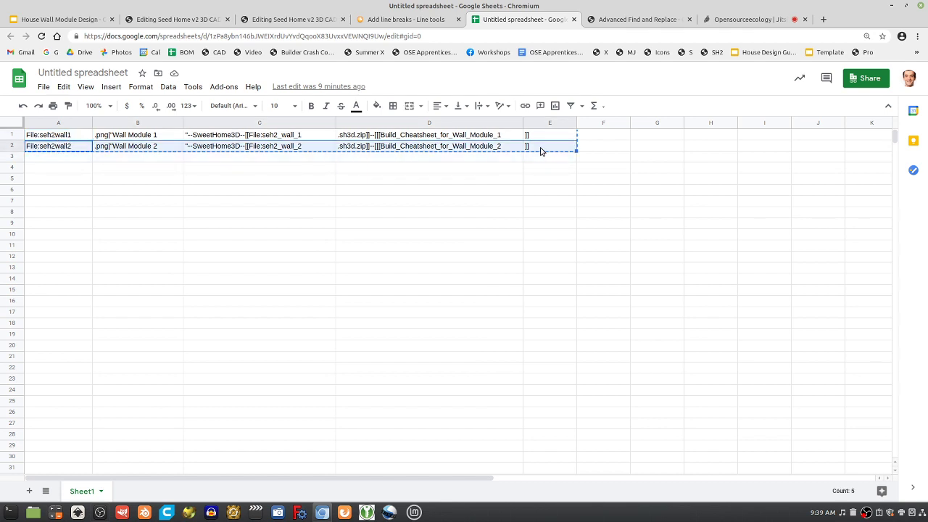
key("Delete")
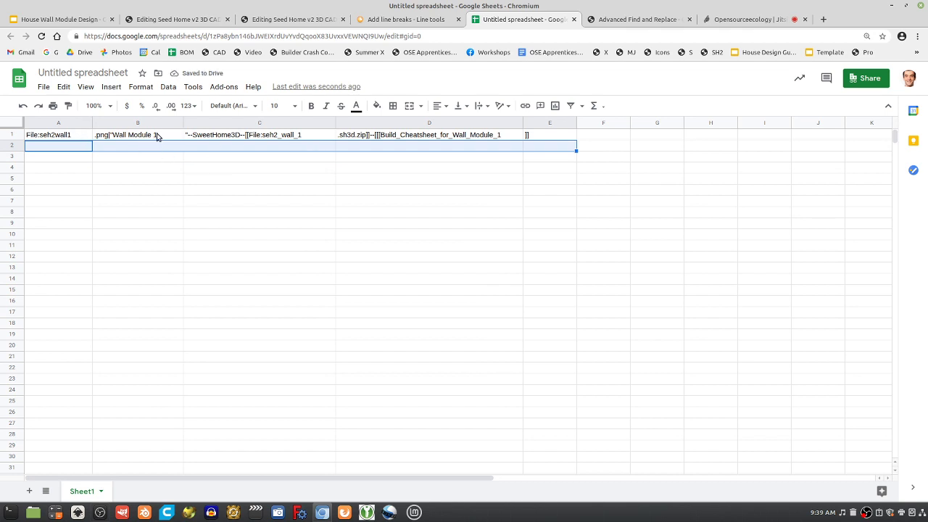
mouse_move(528, 147)
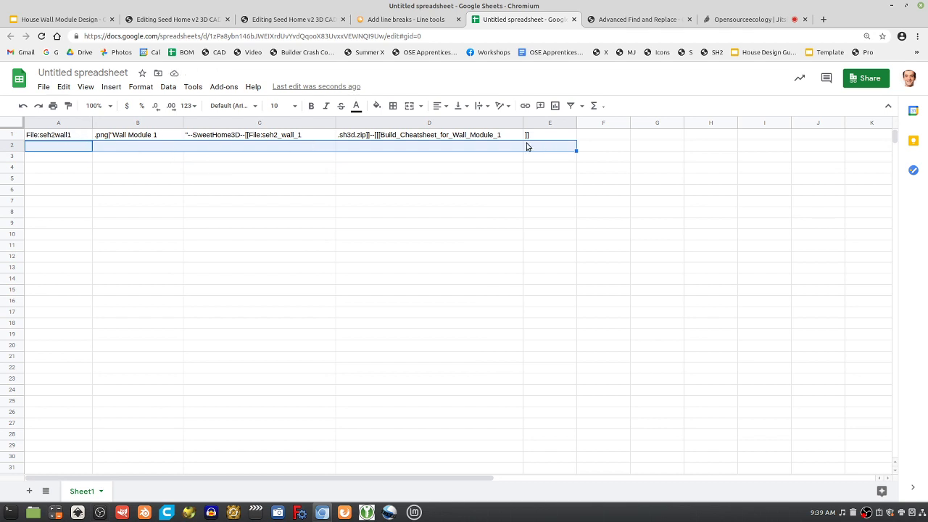
mouse_move(69, 138)
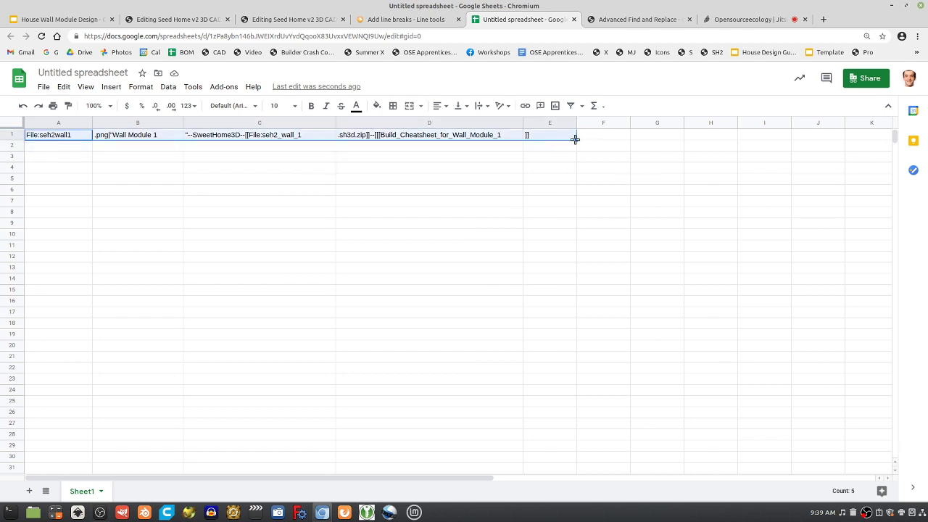
scroll("down", 3)
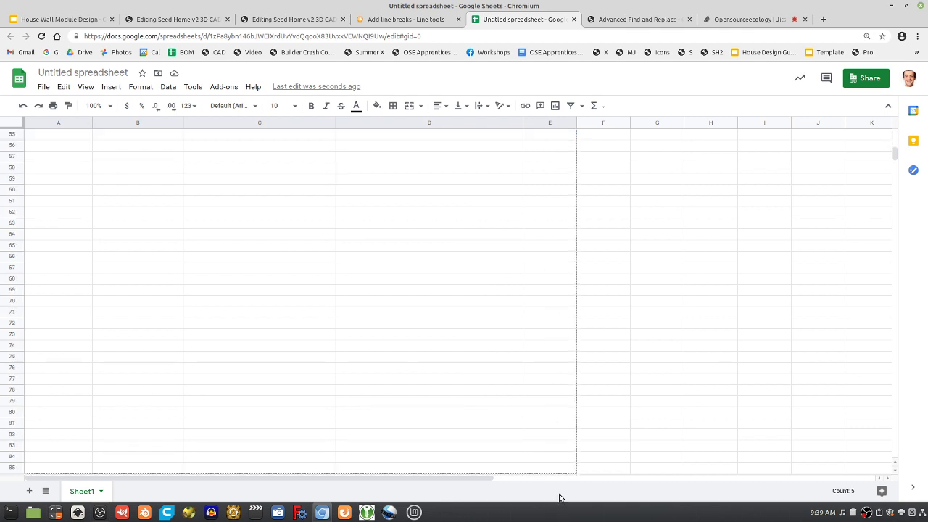
scroll("down", 3)
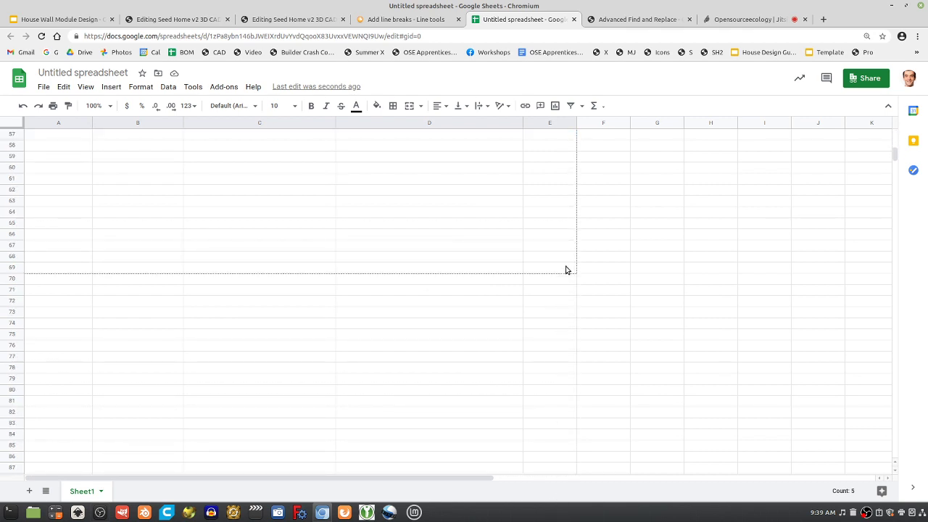
key("ctrl+v")
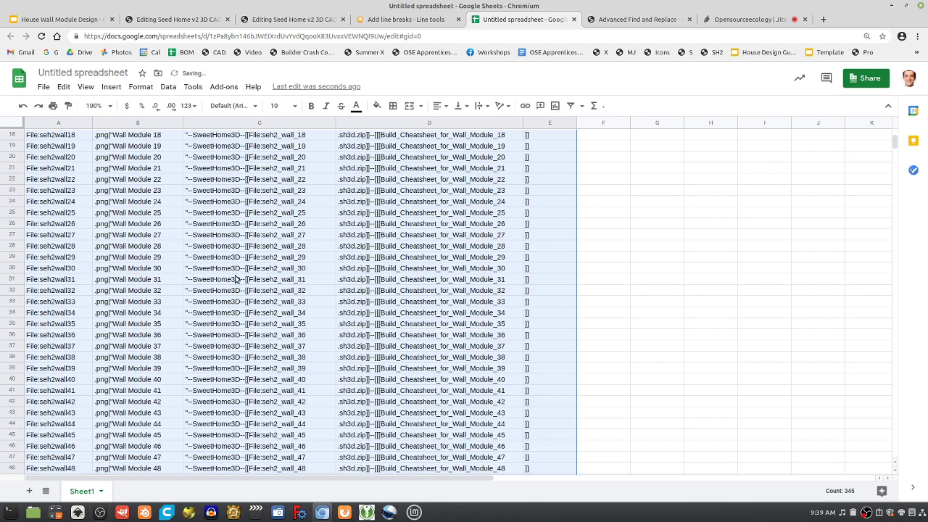
scroll("up", 3)
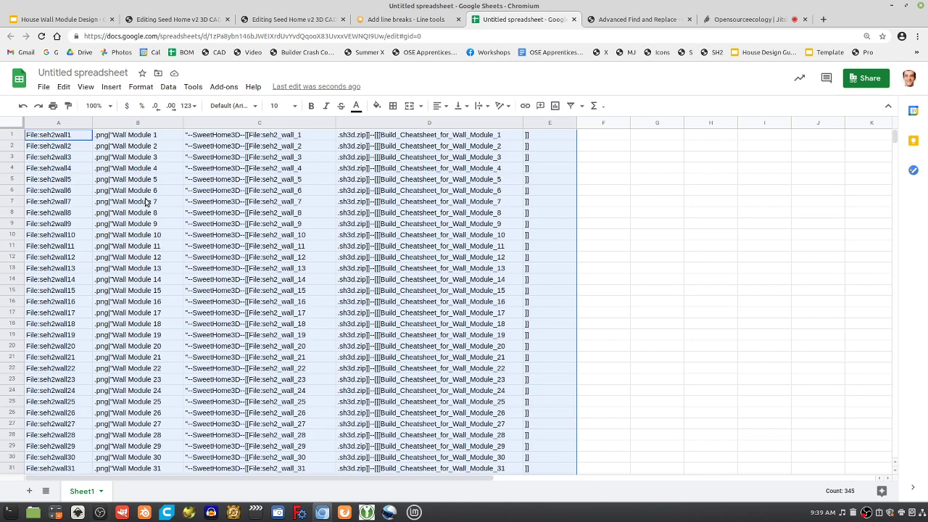
scroll("down", 3)
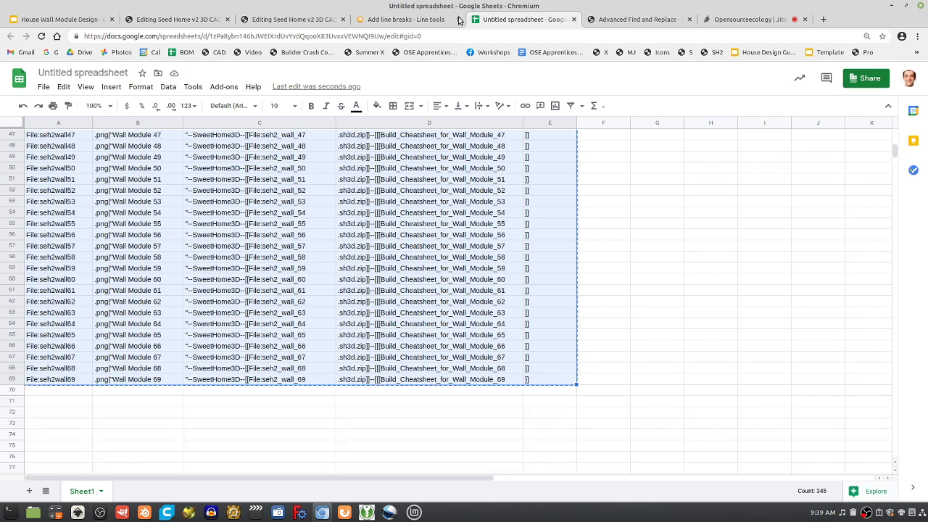
Step: Open unit-conversion.info's Replace text tool and paste the copied module rows into Input data
left_click(405, 19)
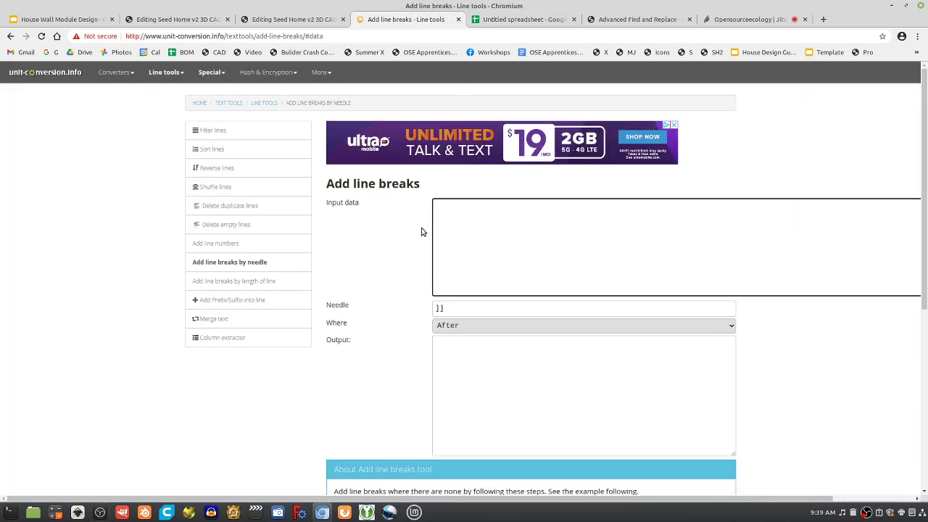
left_click(11, 36)
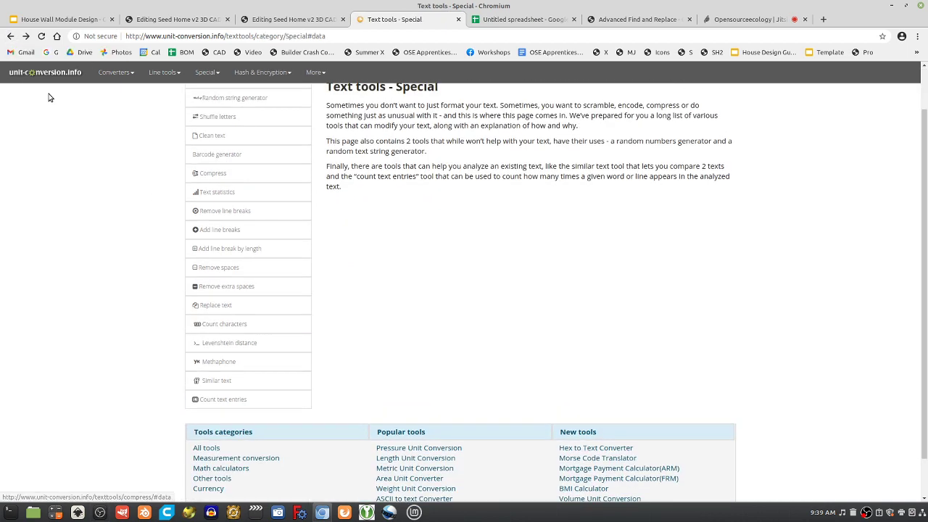
left_click(217, 304)
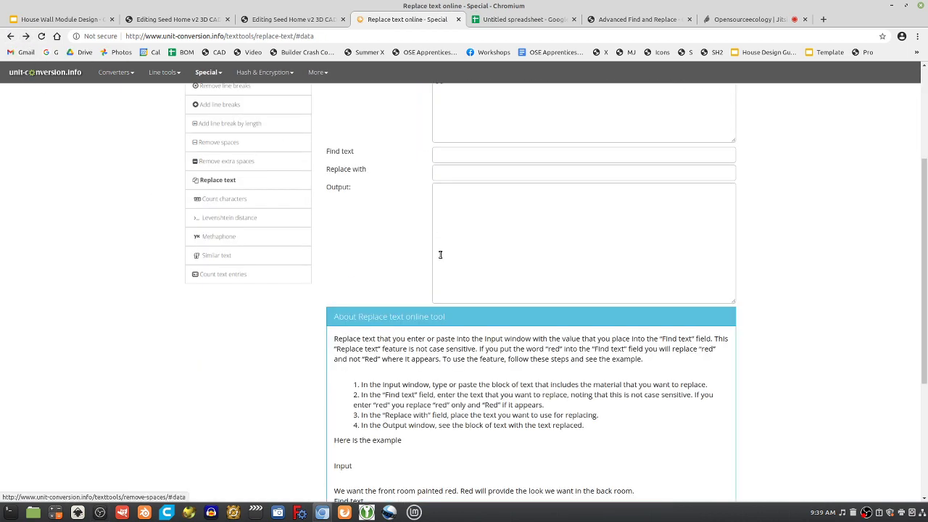
scroll("up", 3)
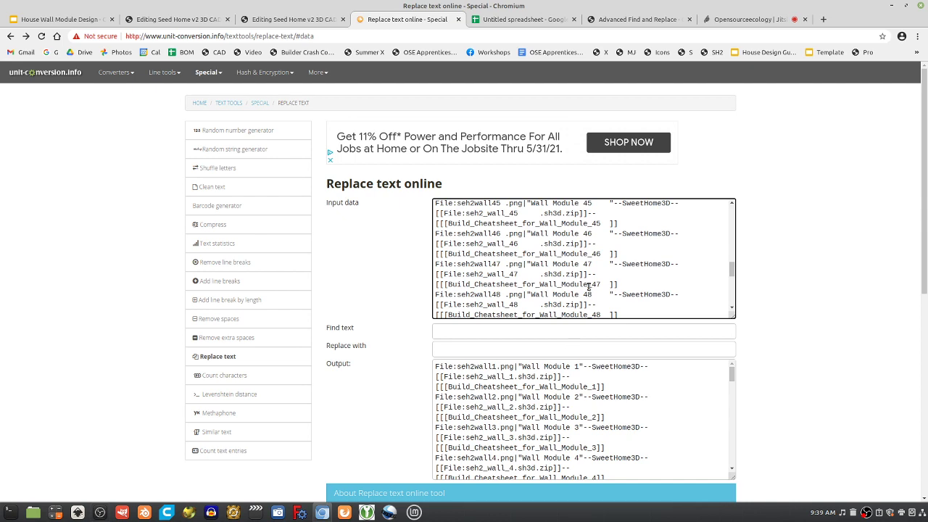
scroll("up", 3)
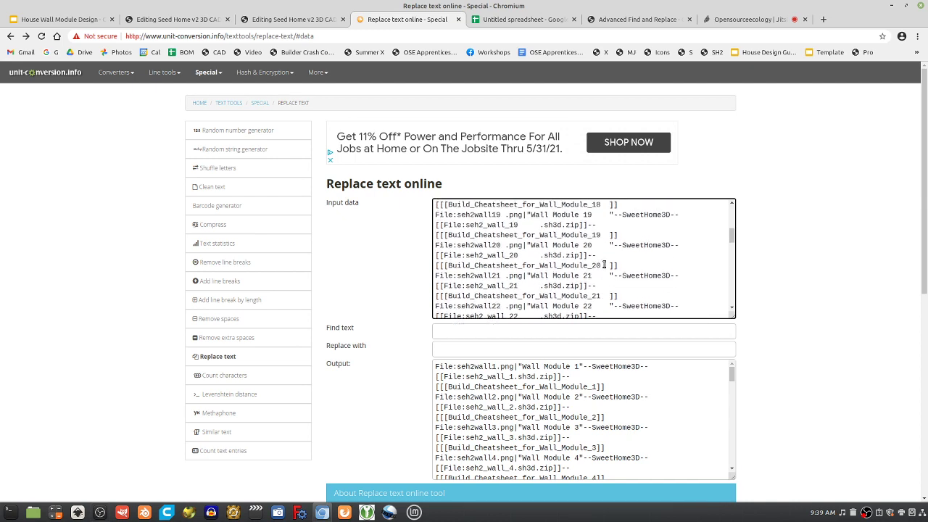
scroll("up", 3)
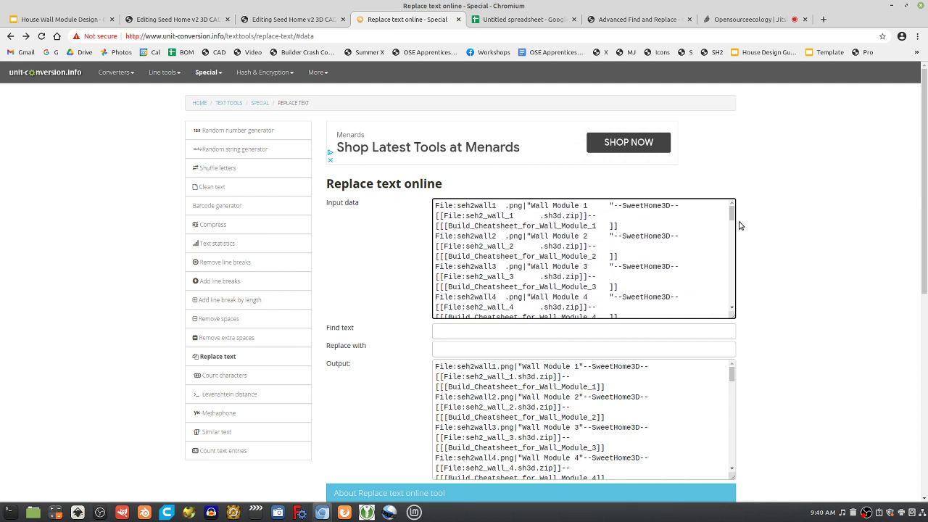
left_click(524, 19)
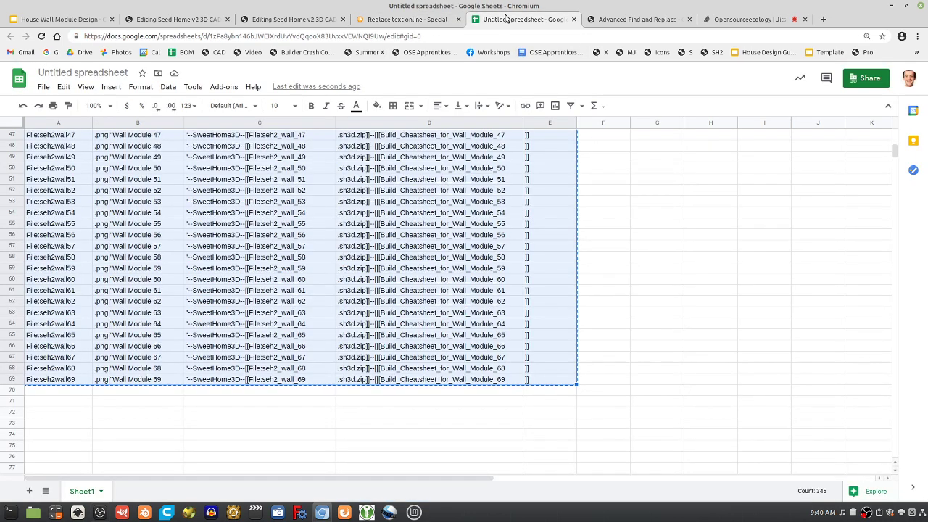
mouse_move(408, 19)
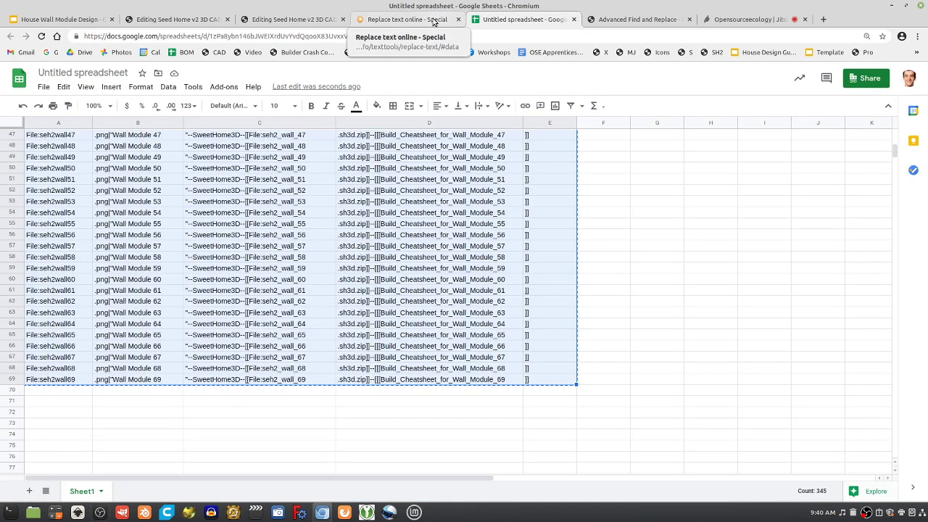
left_click(408, 19)
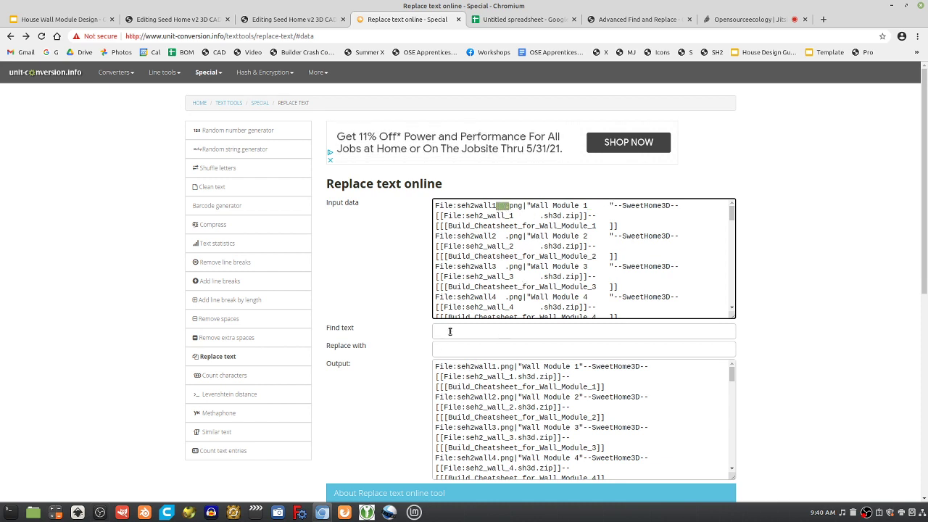
Step: Replace each tab-plus-dot gap with a plain dot, giving names like seh2wall1.png and seh2_wall_1.sh3d.zip
type(".")
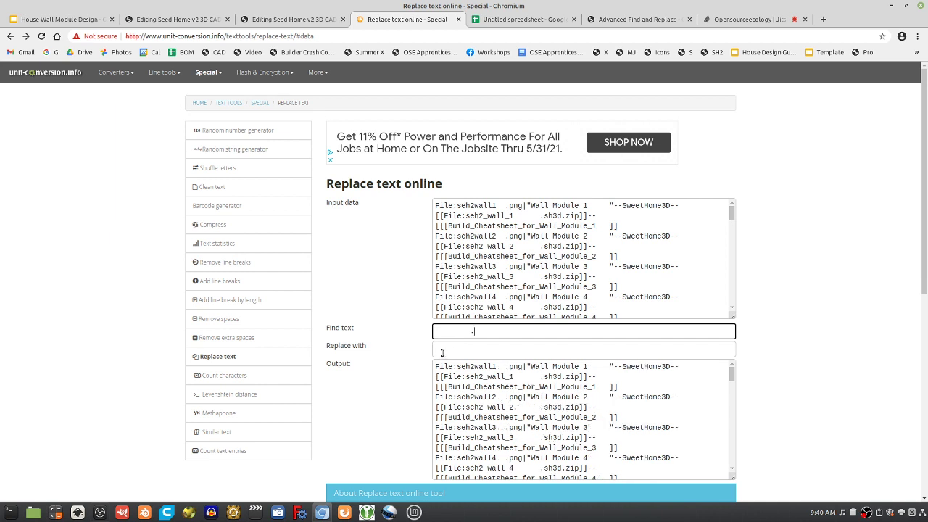
left_click(582, 348)
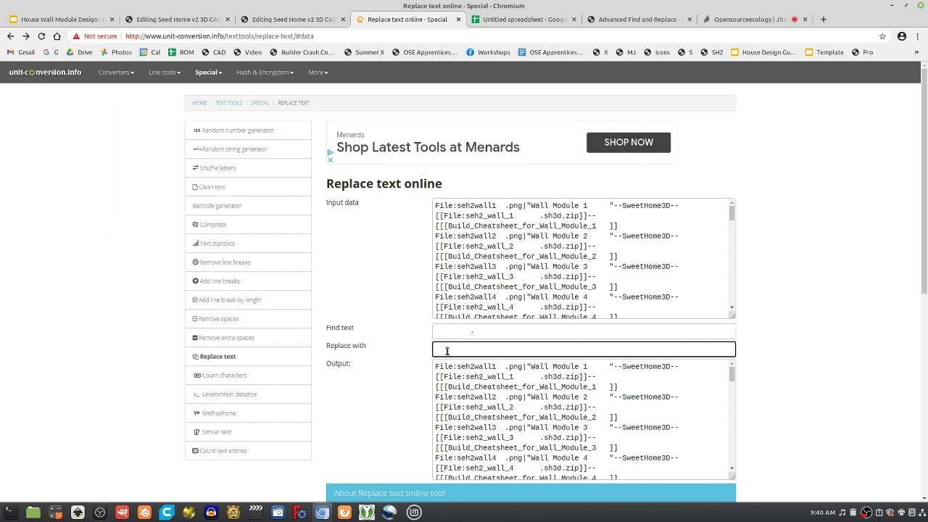
type(".")
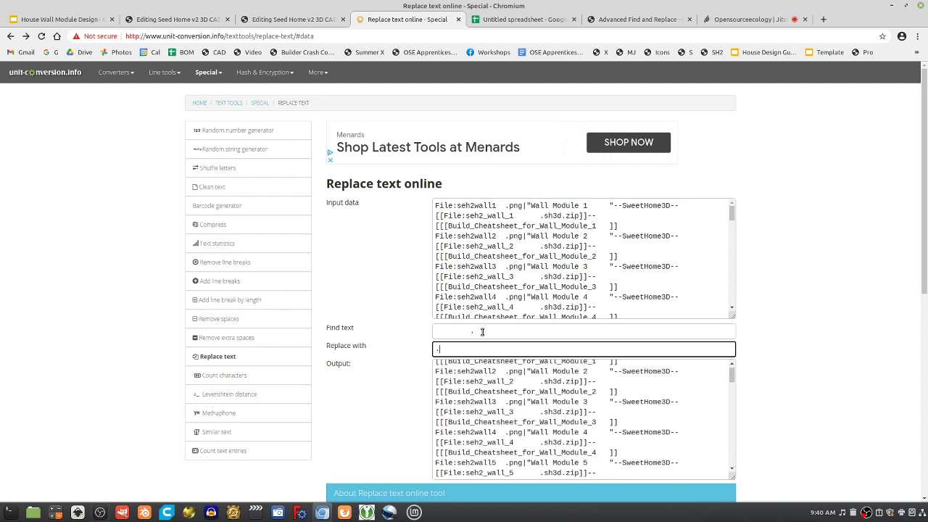
left_click(584, 332)
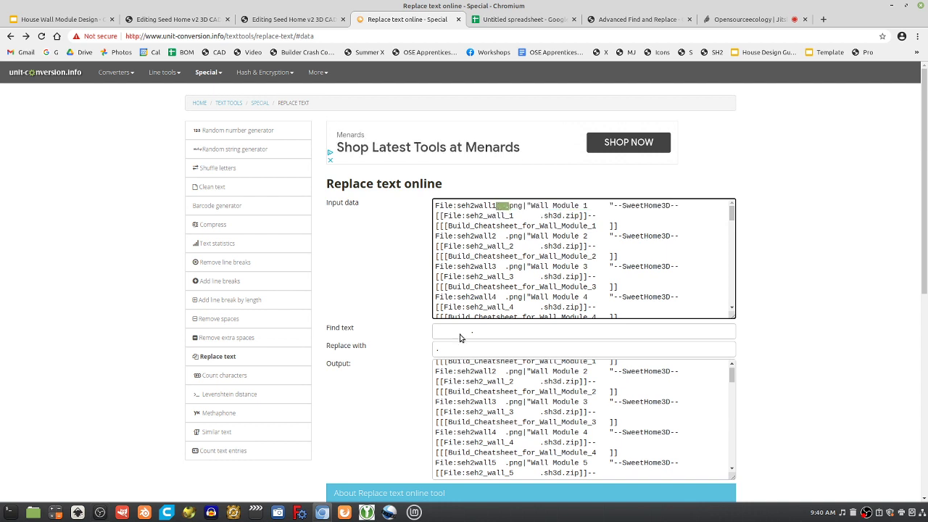
left_click(583, 331)
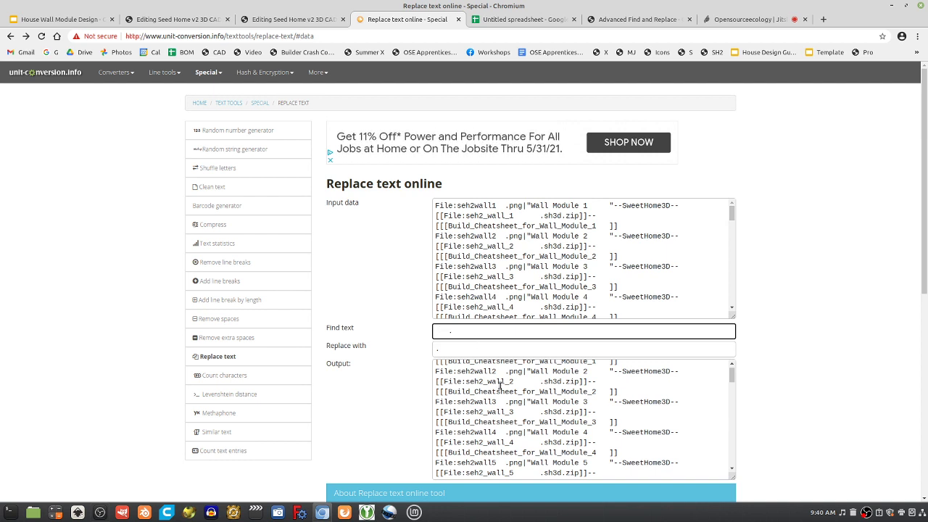
left_click(583, 348)
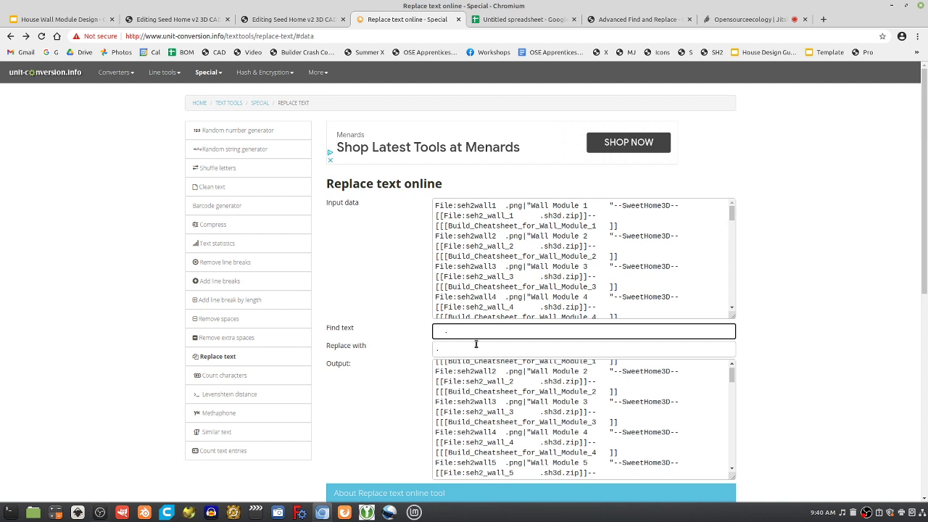
left_click(583, 348)
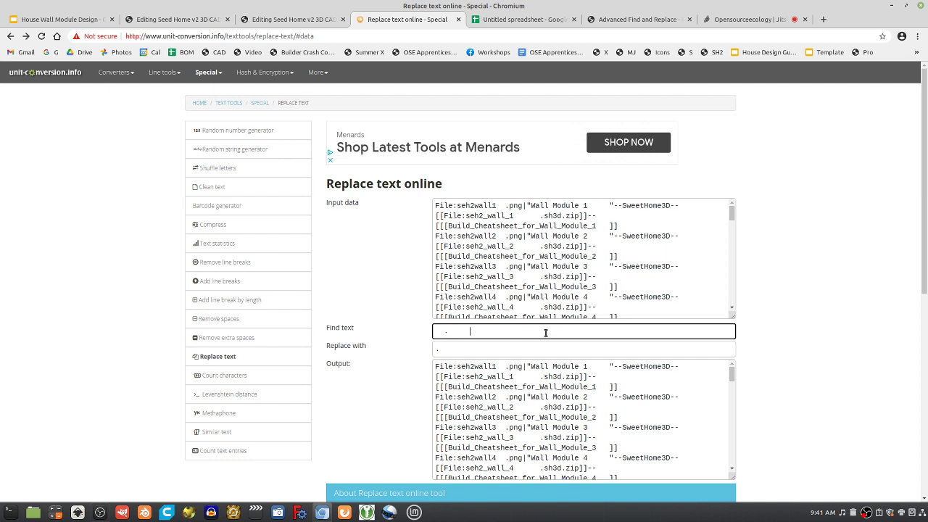
type("p")
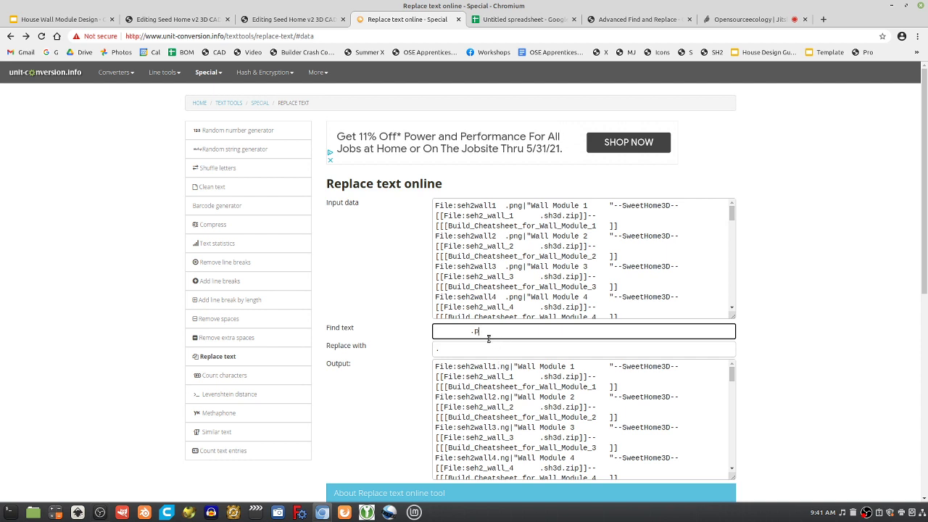
left_click(584, 348)
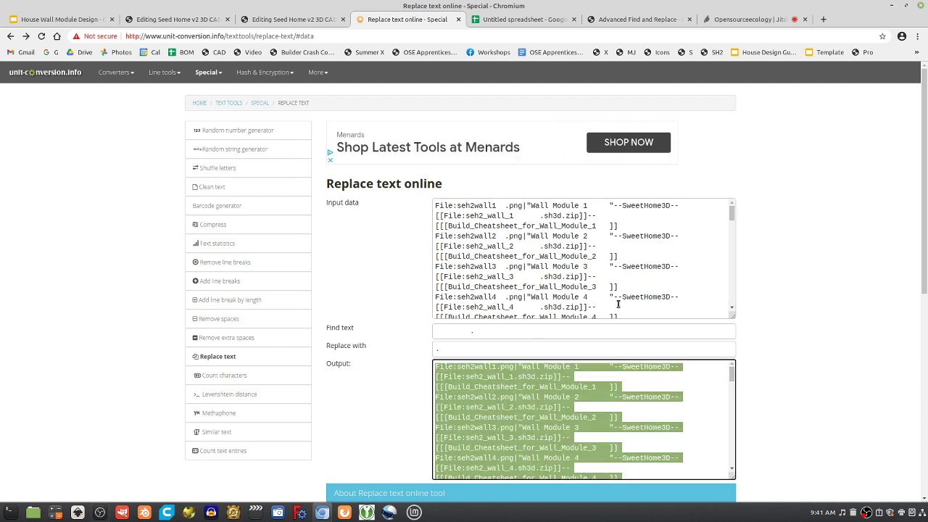
Step: Return to Replace text and copy the dot-cleaned Output into Input data
left_click(580, 260)
type(".p")
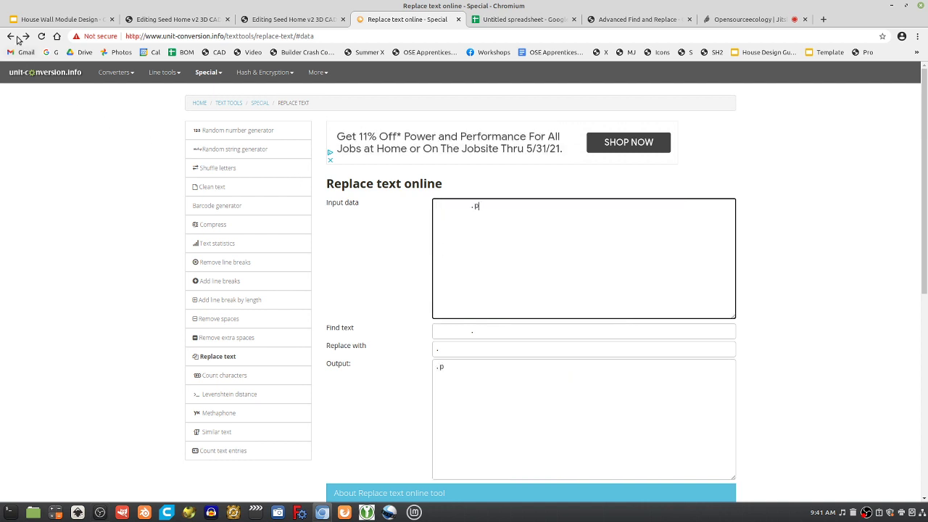
left_click(10, 36)
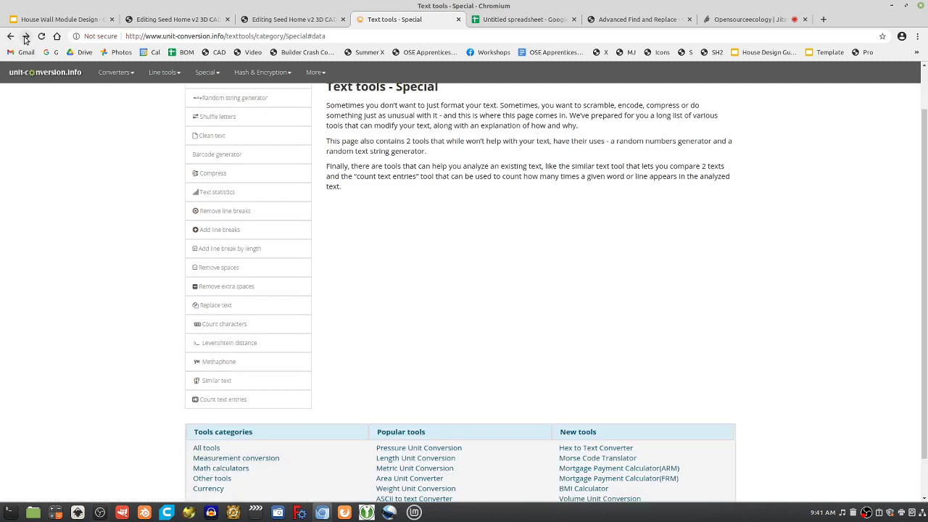
left_click(217, 304)
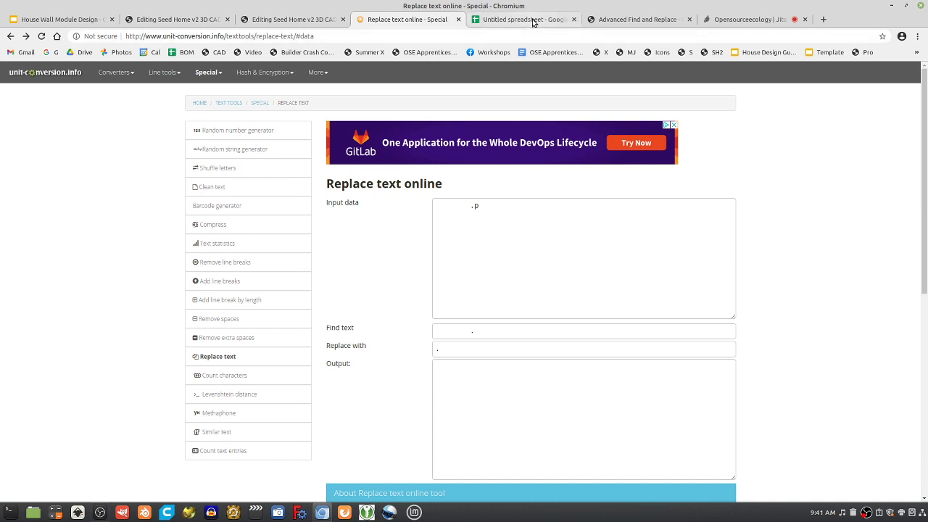
left_click(522, 19)
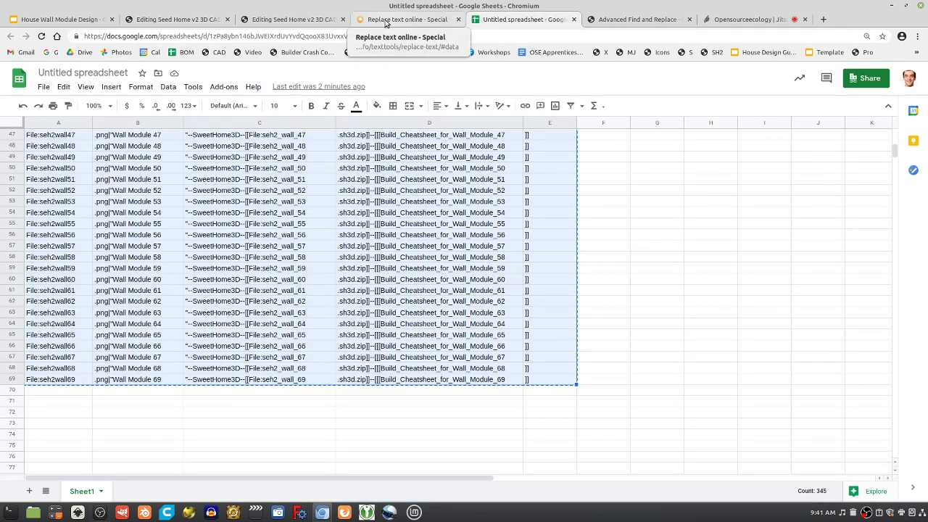
left_click(406, 20)
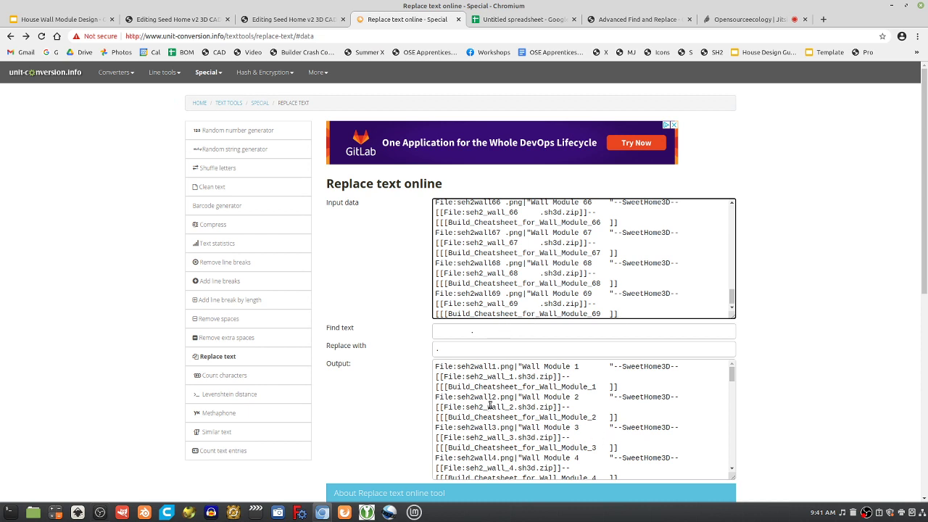
double_click(464, 397)
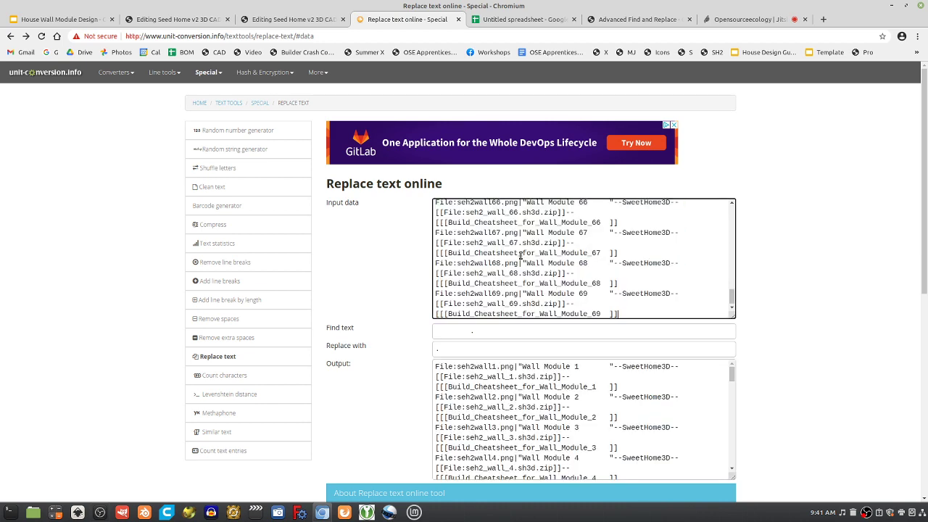
Step: Replace the spaces before each closing quote with a quote, giving "Wall Module 1"--SweetHome3D--
scroll("up", 3)
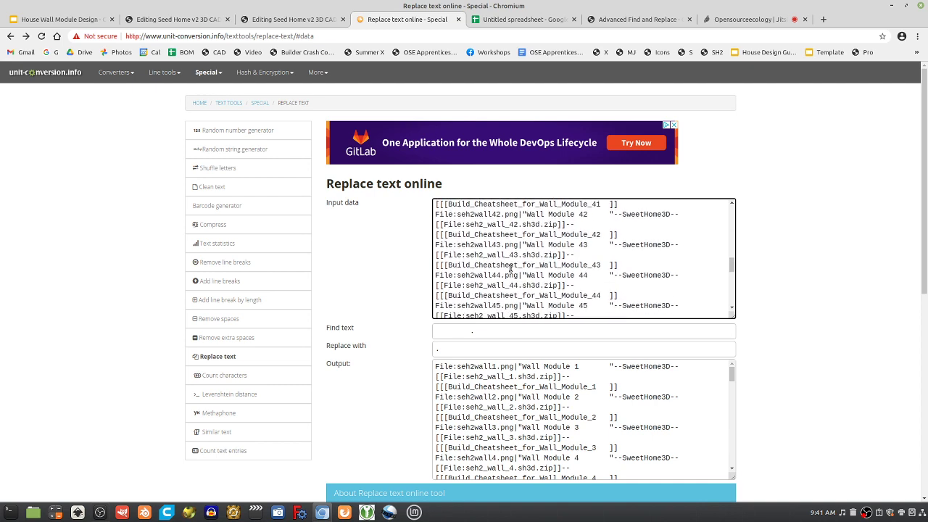
scroll("up", 3)
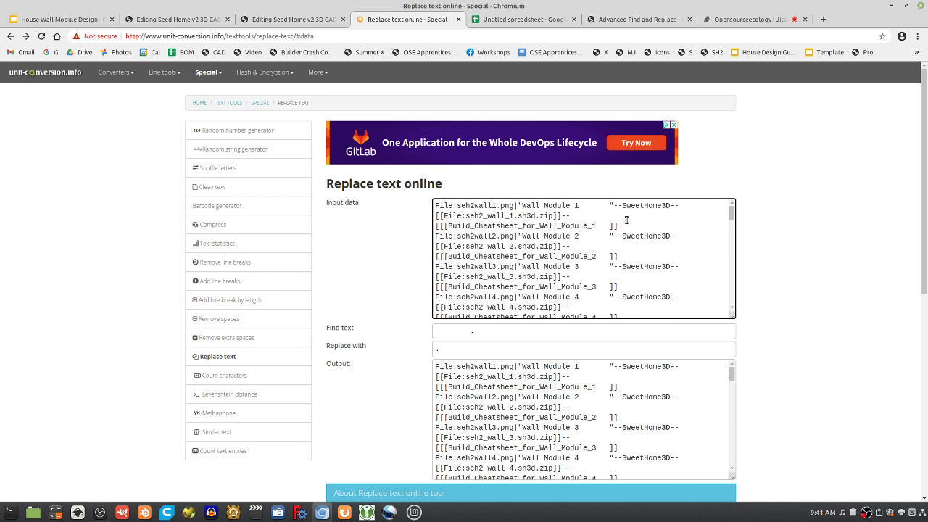
double_click(565, 205)
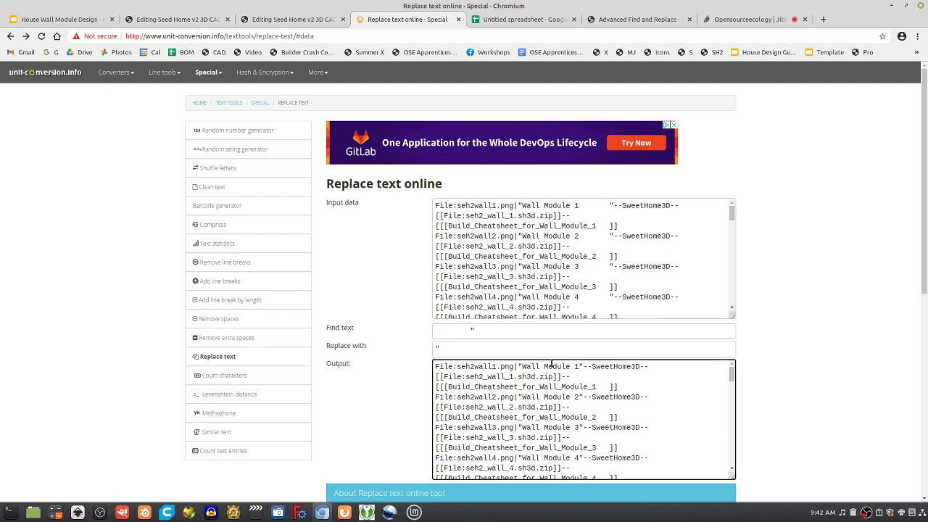
mouse_move(576, 393)
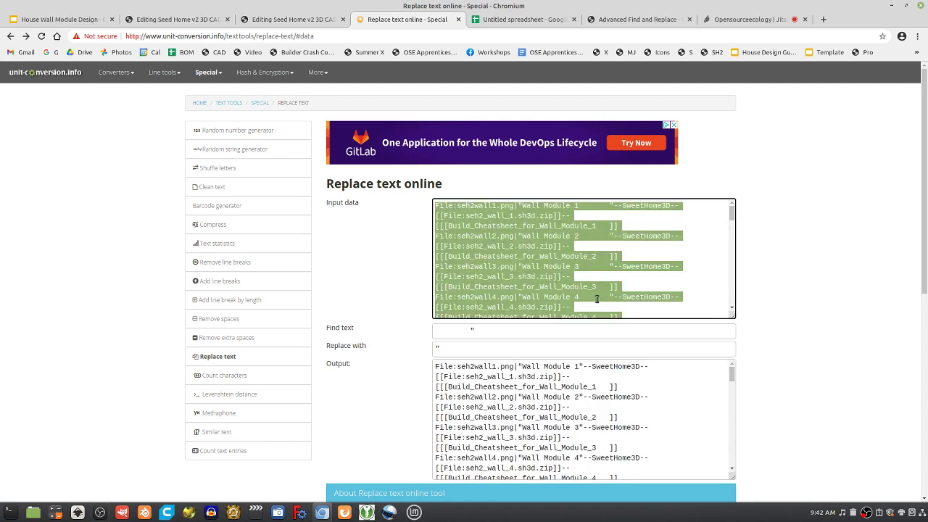
scroll("down", 3)
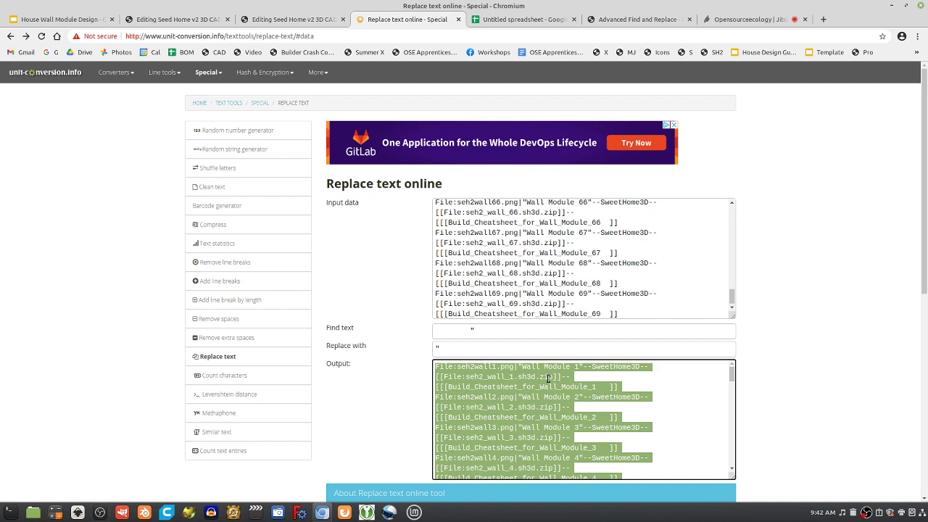
mouse_move(722, 408)
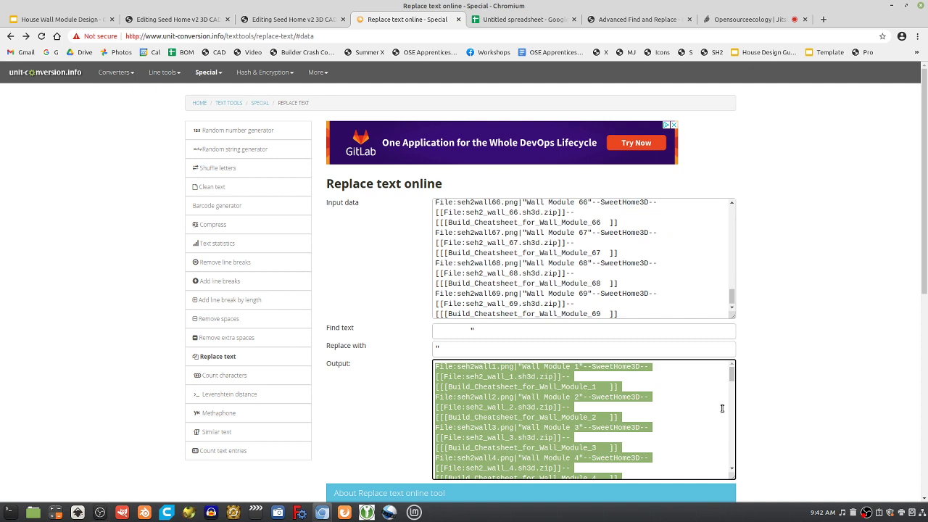
scroll("up", 3)
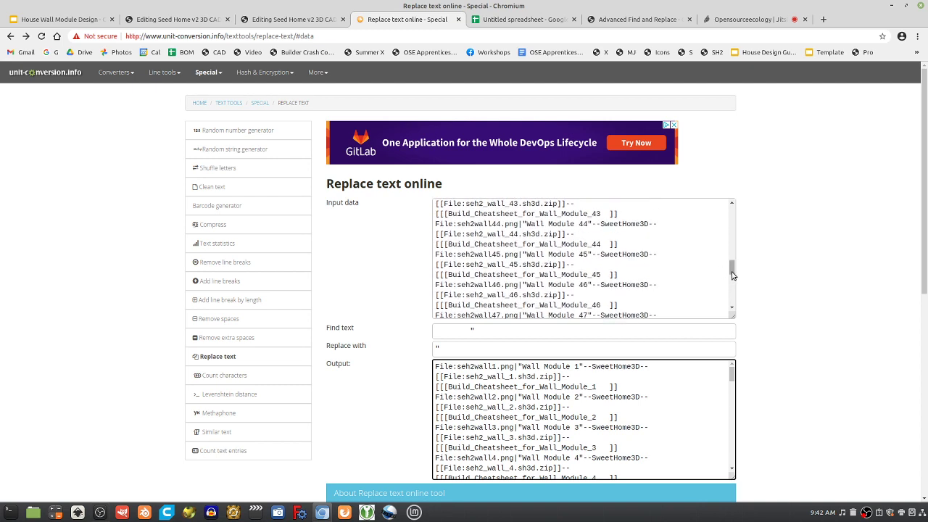
Step: Replace the gap before the closing brackets with ], giving Build_Cheatsheet_for_Wall_Module_1]], and reload as input
scroll("up", 3)
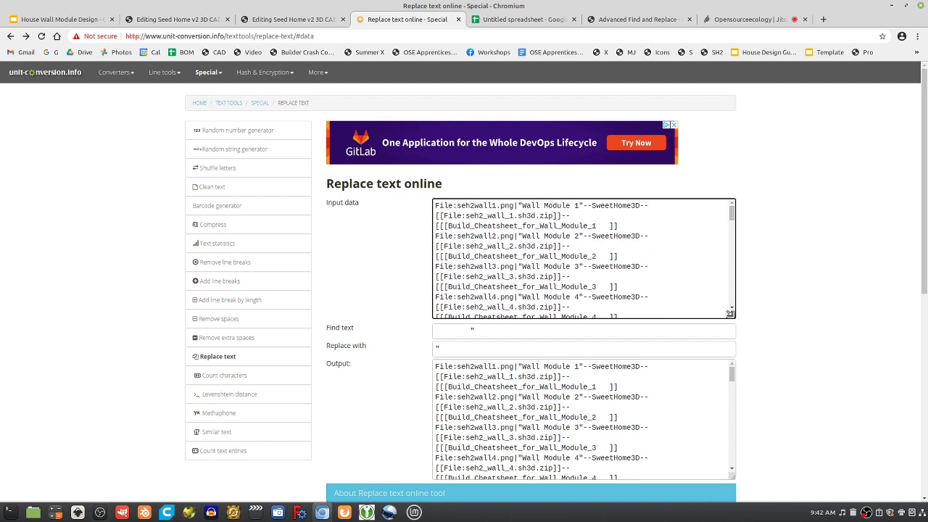
left_click_drag(729, 313, 863, 313)
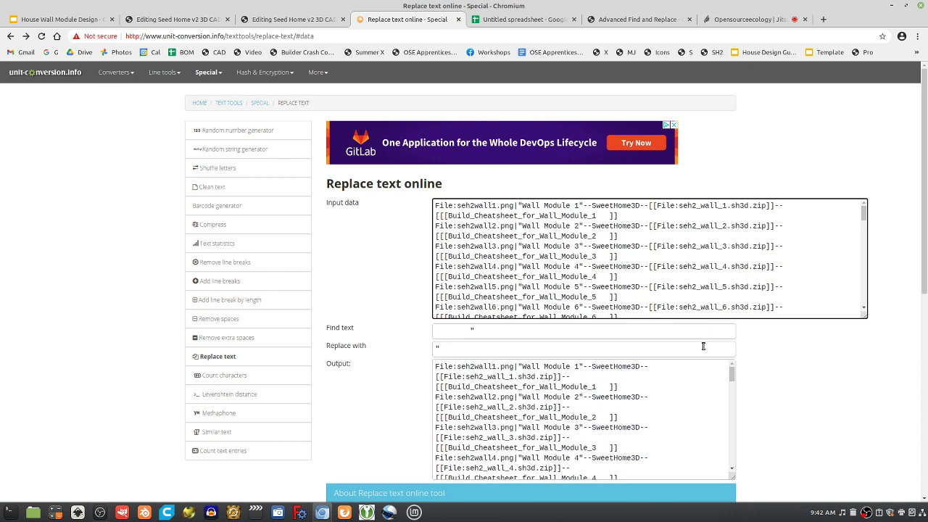
mouse_move(829, 252)
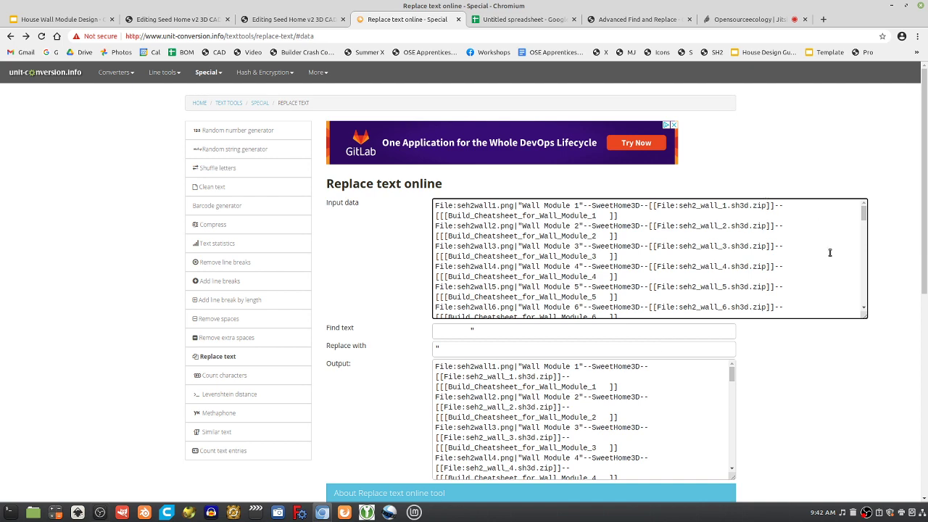
mouse_move(873, 327)
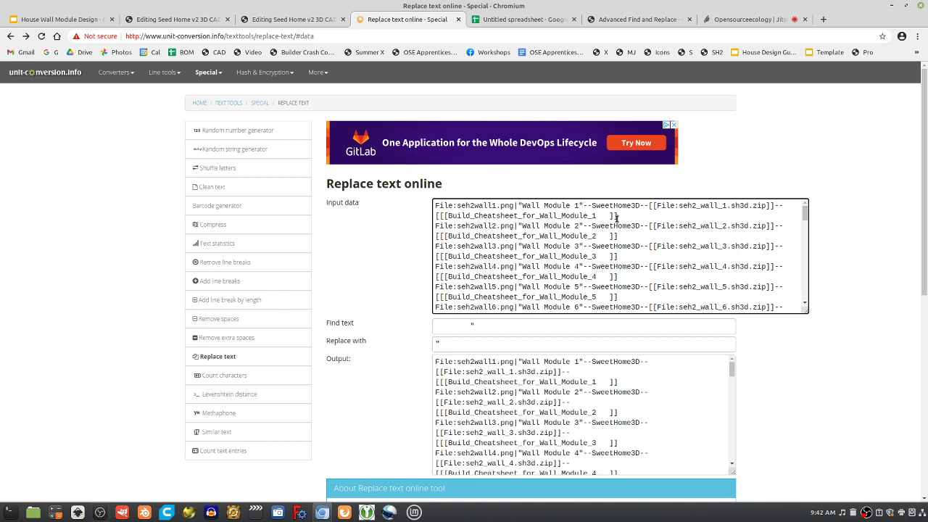
double_click(594, 216)
type("]")
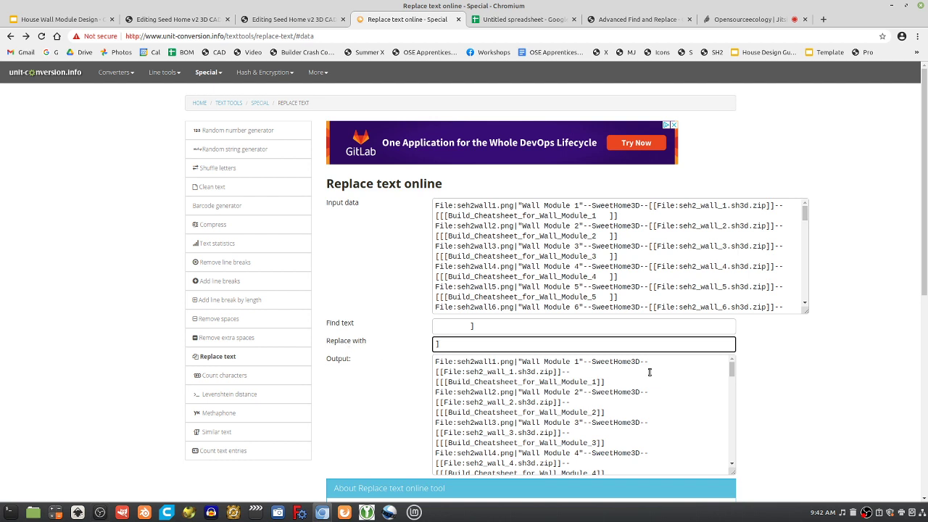
left_click(580, 413)
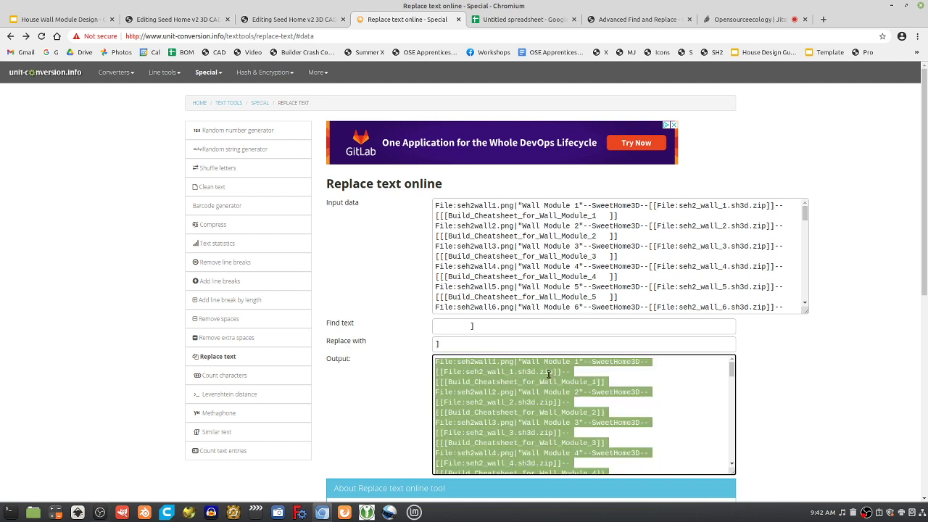
left_click(659, 297)
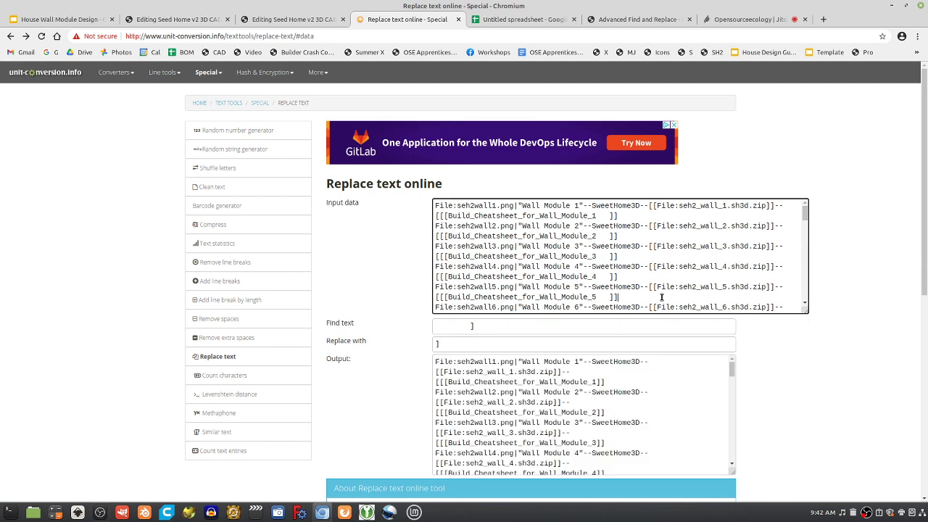
key("ctrl+a")
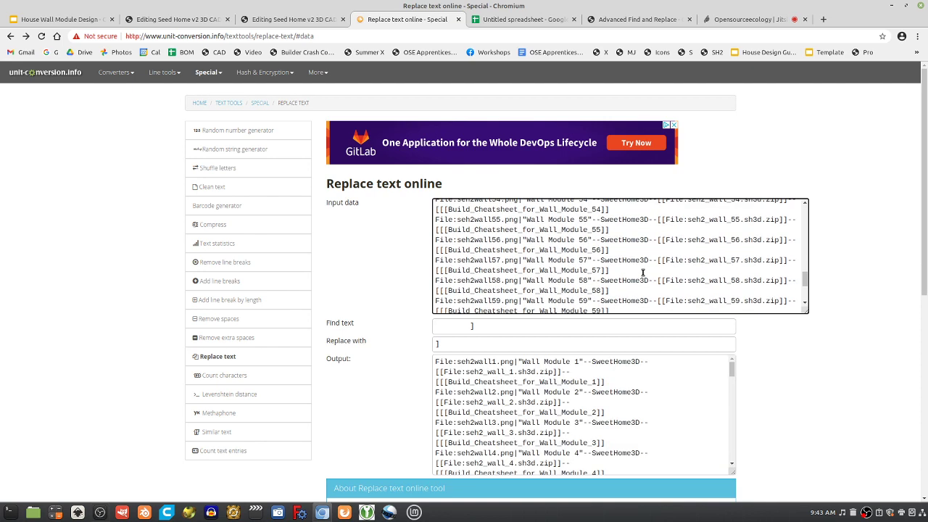
scroll("up", 3)
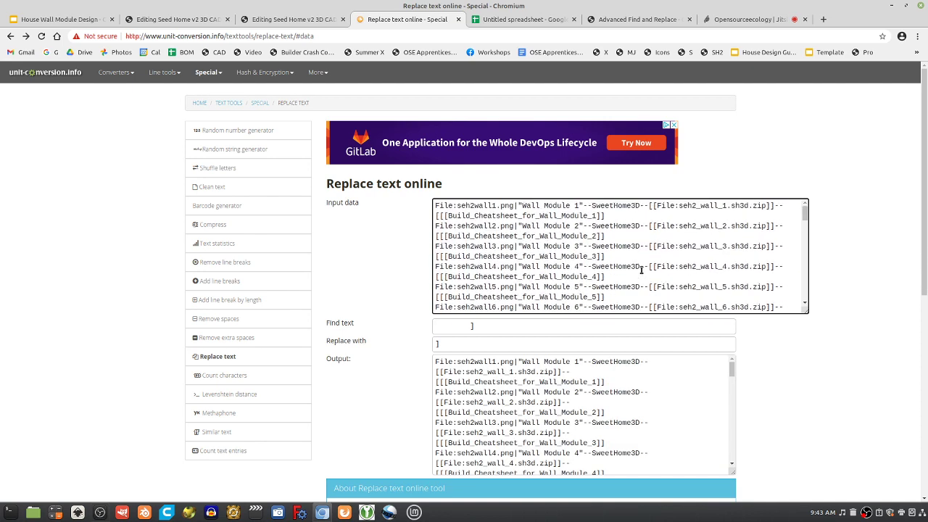
Step: Check the wiki section and module spreadsheet, then return to Replace text
left_click(290, 18)
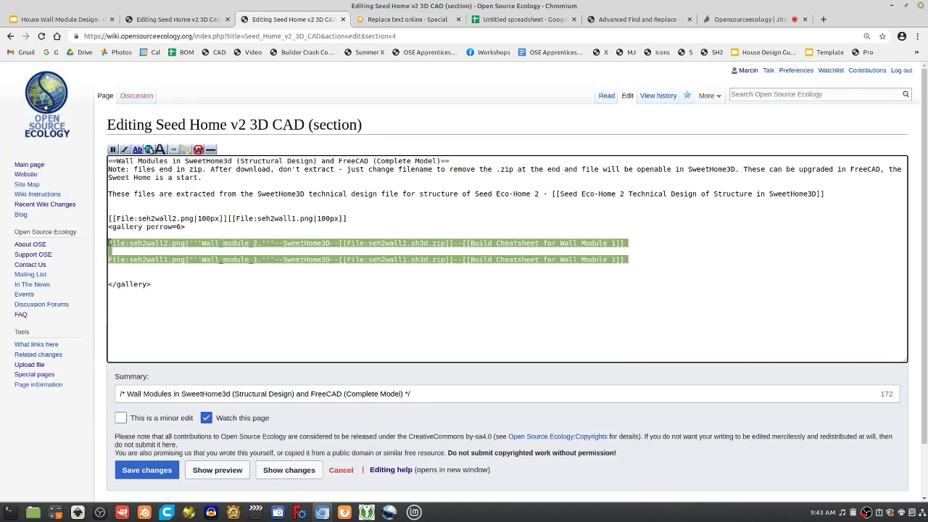
left_click(521, 18)
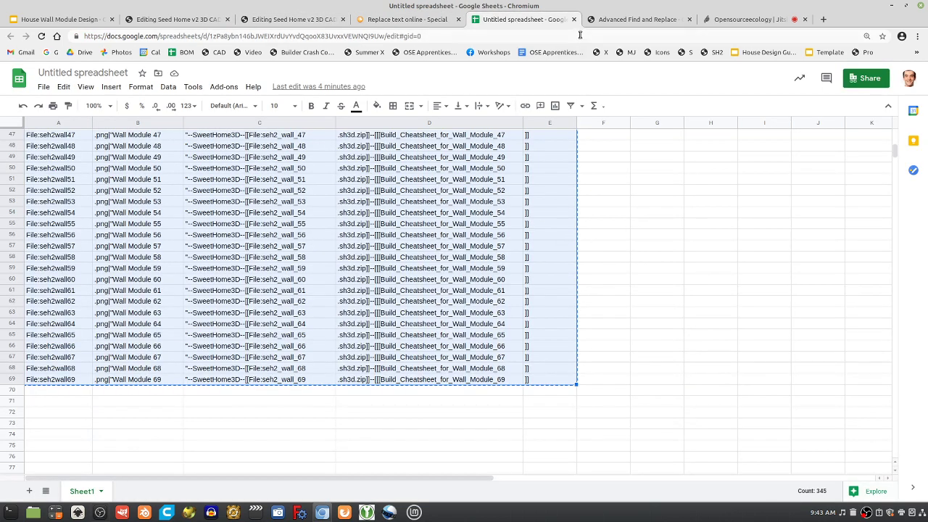
left_click(407, 19)
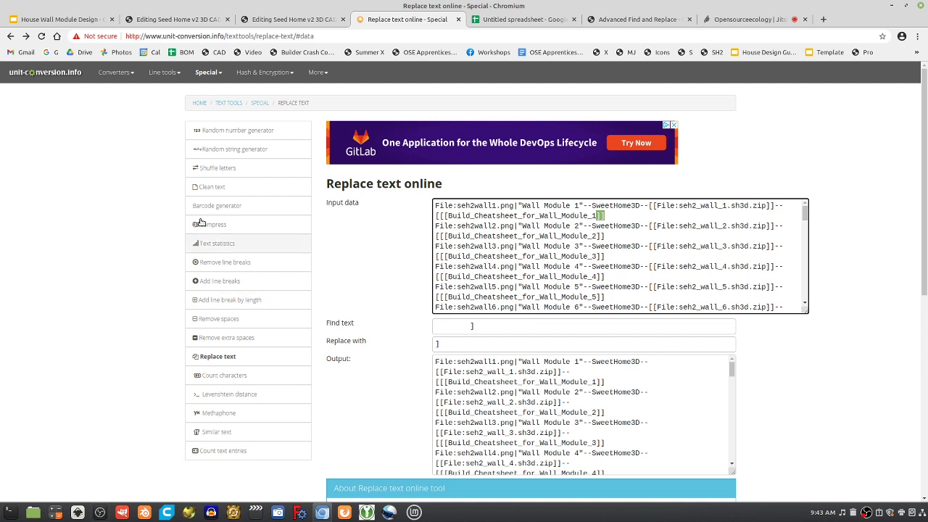
mouse_move(219, 280)
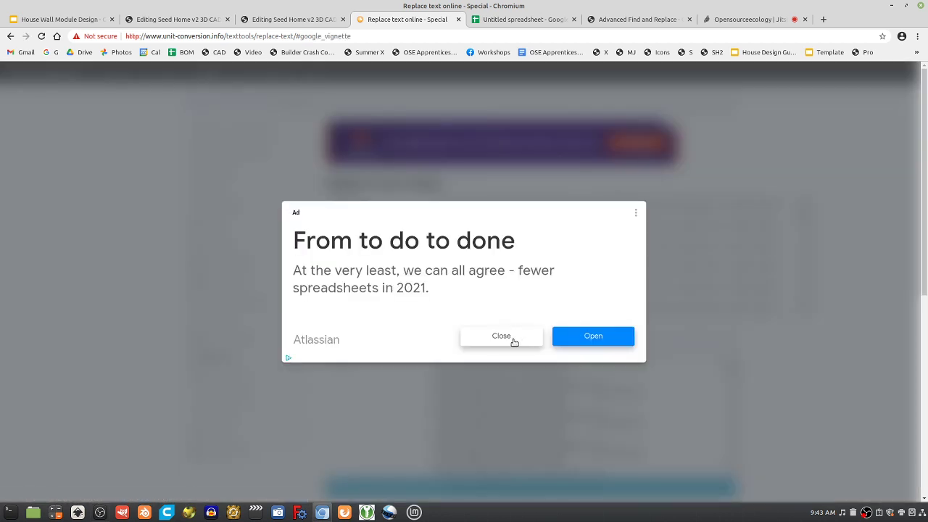
Step: Dismiss the ad, glance at Add line breaks, and return to the joined entries in Replace text
left_click(501, 335)
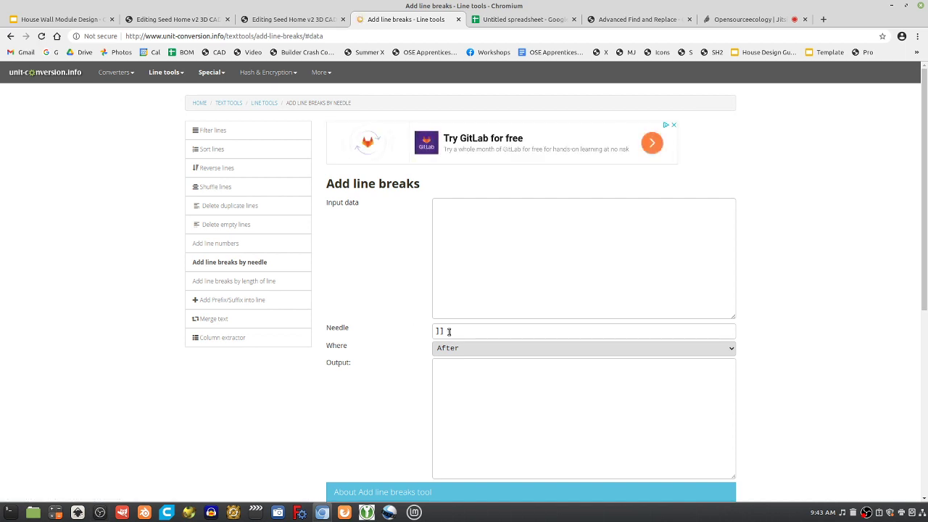
left_click(582, 257)
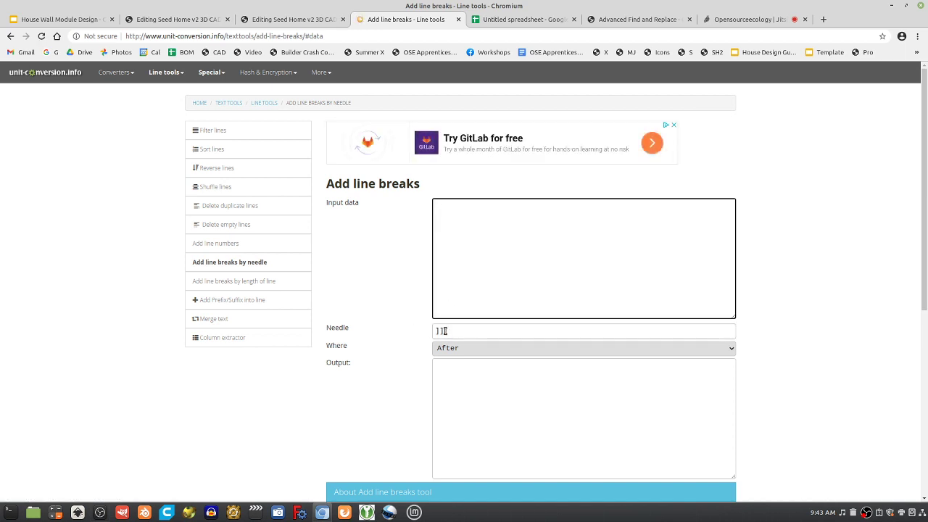
left_click(217, 356)
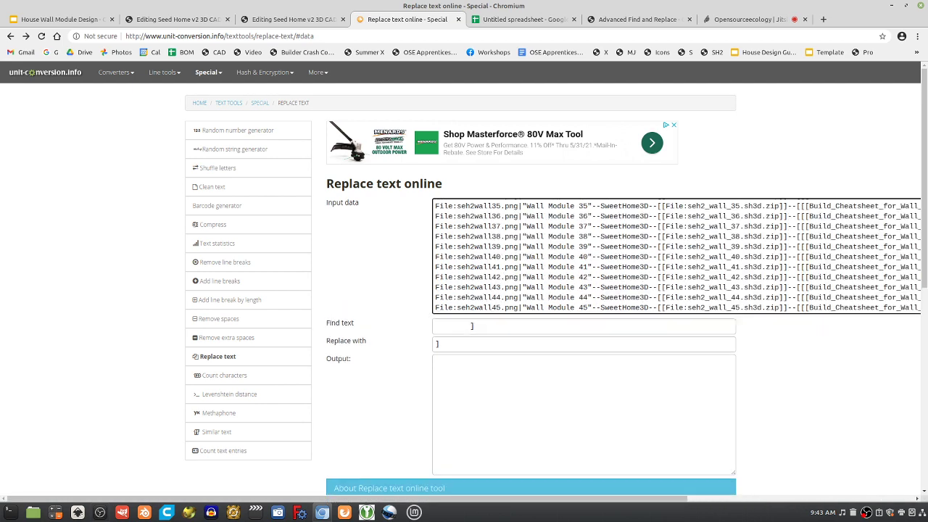
left_click(903, 6)
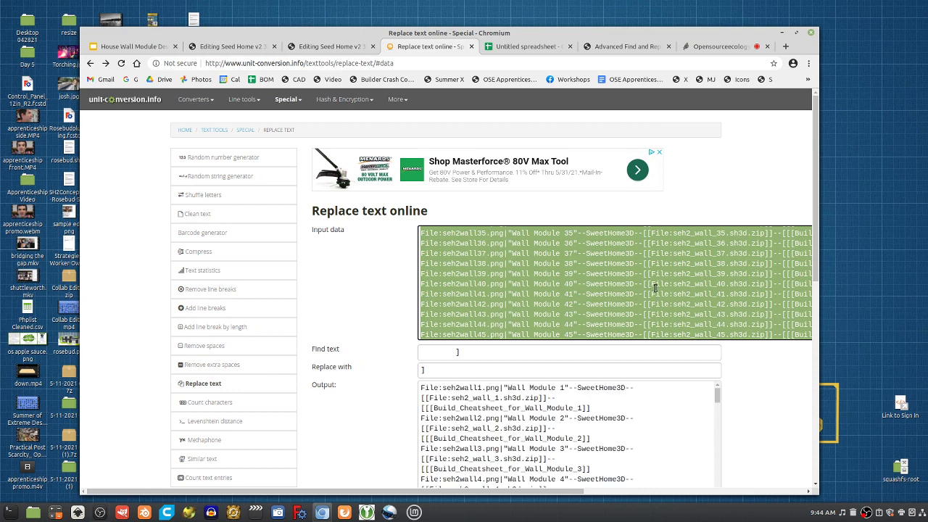
mouse_move(212, 364)
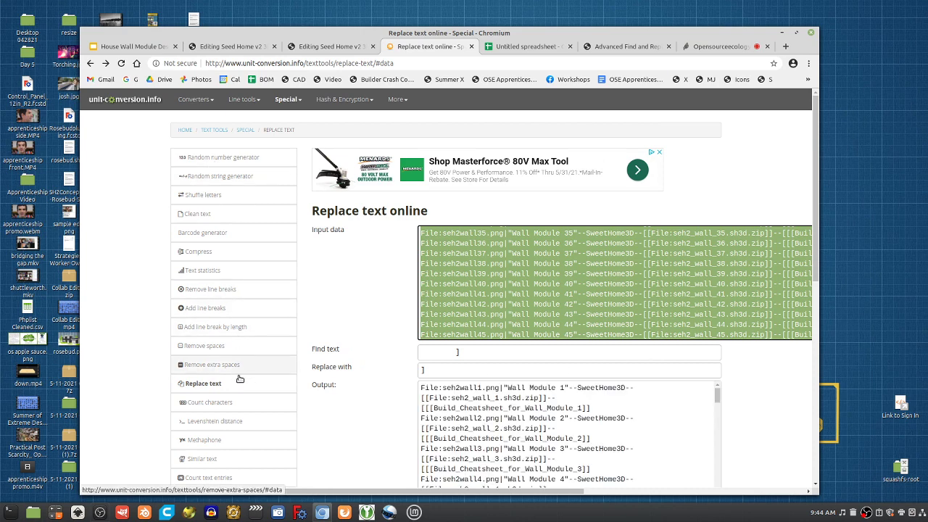
mouse_move(208, 327)
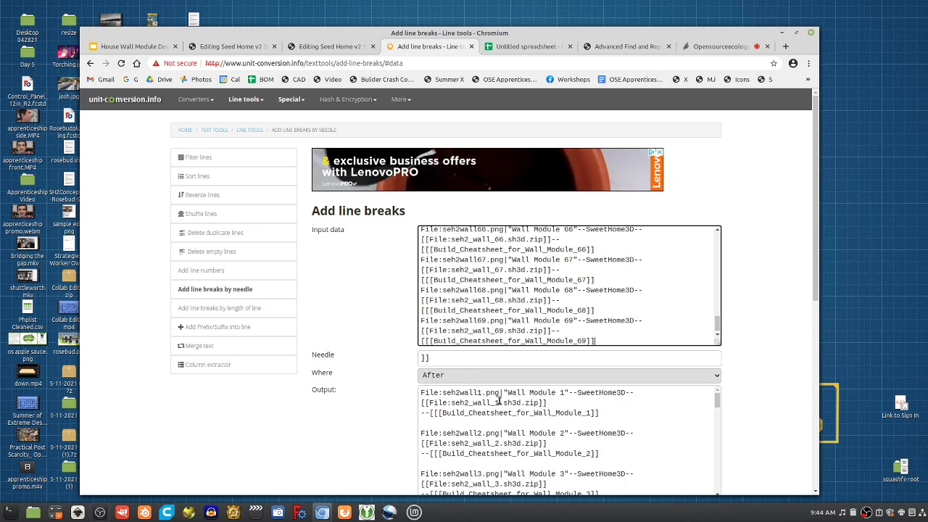
Step: Paste the joined entries into Add line breaks, break after ]], and enlarge the Output
left_click(569, 357)
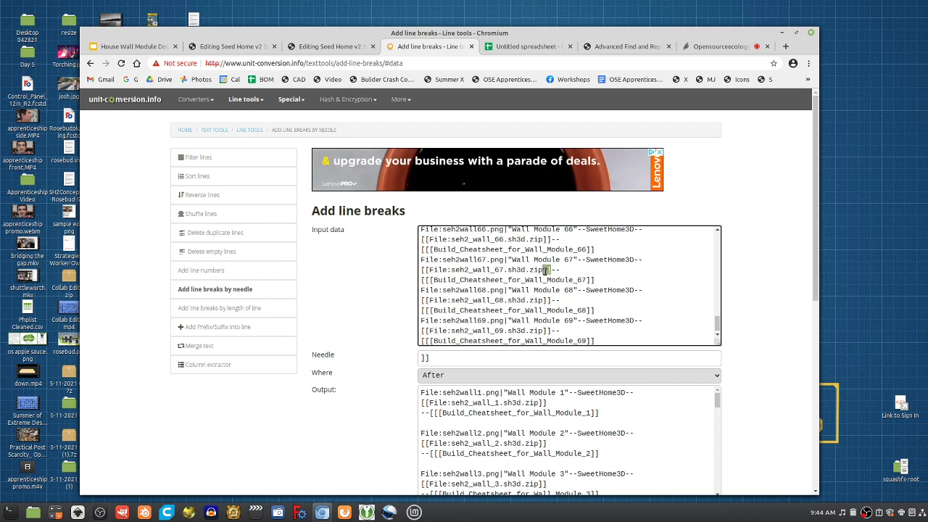
mouse_move(737, 408)
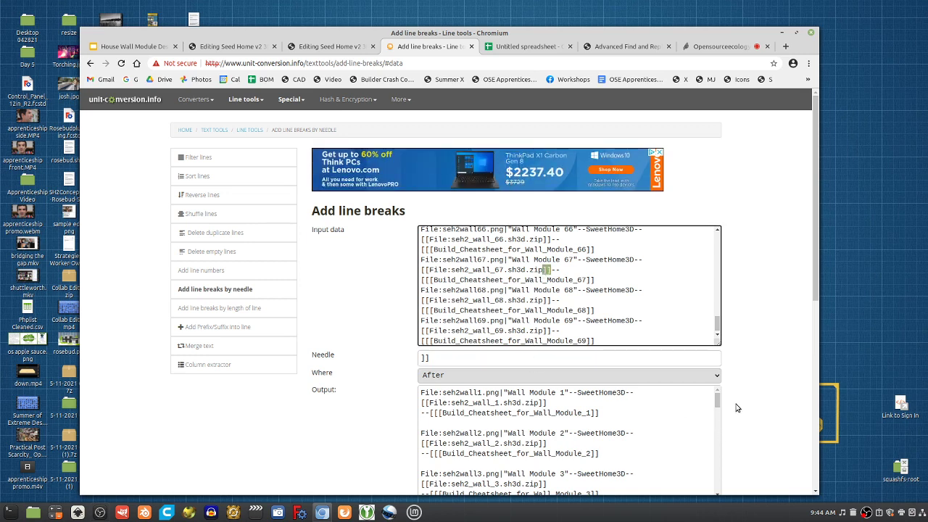
scroll("down", 3)
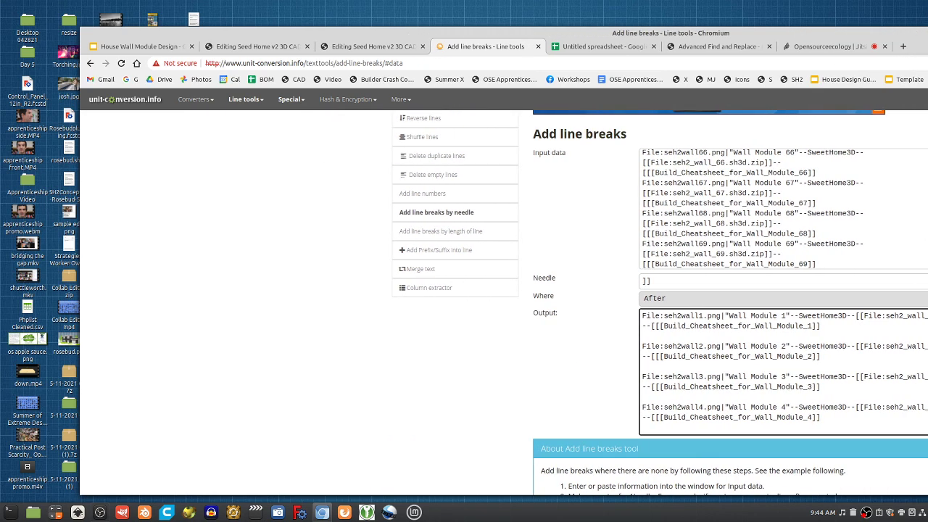
scroll("down", 3)
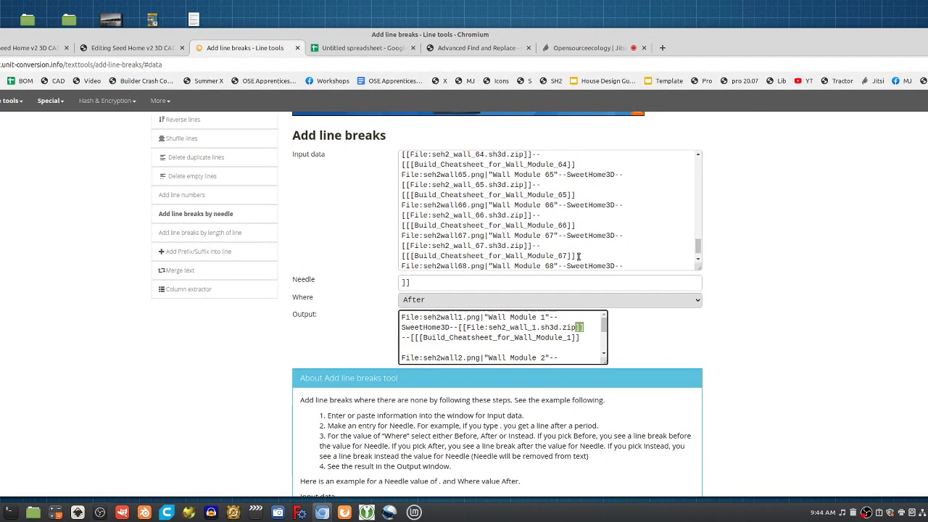
left_click(549, 283)
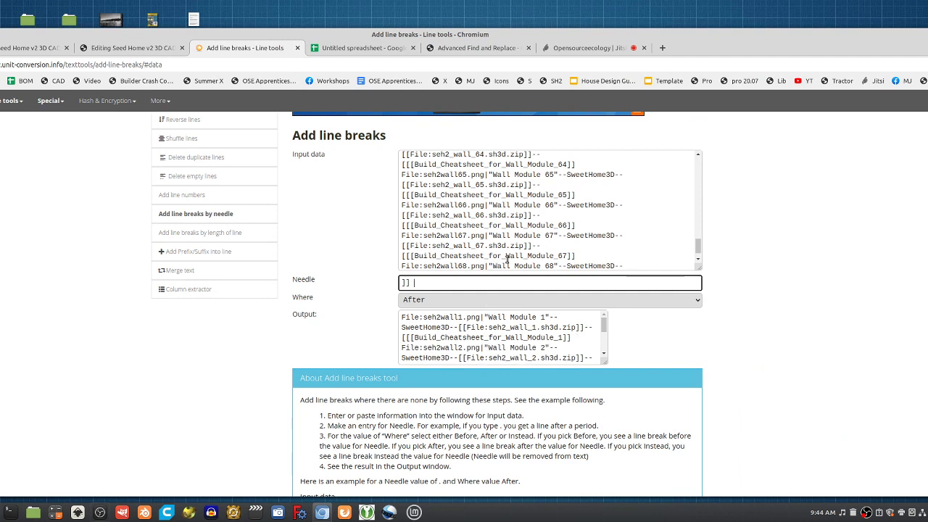
mouse_move(611, 365)
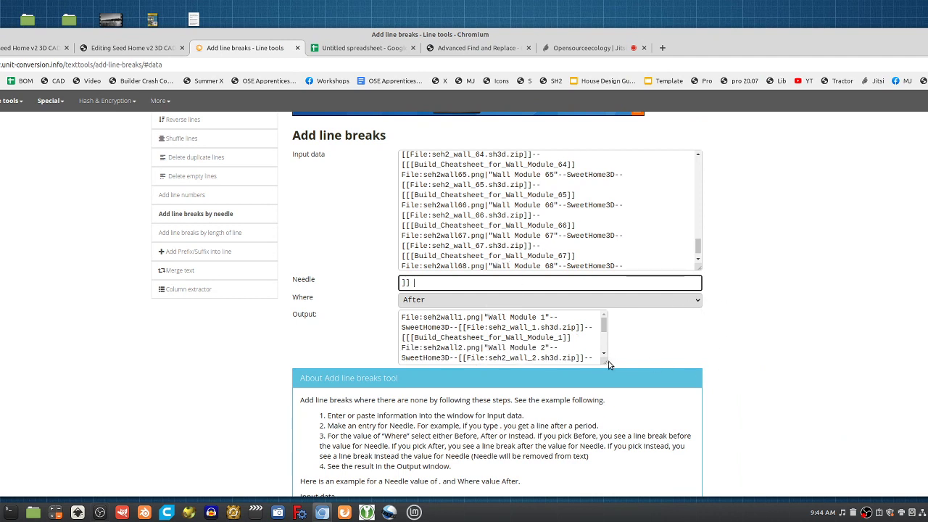
left_click_drag(603, 354, 906, 380)
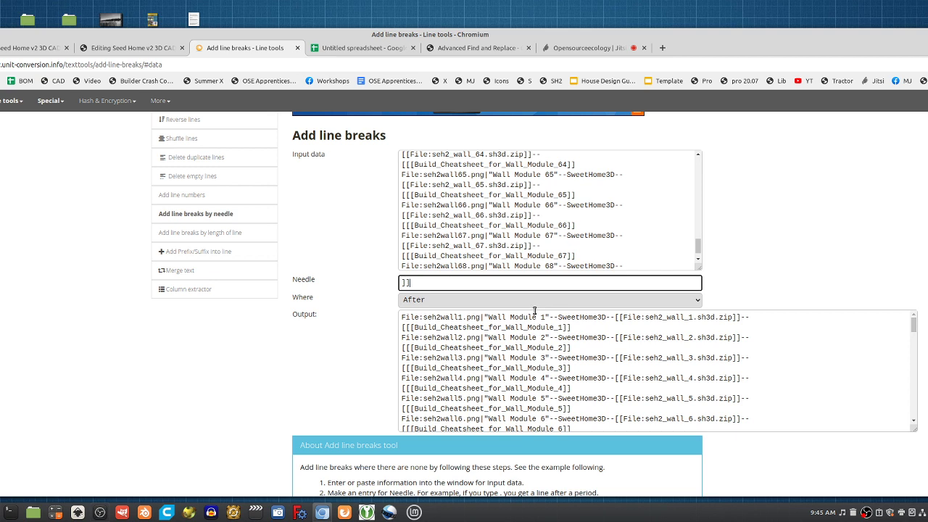
mouse_move(458, 299)
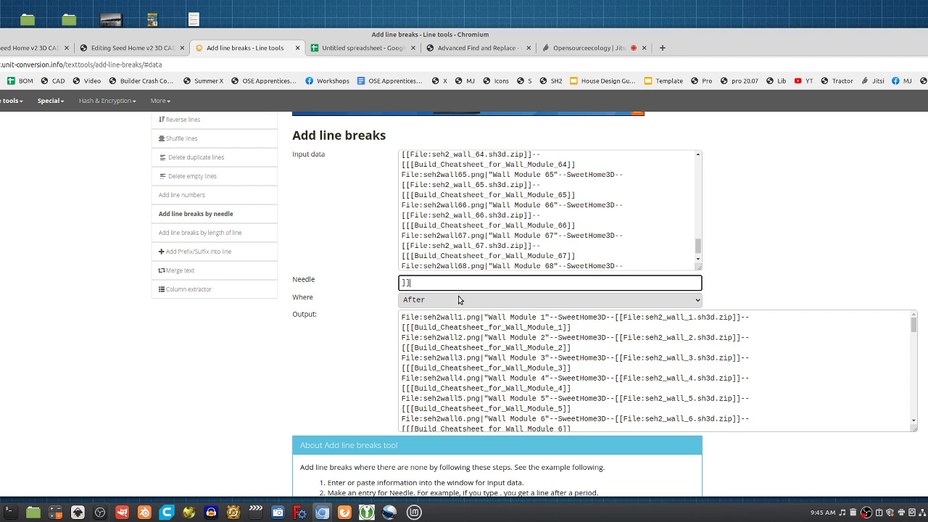
Step: Reapply breaks after ]] and paste the first two entries into the wiki gallery
left_click(548, 299)
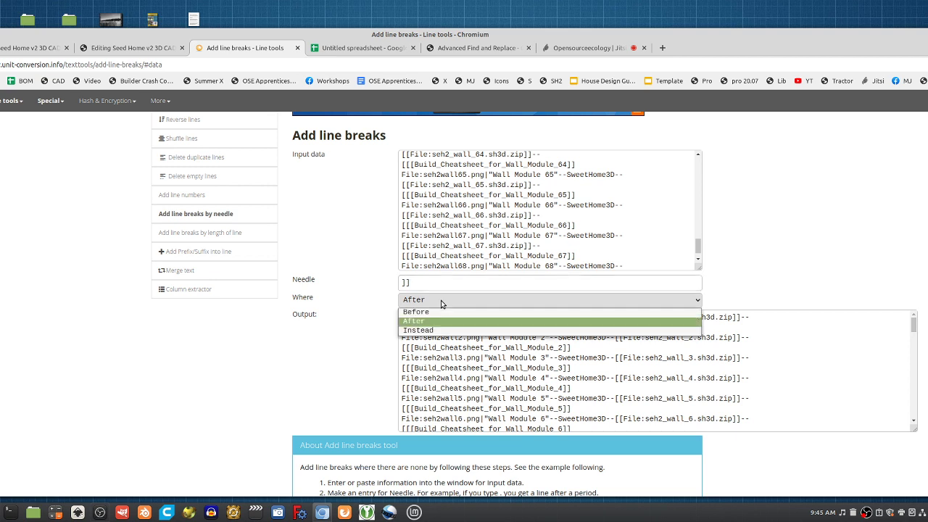
mouse_move(420, 311)
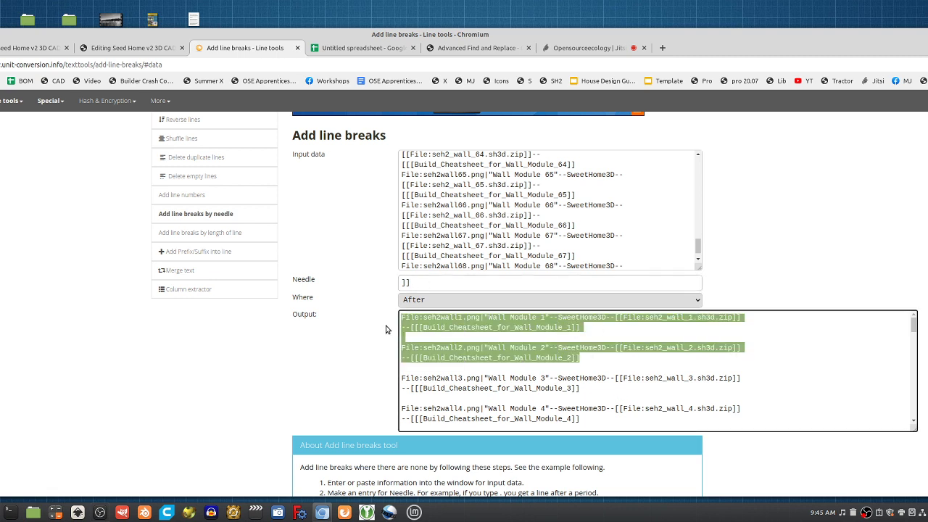
mouse_move(475, 47)
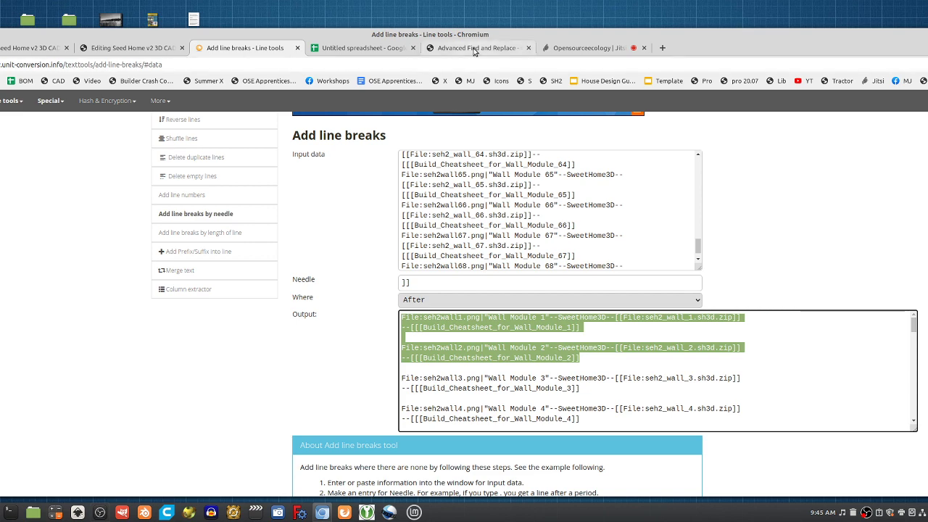
left_click(477, 47)
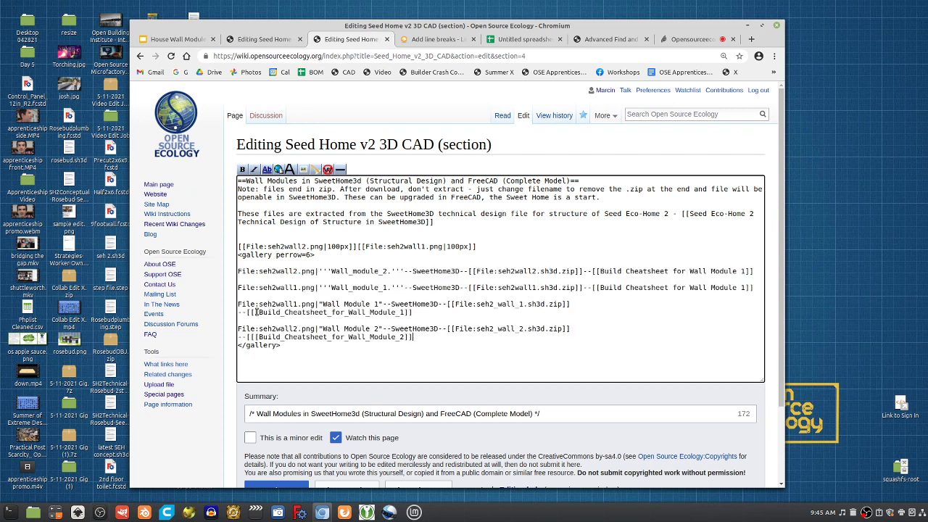
mouse_move(521, 51)
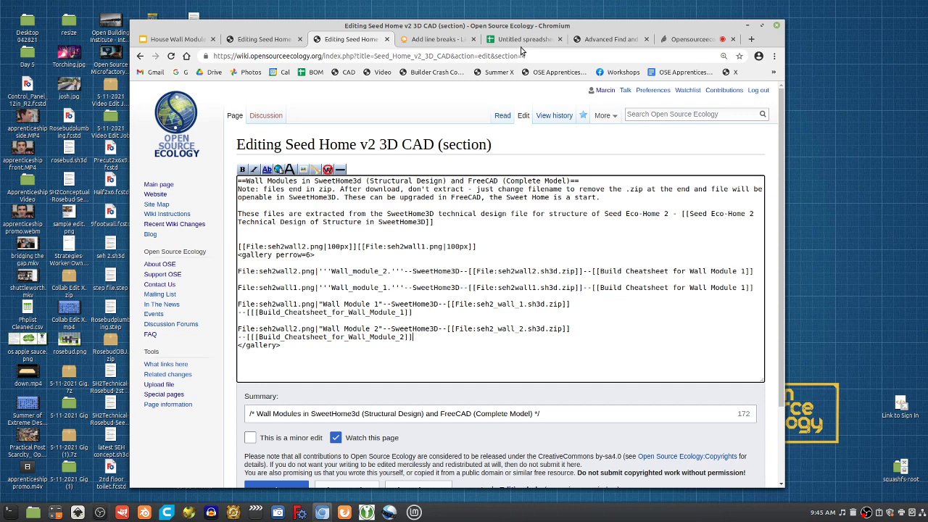
Step: Select the full list of line-broken wall module entries for the Replace text tool
left_click(434, 39)
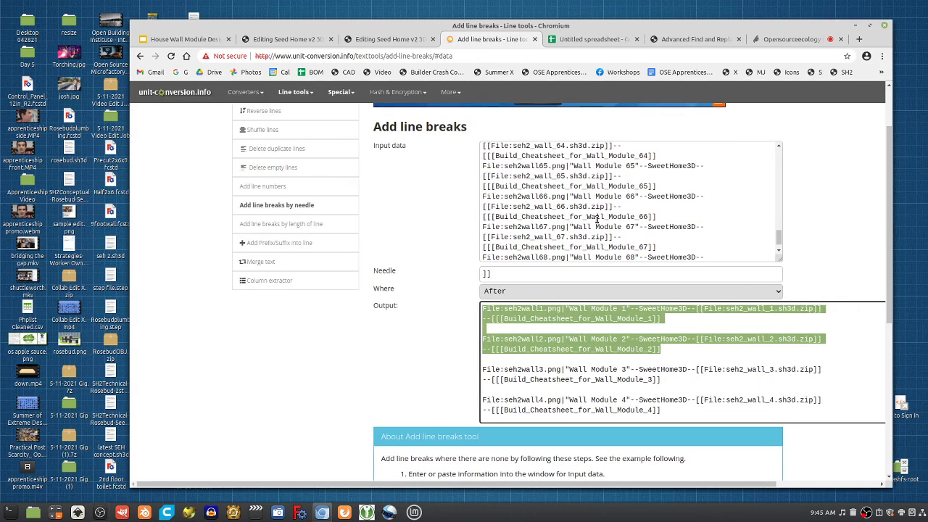
scroll("up", 3)
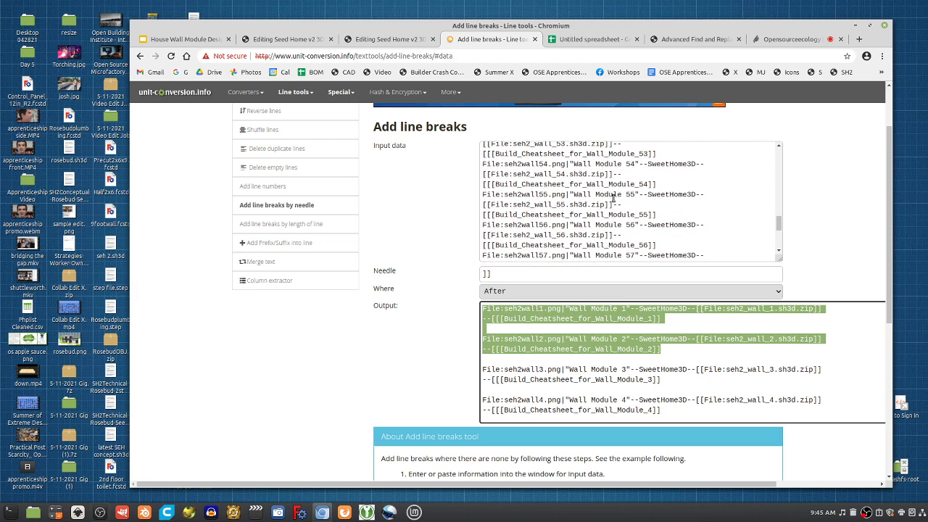
scroll("up", 3)
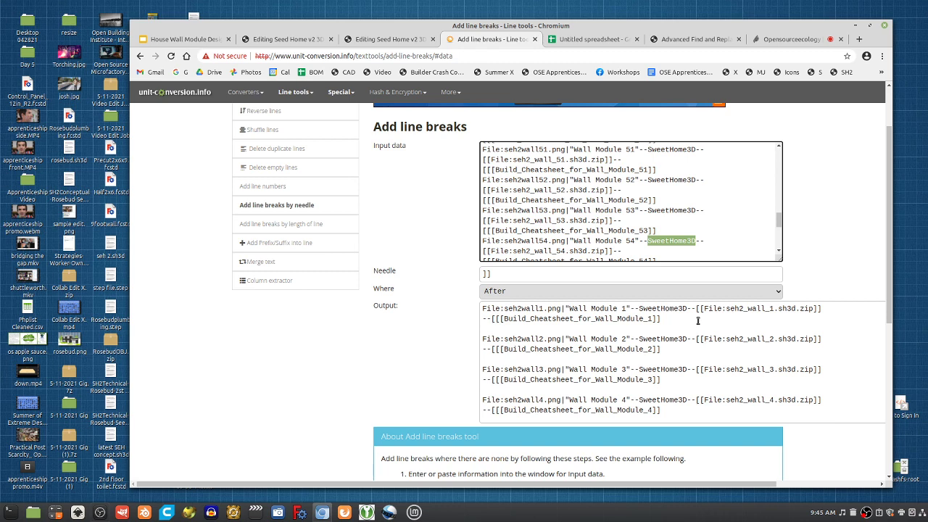
left_click_drag(484, 308, 660, 348)
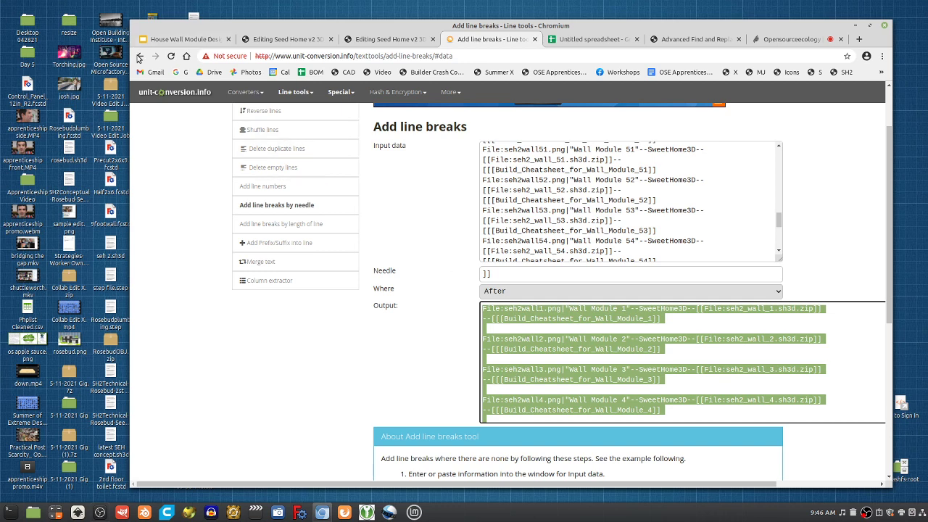
left_click(140, 56)
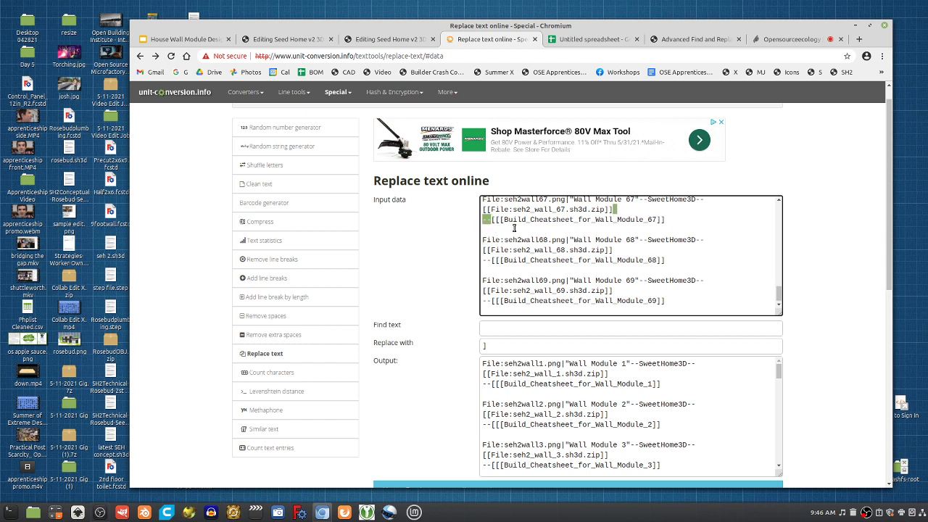
Step: Replace every "--" with "-" and select the resulting output text
left_click(630, 327)
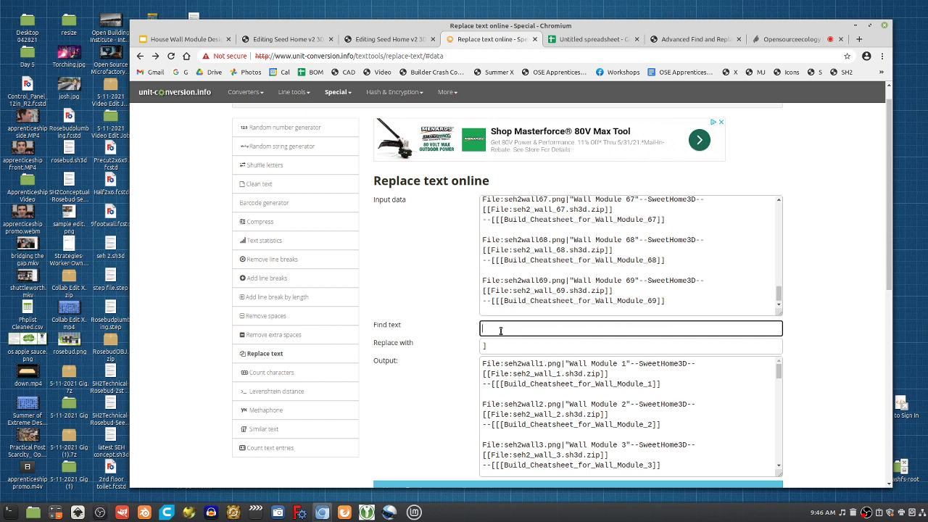
type("--")
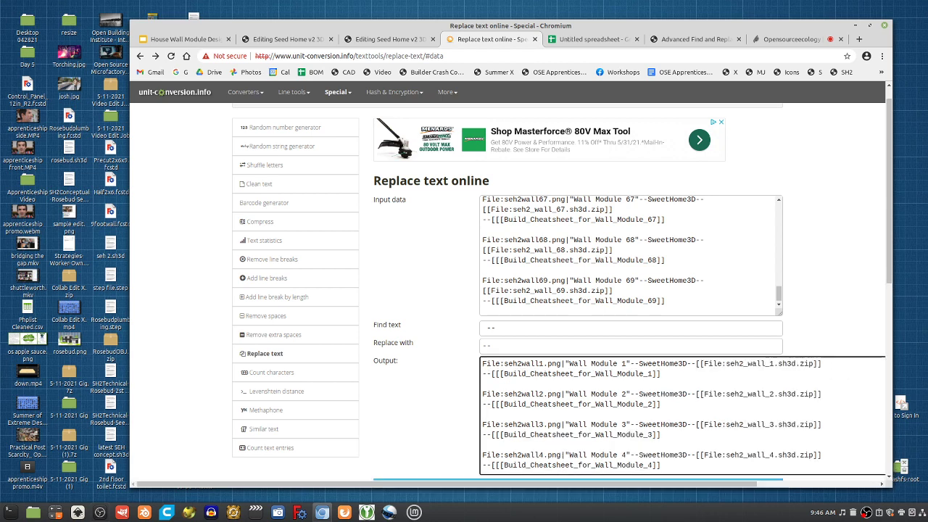
scroll("down", 3)
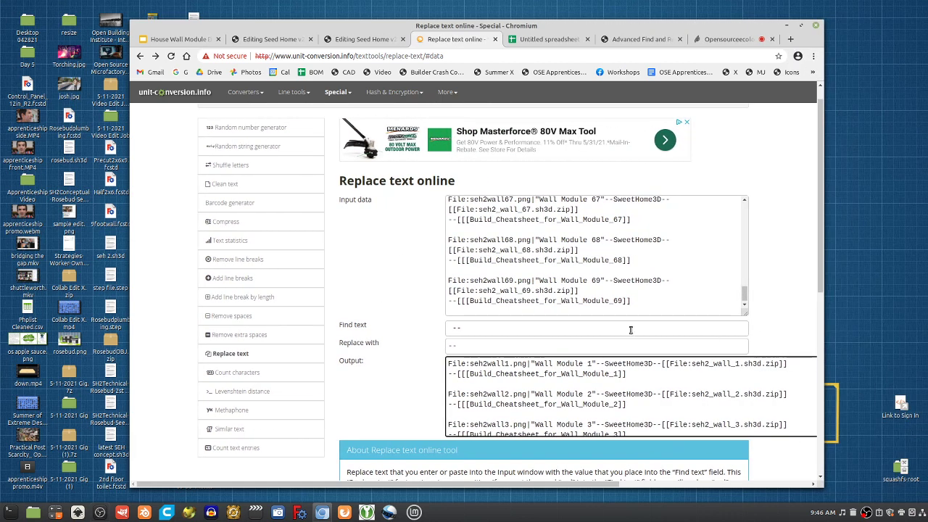
mouse_move(672, 233)
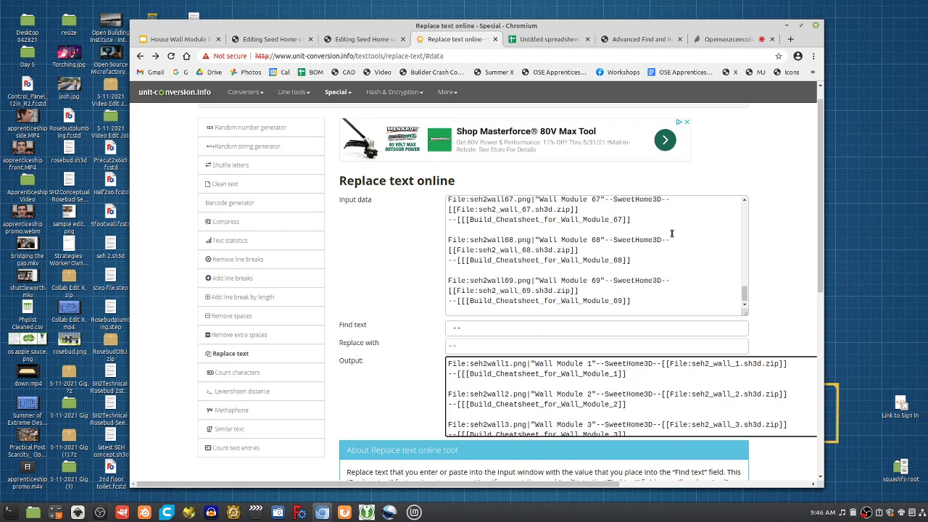
left_click(596, 328)
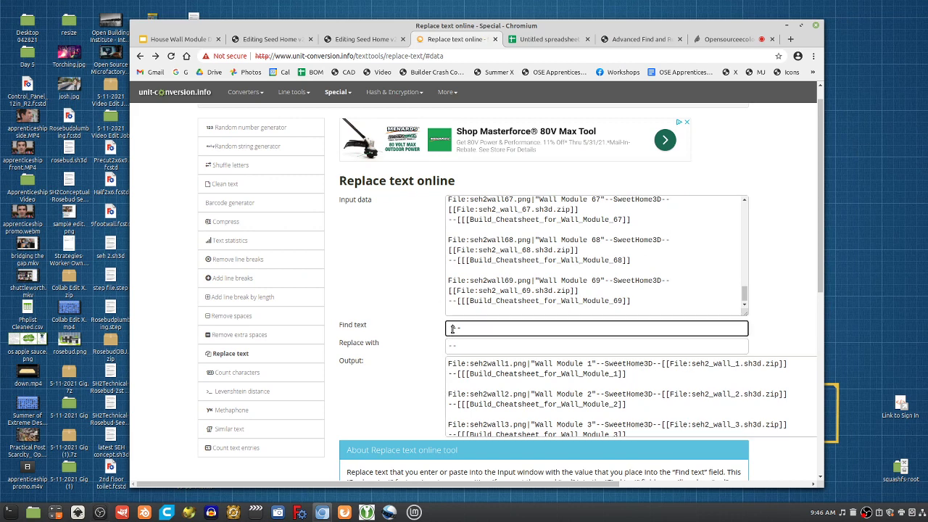
type("-")
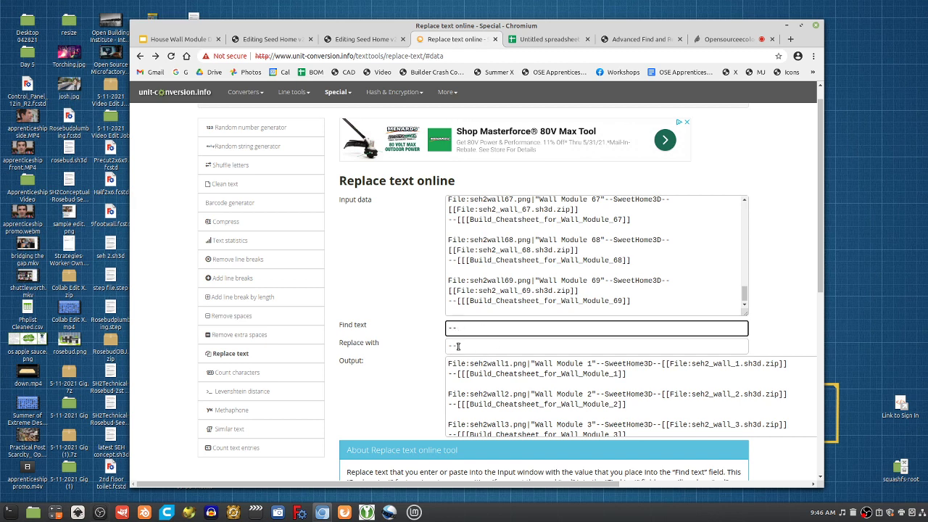
left_click(595, 346)
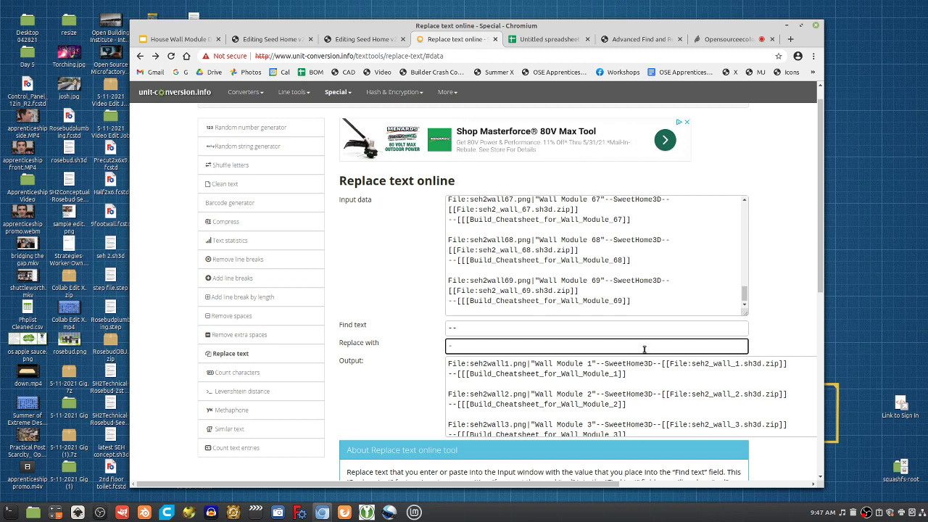
left_click(580, 292)
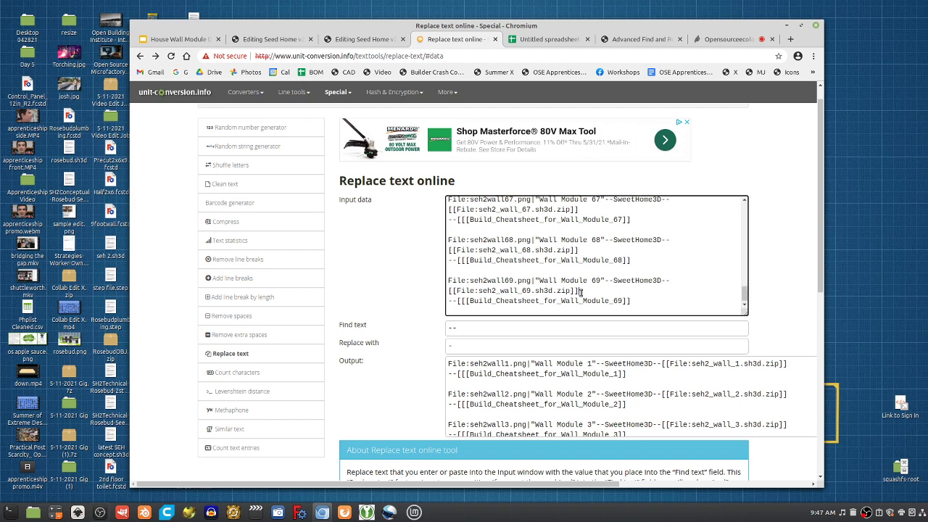
mouse_move(373, 335)
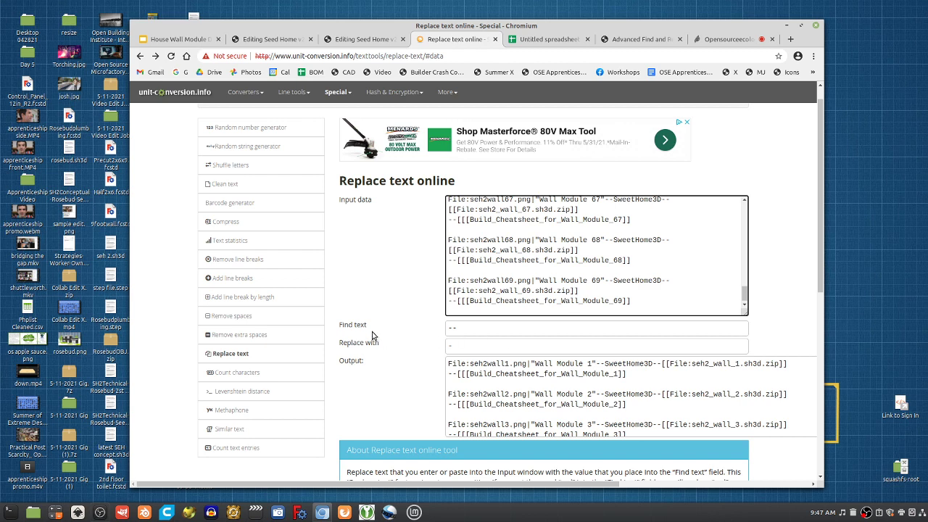
left_click(665, 300)
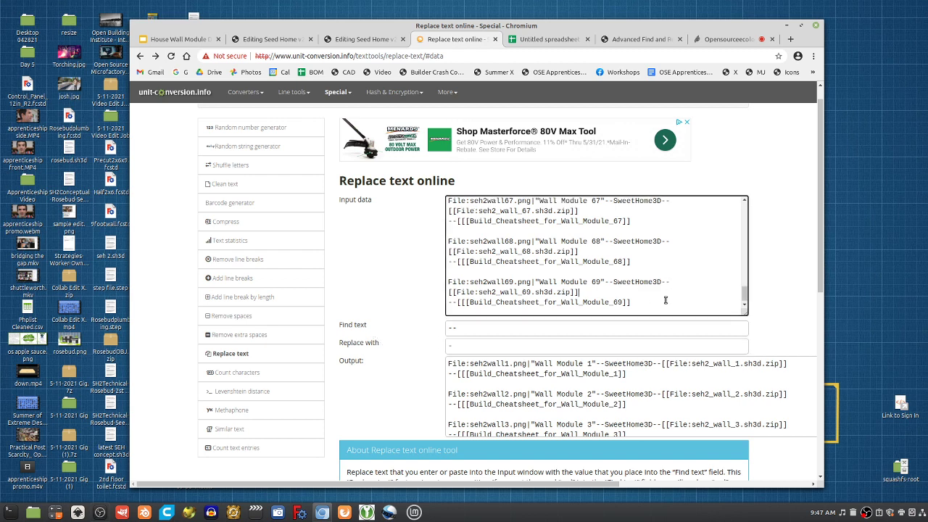
scroll("up", 3)
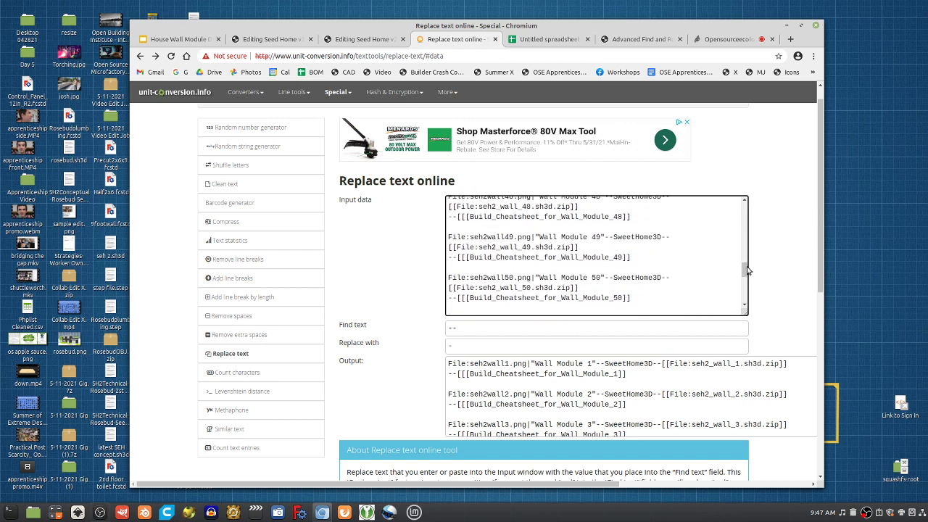
scroll("up", 3)
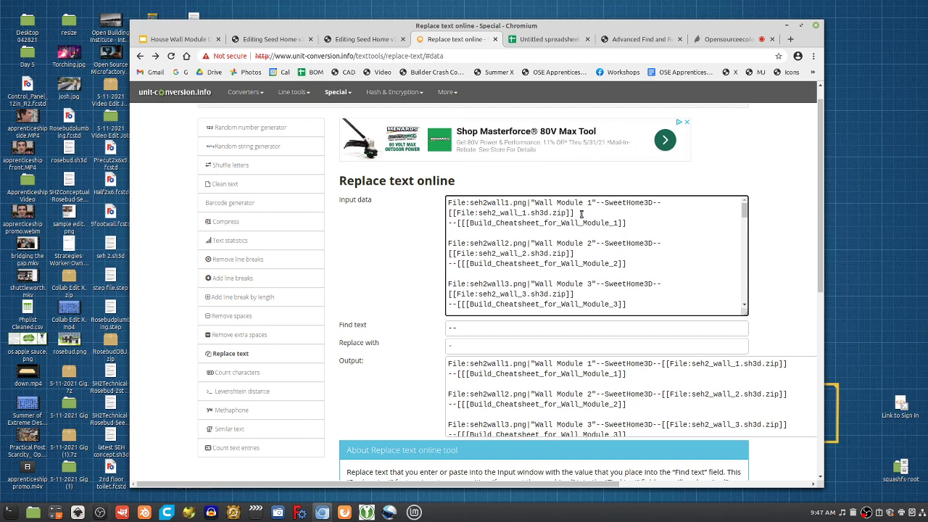
left_click(595, 329)
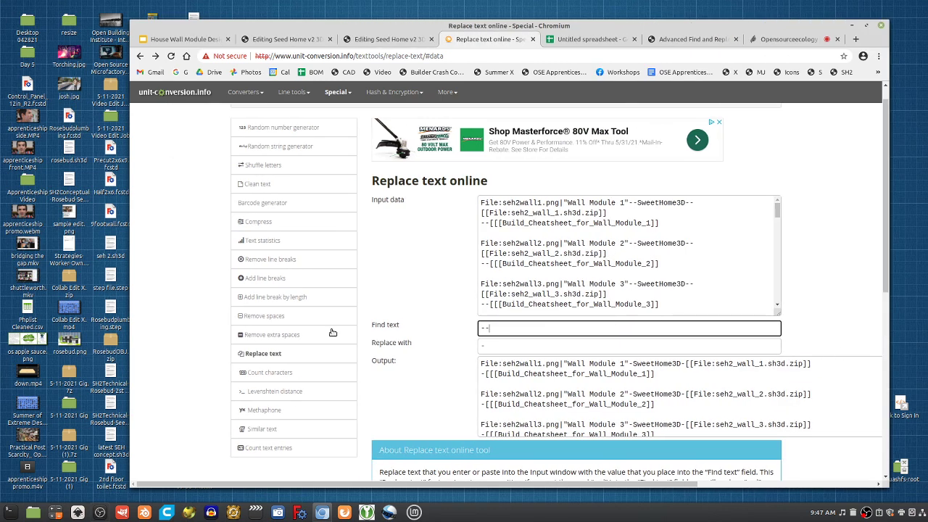
mouse_move(278, 262)
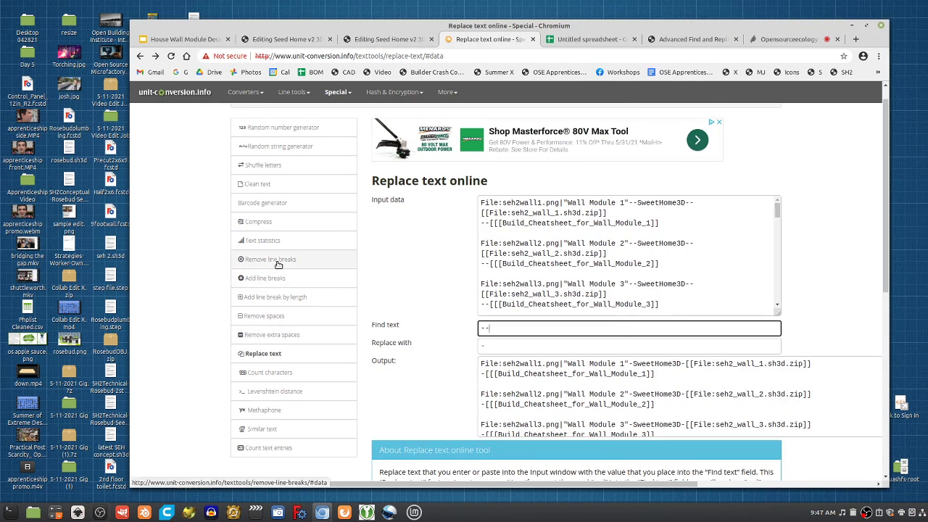
mouse_move(270, 259)
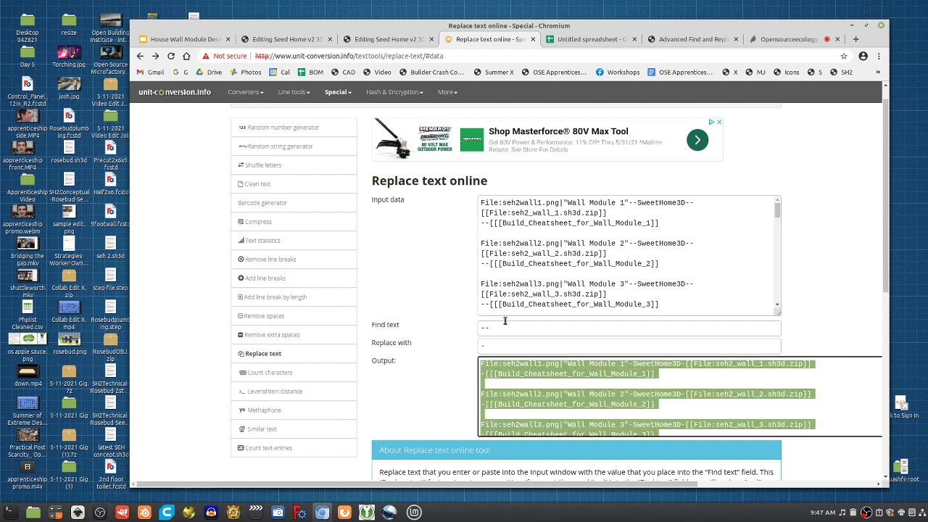
mouse_move(272, 258)
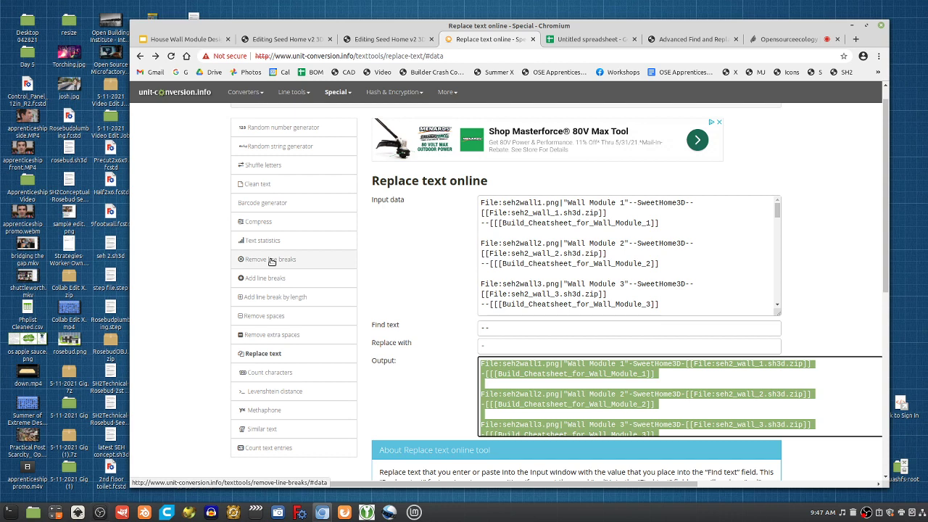
Step: Join the single-dash entries with Remove line breaks and select the continuous output
left_click(275, 259)
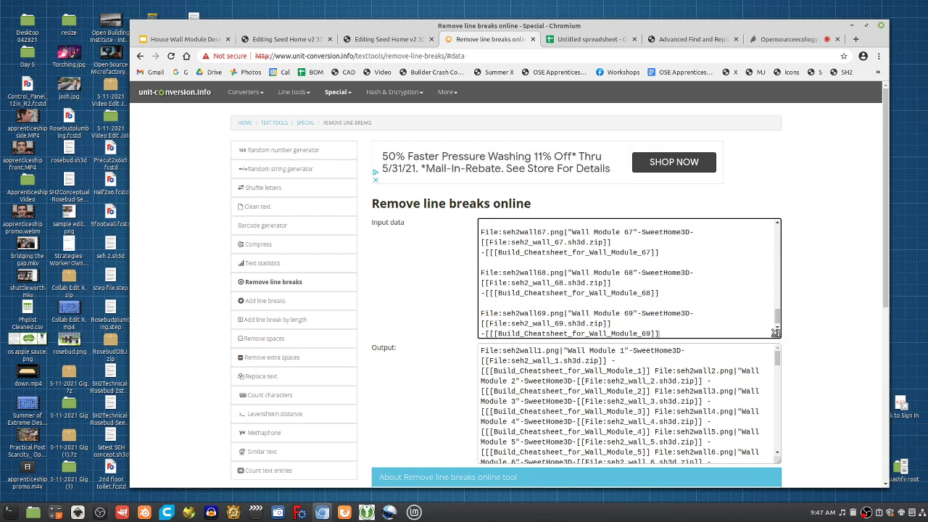
left_click_drag(776, 333, 877, 341)
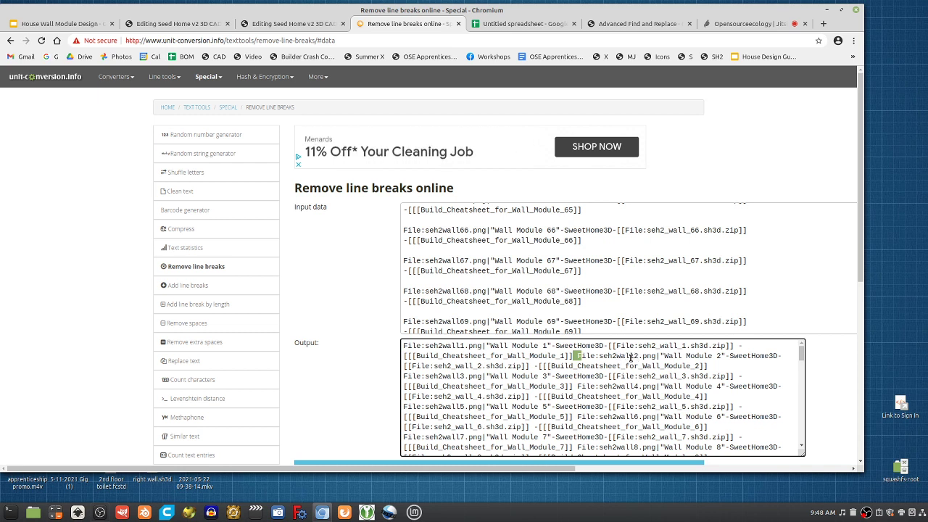
double_click(588, 355)
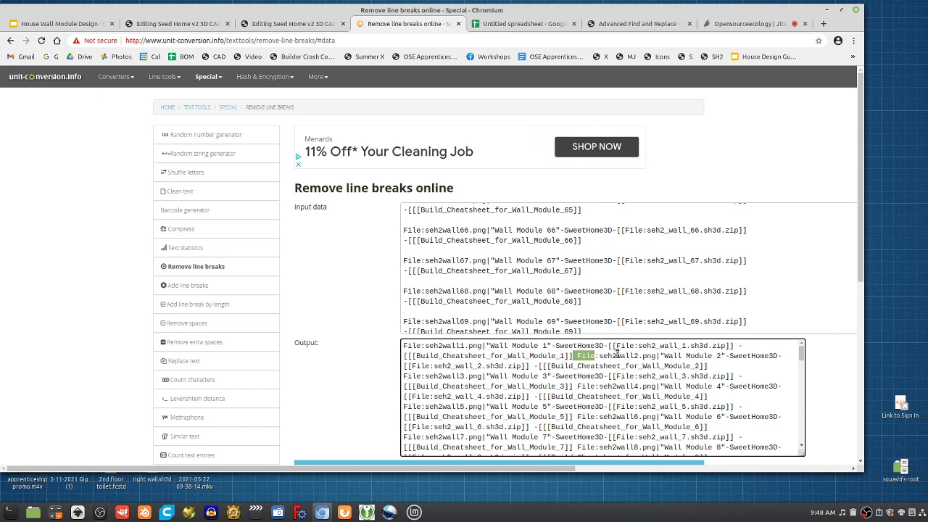
mouse_move(398, 230)
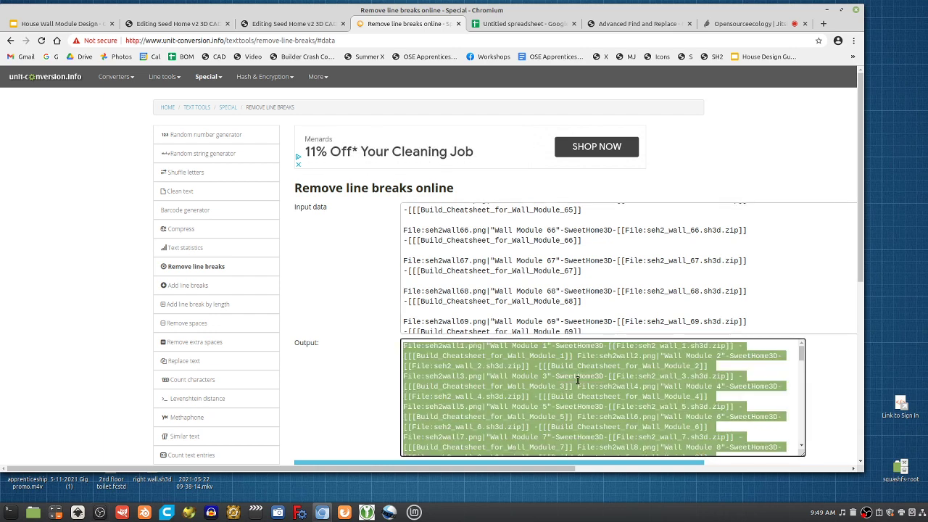
left_click(553, 301)
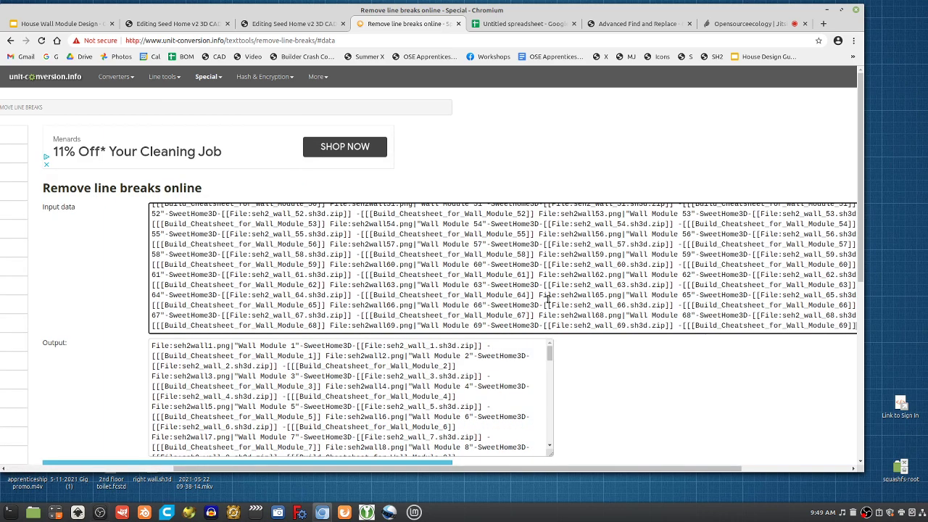
mouse_move(186, 179)
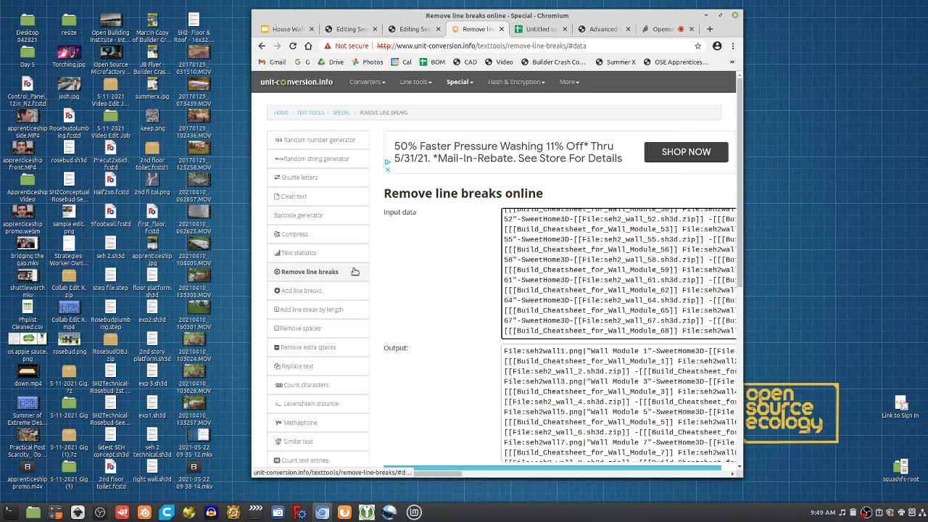
Step: Break the joined text after each ]] and copy the File:seh2wall prefix
left_click(303, 290)
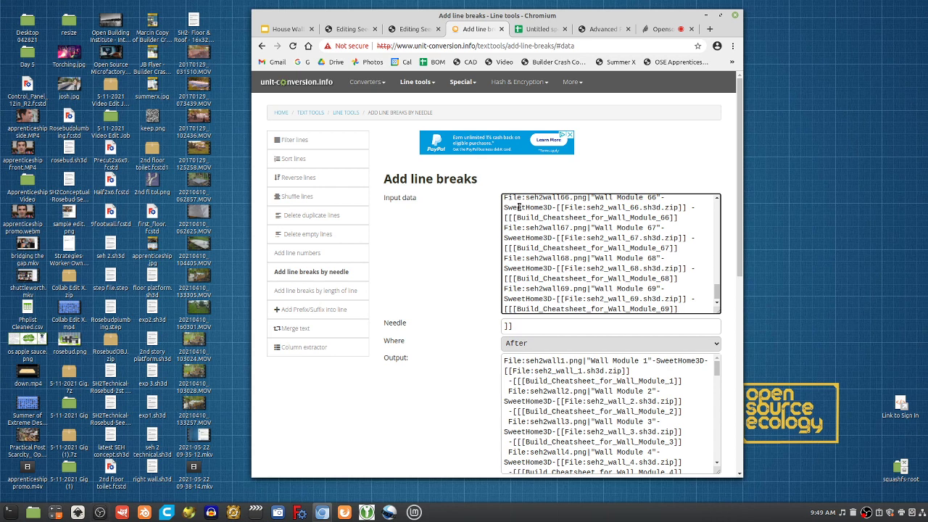
mouse_move(620, 225)
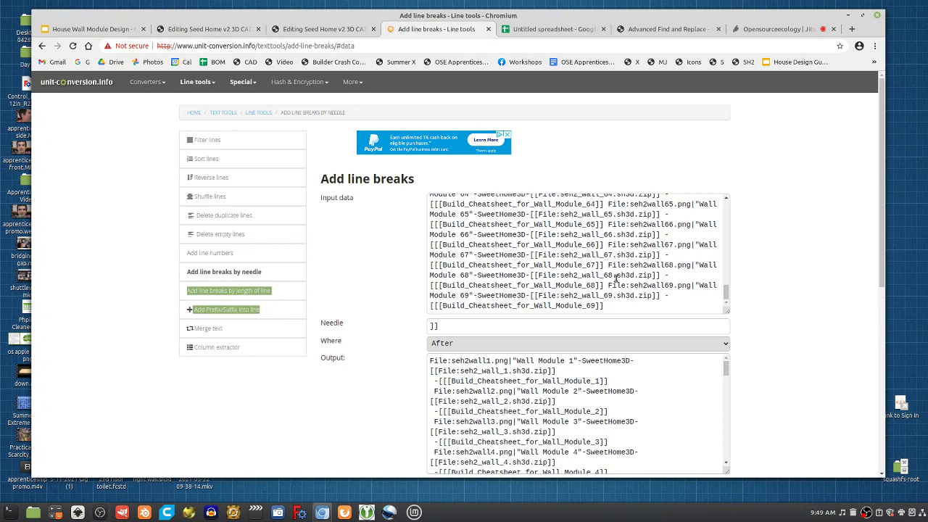
scroll("up", 3)
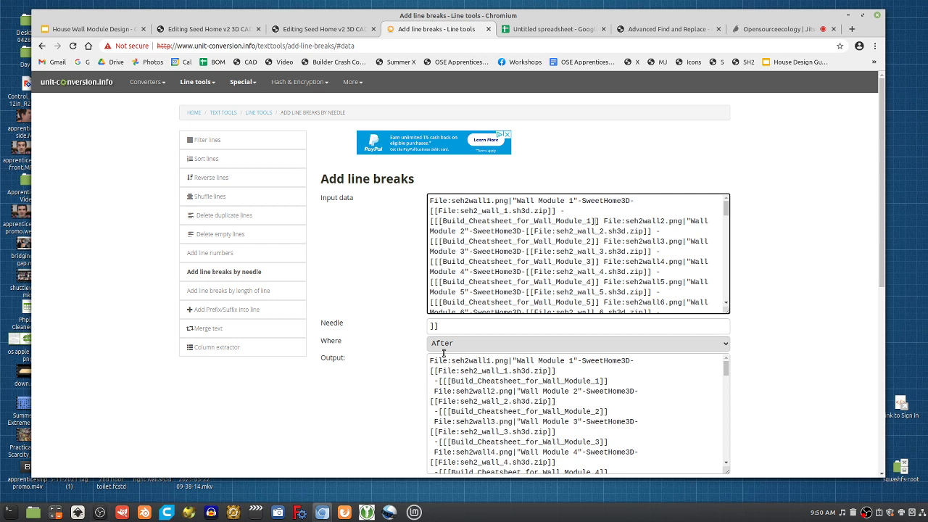
left_click(577, 343)
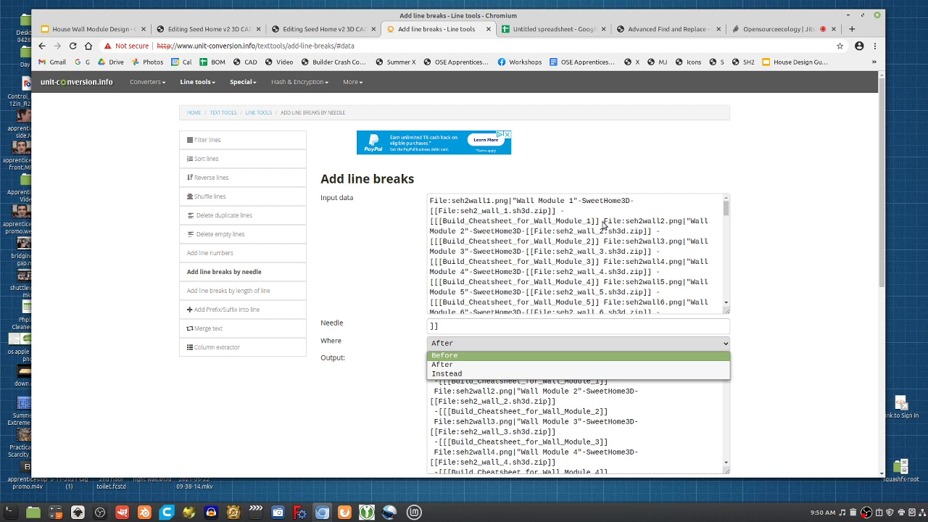
left_click(441, 363)
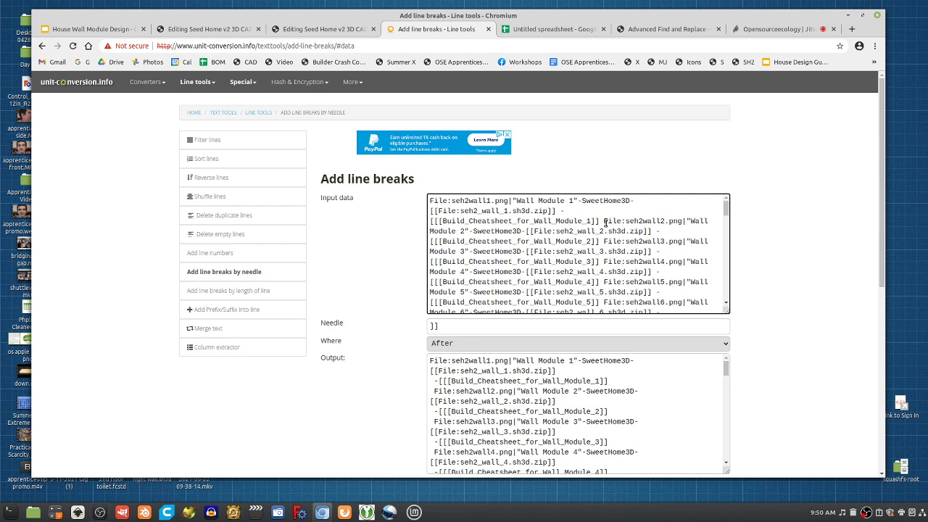
double_click(609, 221)
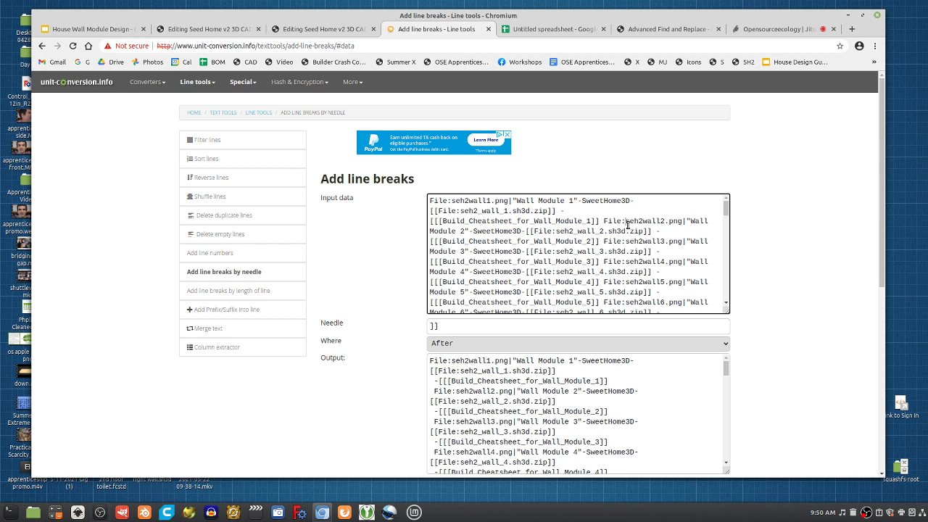
mouse_move(664, 220)
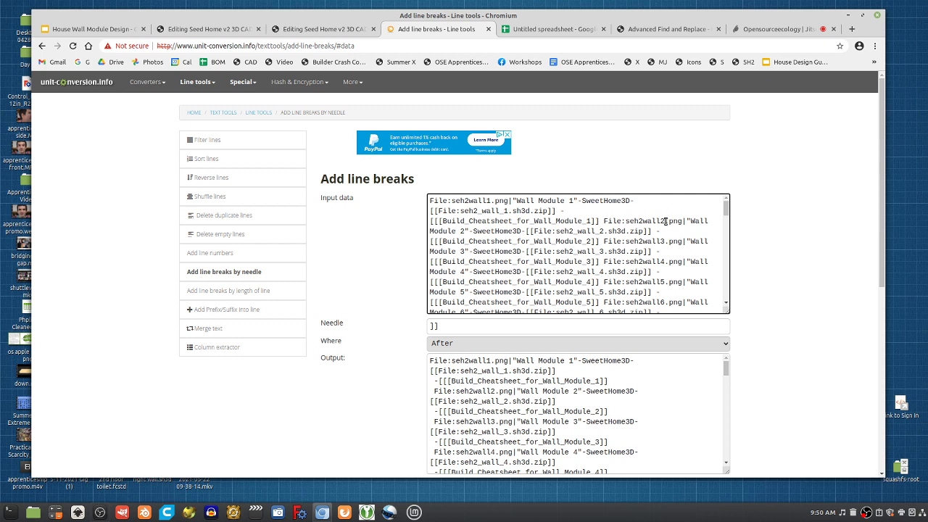
double_click(634, 221)
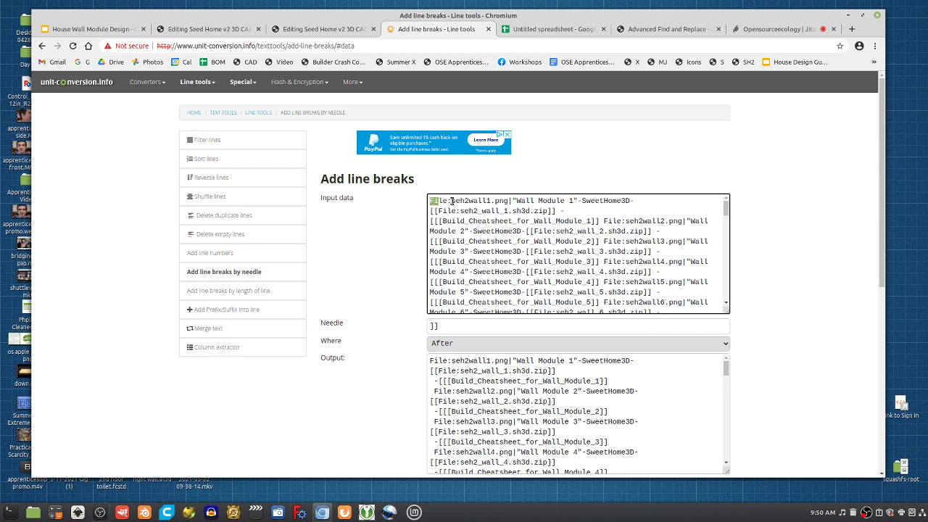
double_click(451, 201)
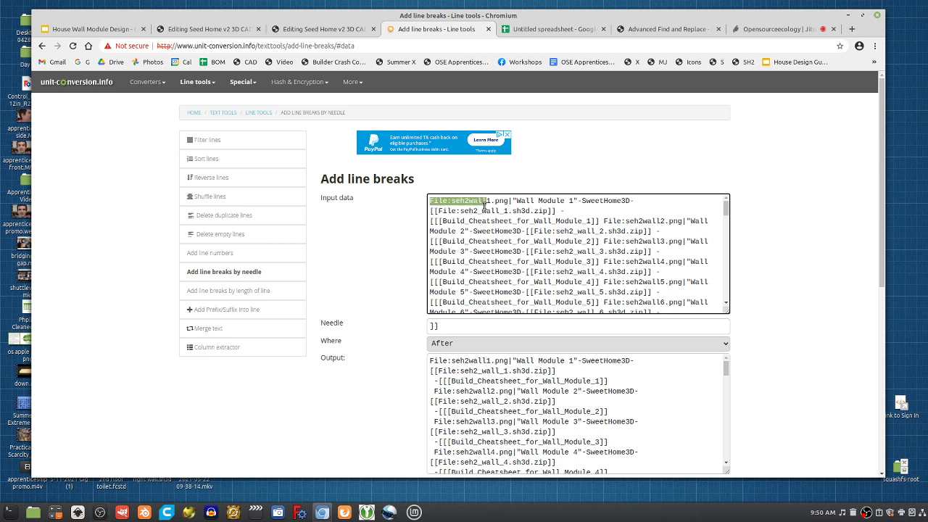
mouse_move(499, 217)
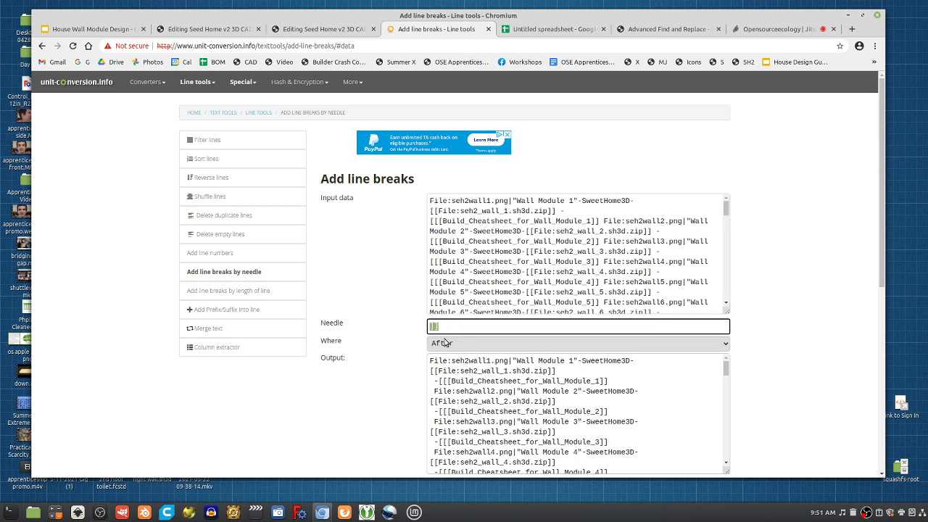
Step: Change the needle to File:seh2wall with breaks placed Before each prefix
type("File:seh2wall")
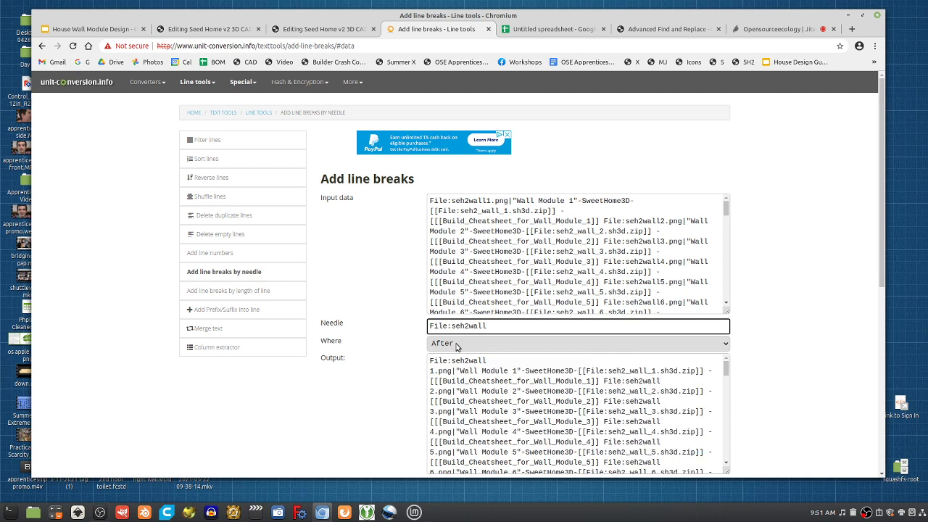
left_click(578, 343)
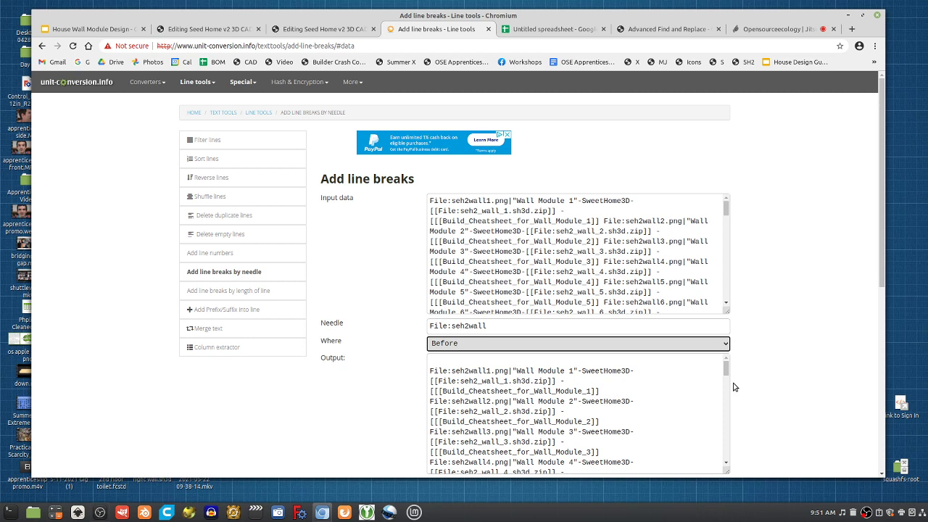
scroll("down", 3)
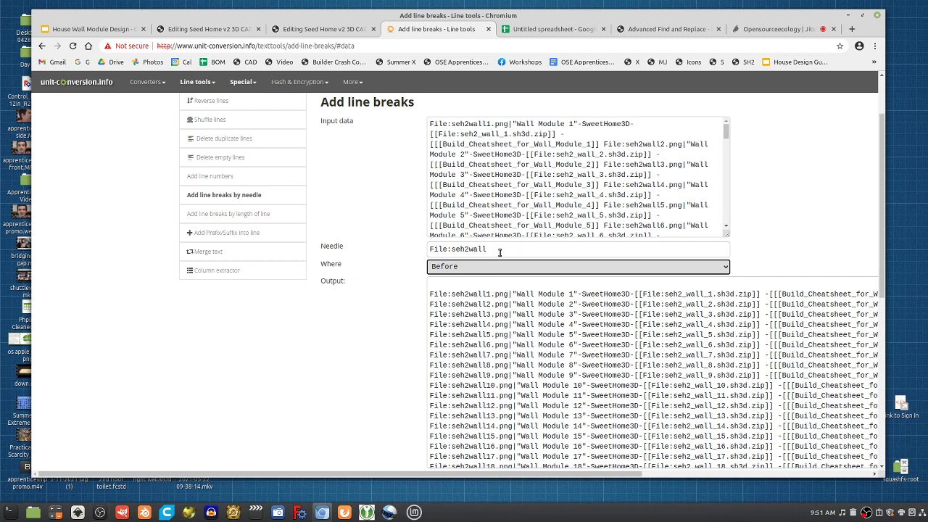
mouse_move(478, 269)
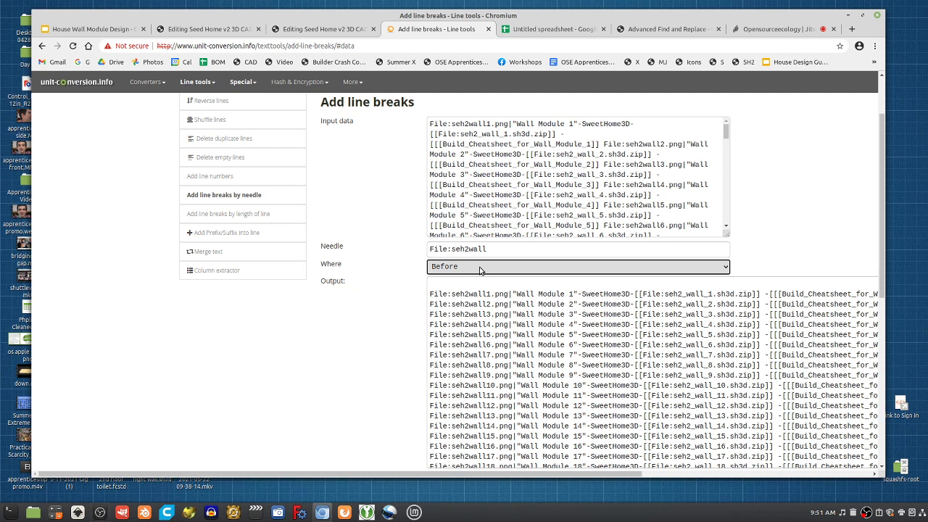
left_click(578, 266)
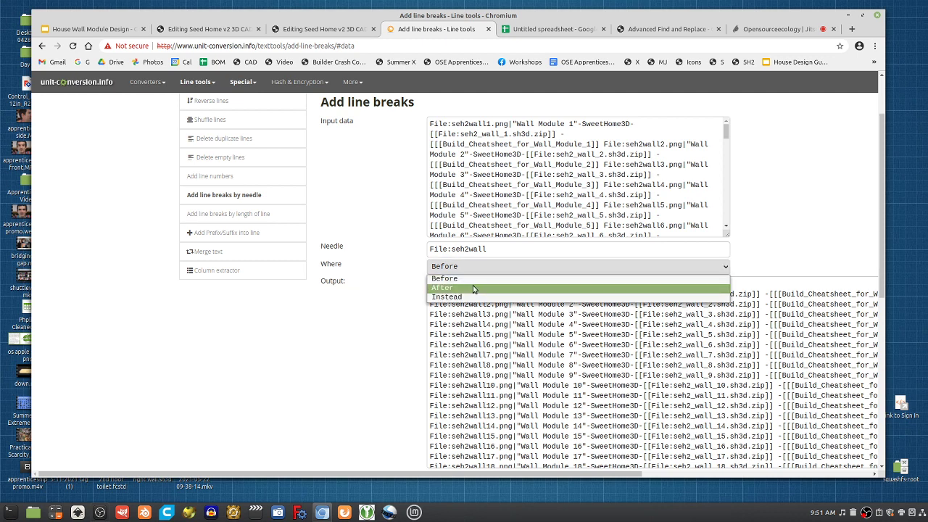
left_click(443, 287)
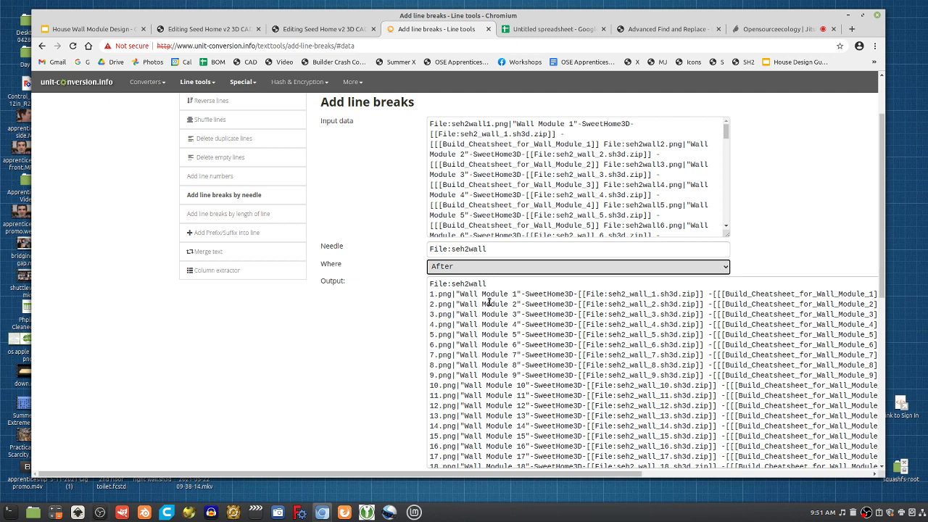
mouse_move(496, 259)
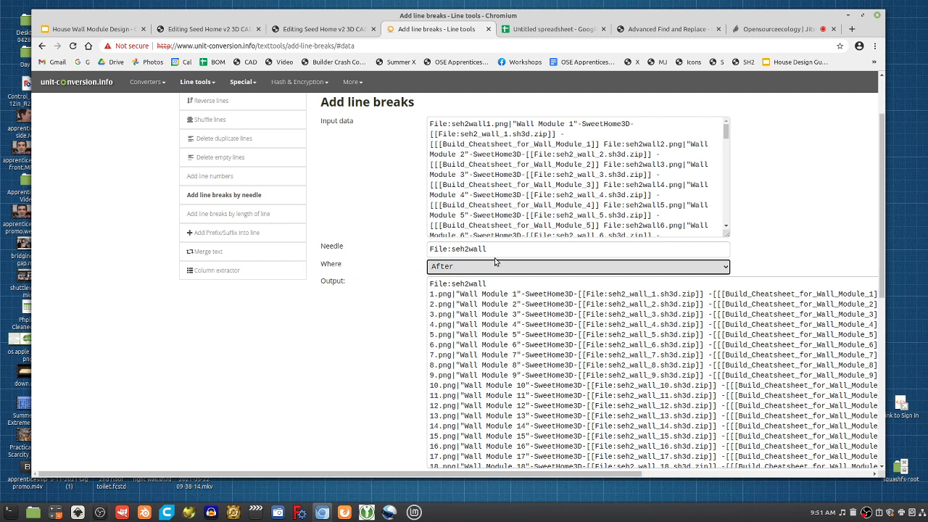
left_click(577, 265)
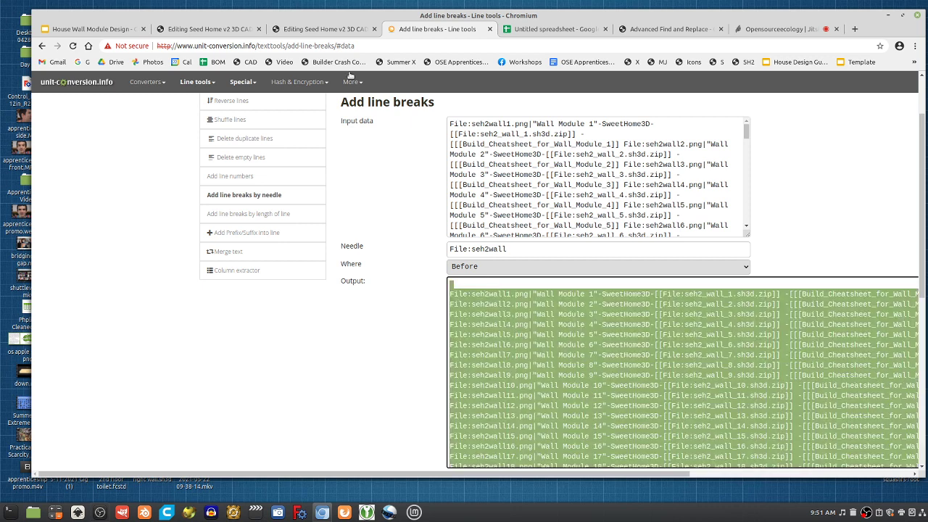
Step: Paste the 69 one-per-line entries into the wiki section edit and save
left_click(207, 29)
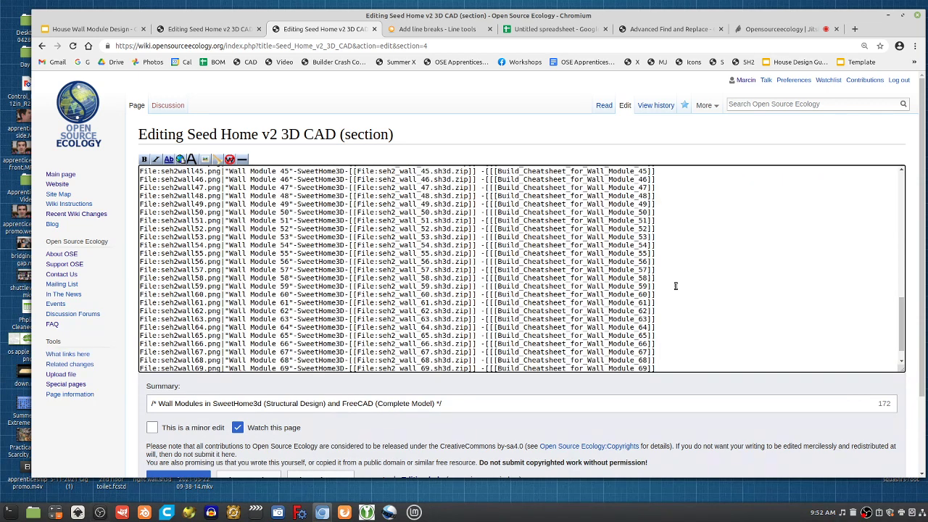
scroll("up", 3)
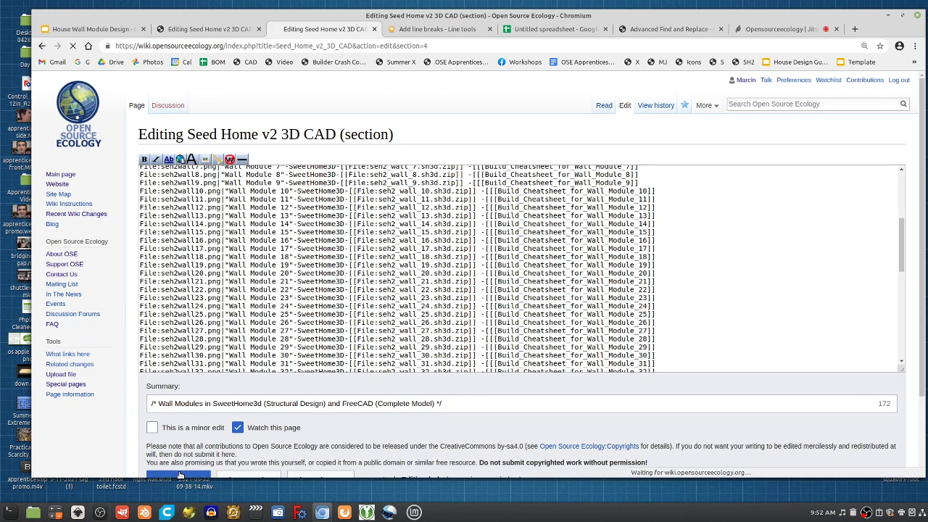
left_click(178, 475)
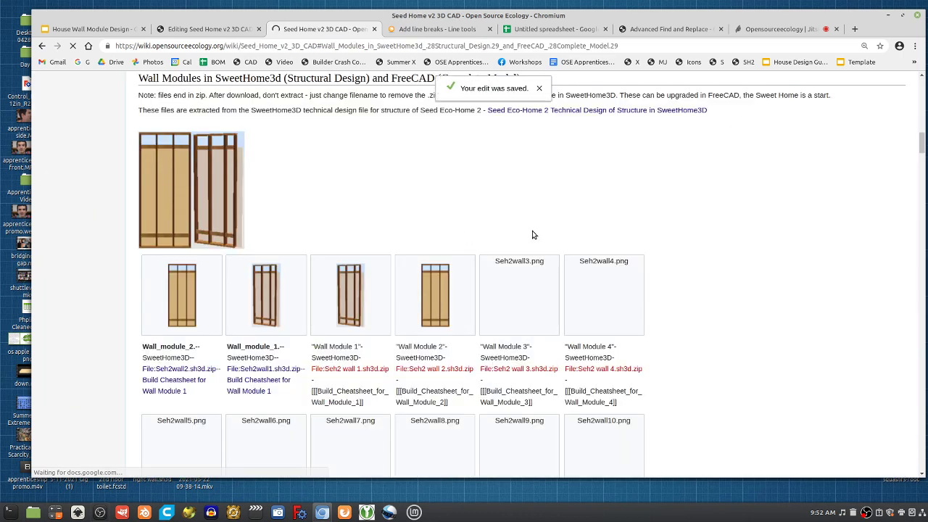
scroll("down", 3)
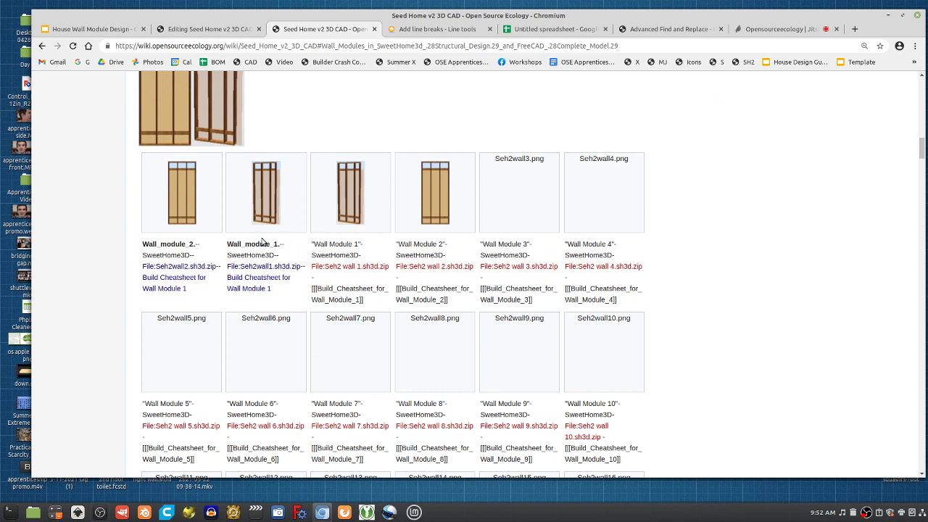
mouse_move(347, 254)
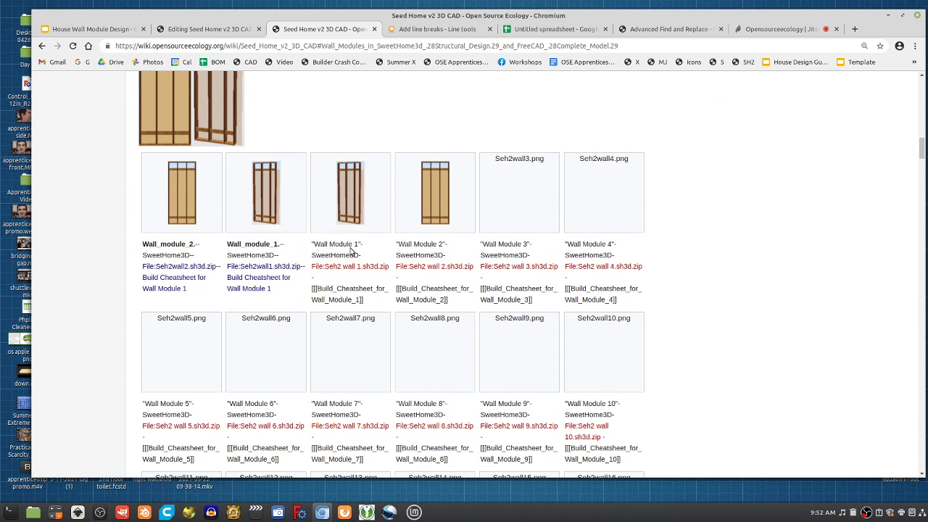
mouse_move(341, 266)
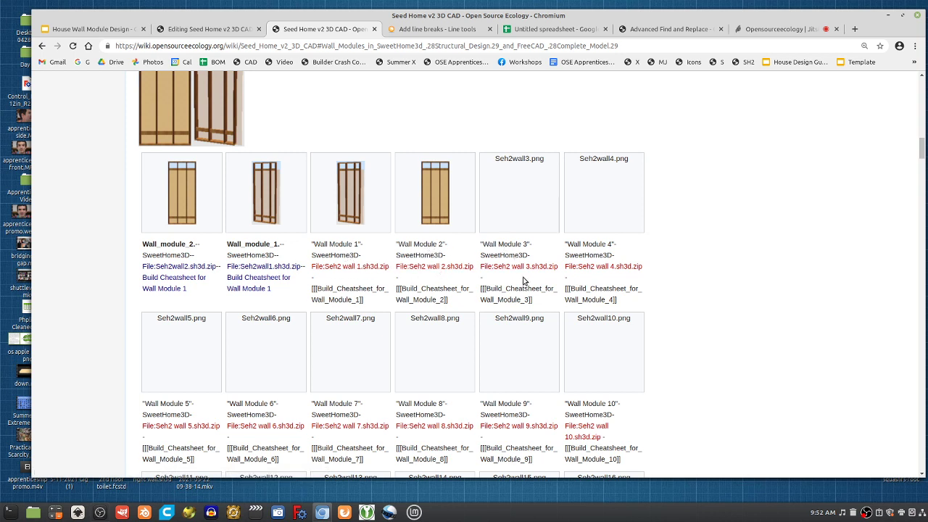
mouse_move(435, 299)
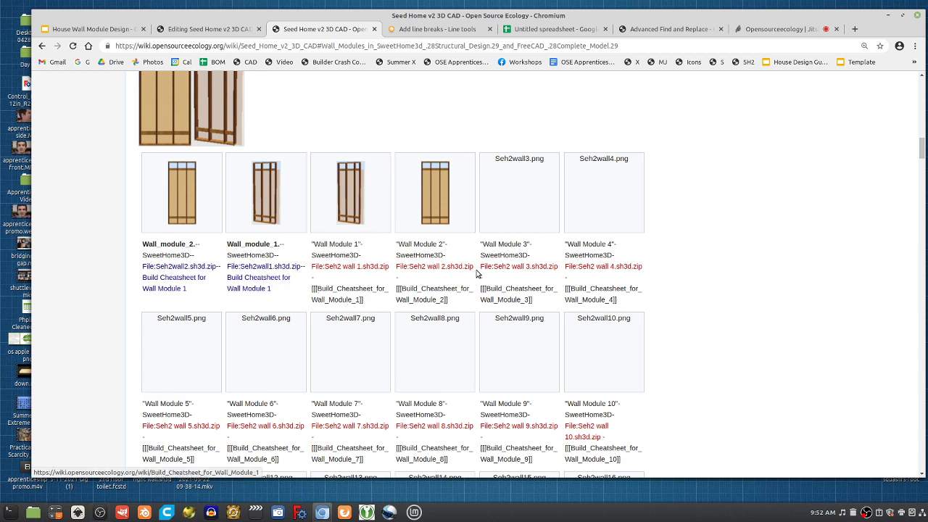
left_click(434, 29)
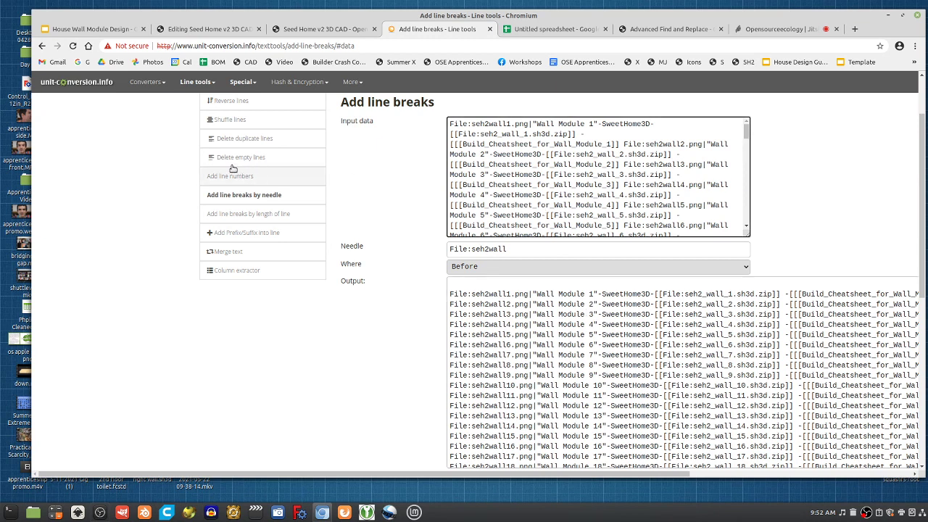
mouse_move(210, 141)
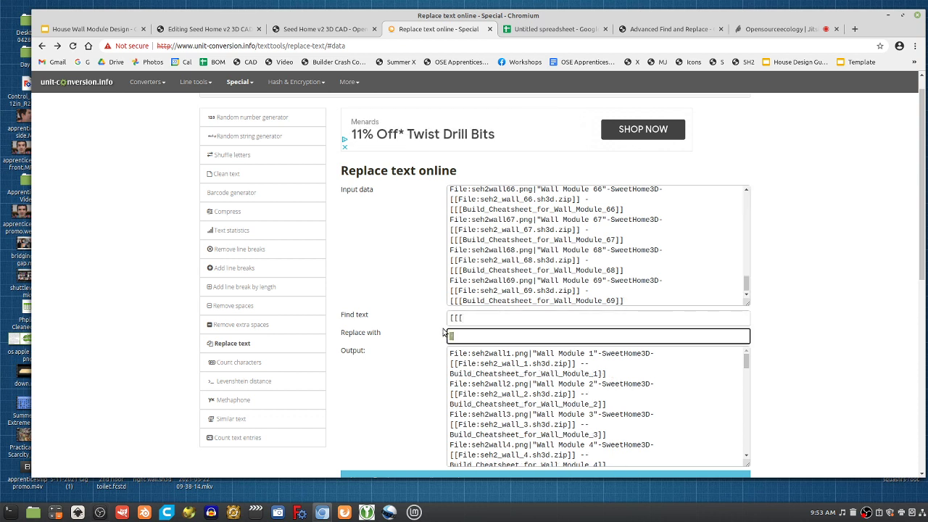
Step: Finish the [[[ to [[ bracket replacement and return to the wiki page
type("[[")
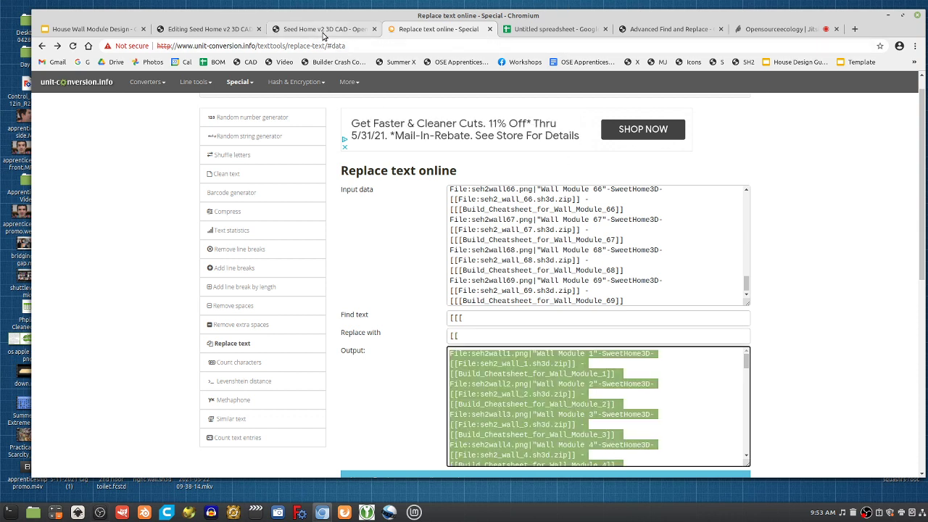
left_click(322, 29)
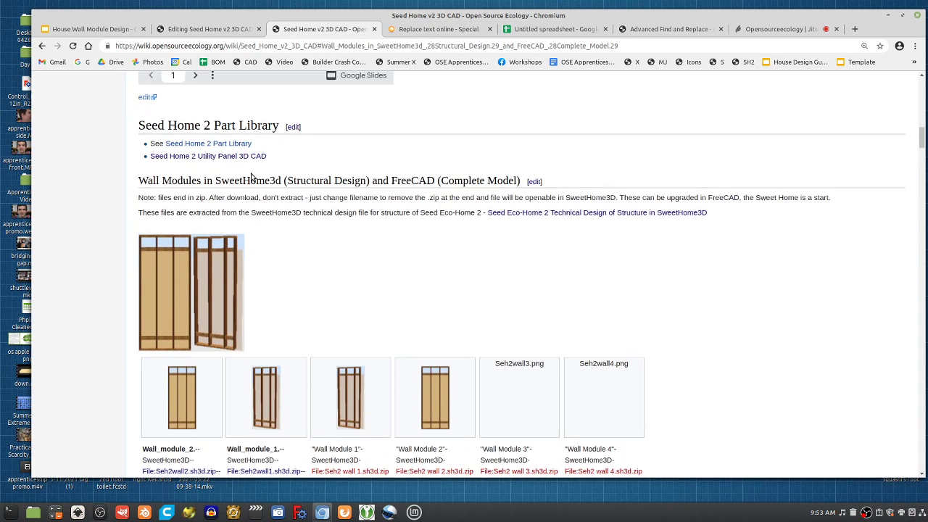
Step: Swap the Wall Modules section's old entries for the bracket-fixed text and save
left_click(534, 181)
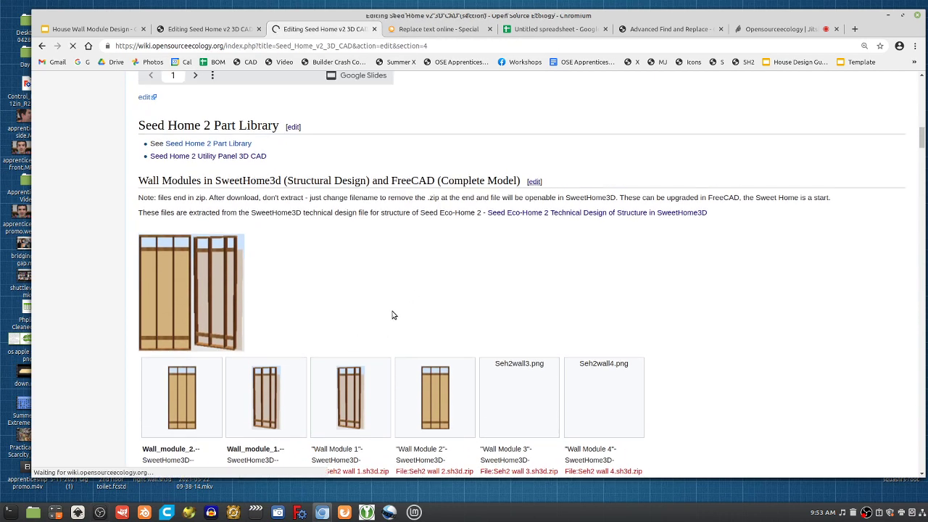
left_click(624, 105)
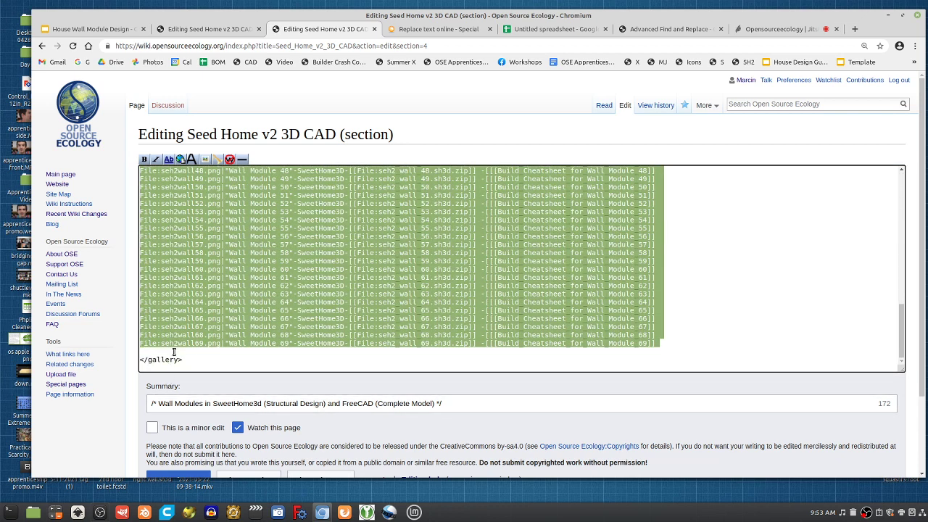
scroll("up", 3)
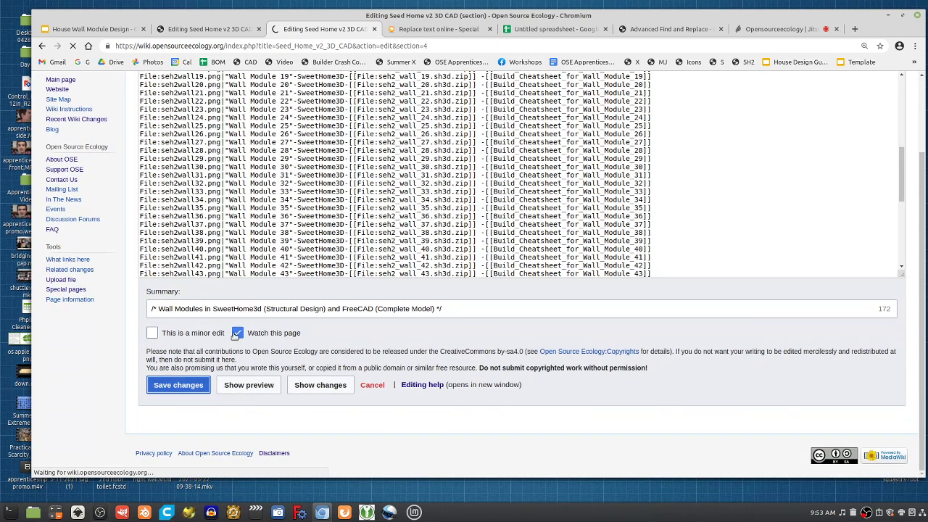
left_click(177, 384)
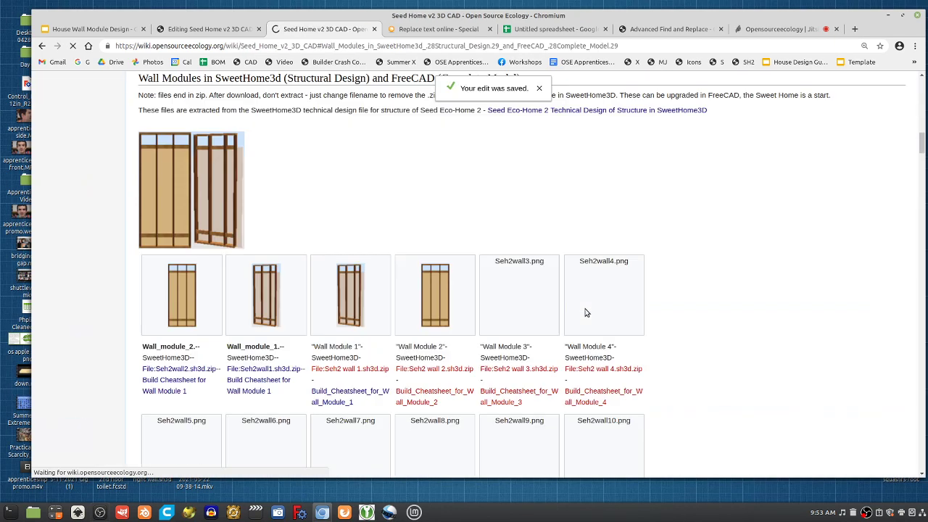
Step: Review the saved Wall Modules 1–69 gallery with cheatsheet links, then return to the spreadsheet
scroll("down", 3)
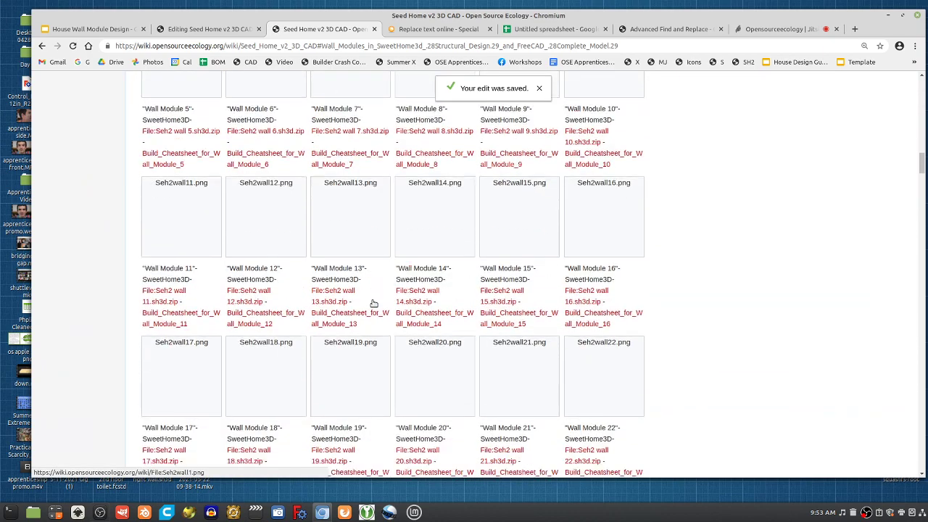
scroll("down", 3)
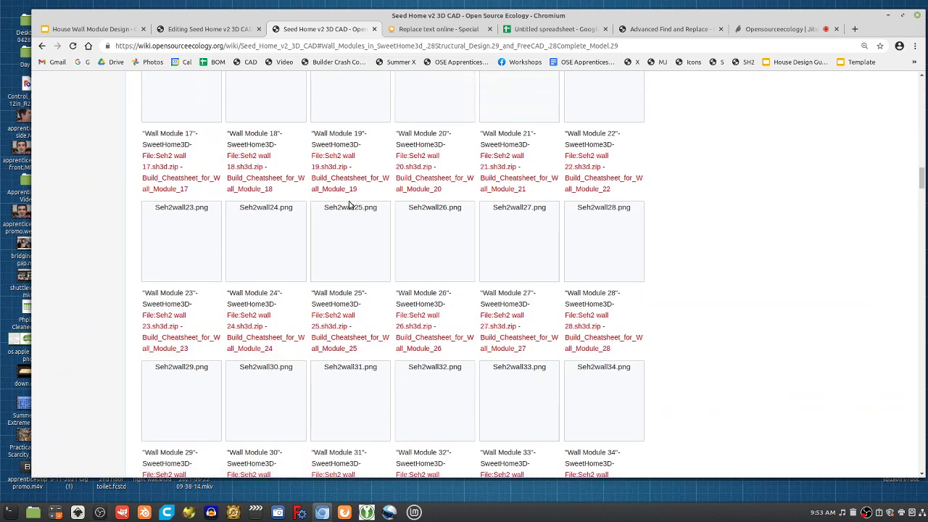
scroll("down", 3)
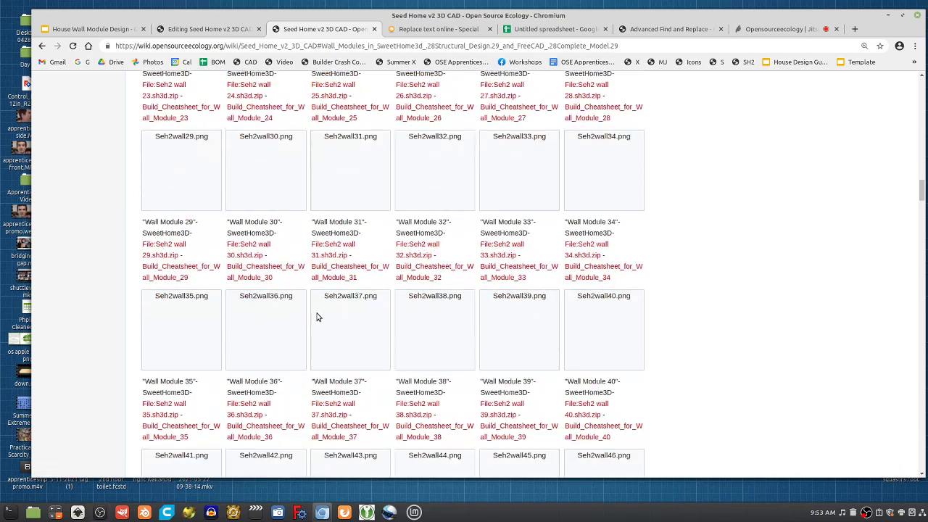
scroll("down", 3)
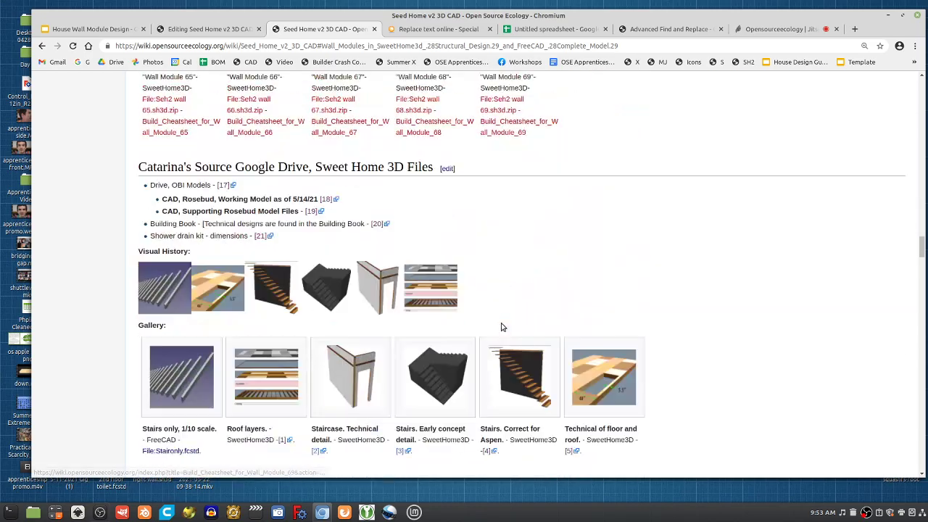
scroll("up", 3)
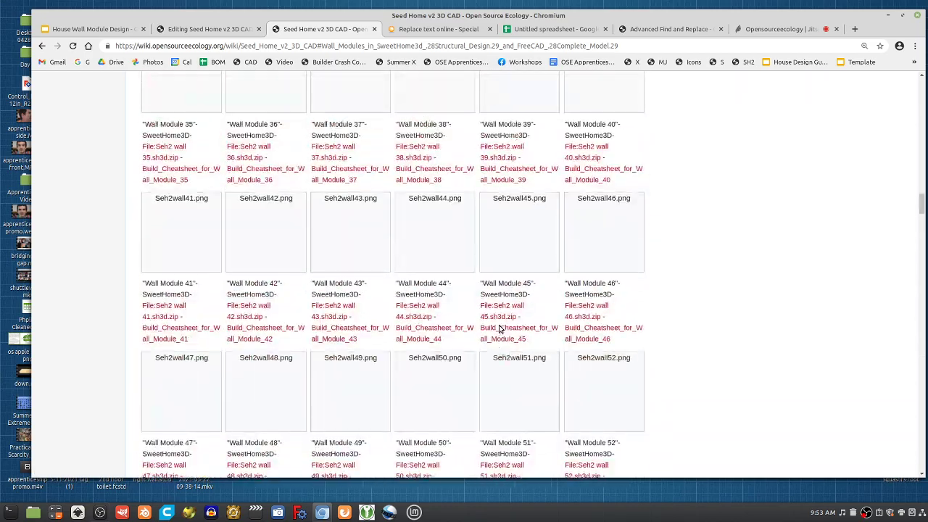
scroll("up", 3)
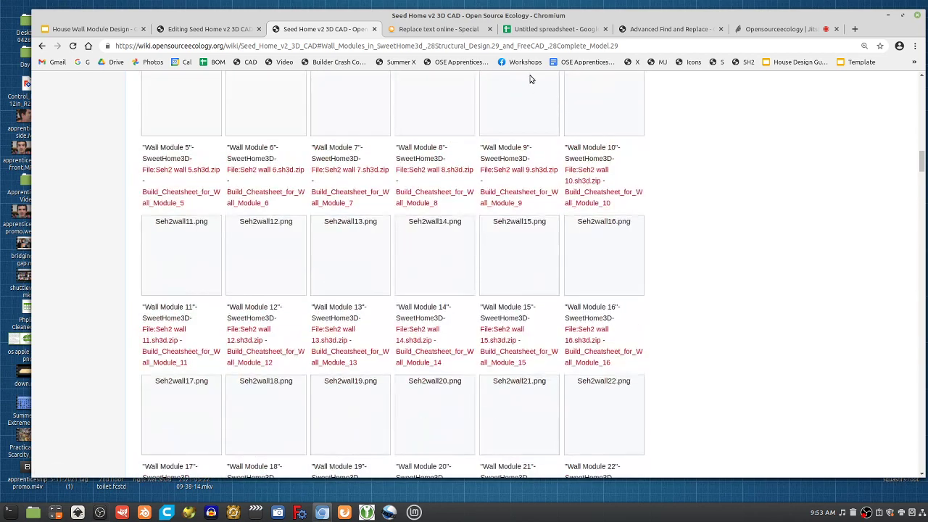
left_click(554, 29)
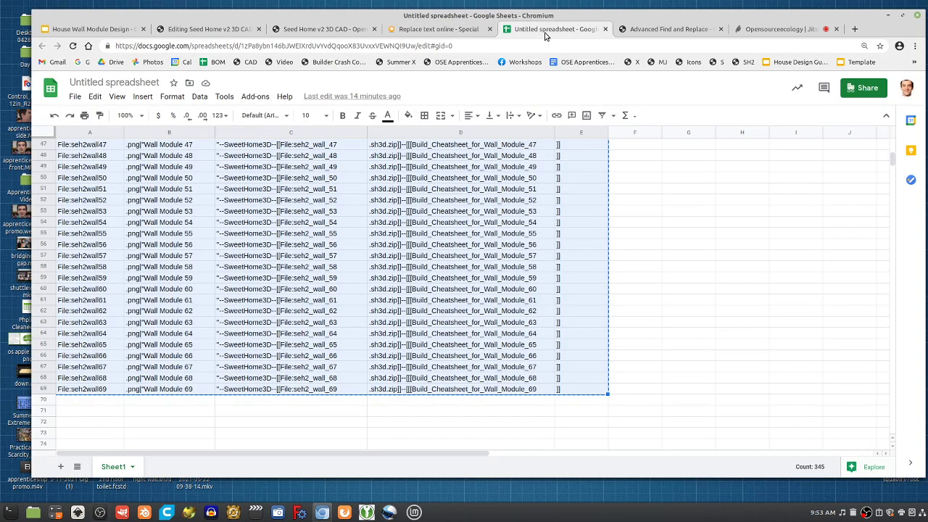
mouse_move(435, 28)
type("Test")
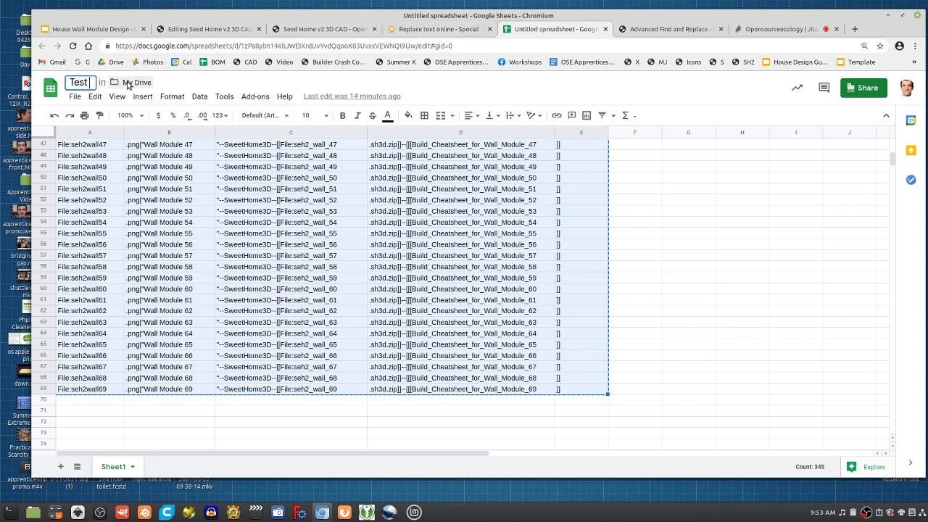
Step: Rename the spreadsheet to 'Test Advanced Find and Replace'
type("Advanced Find and Replace")
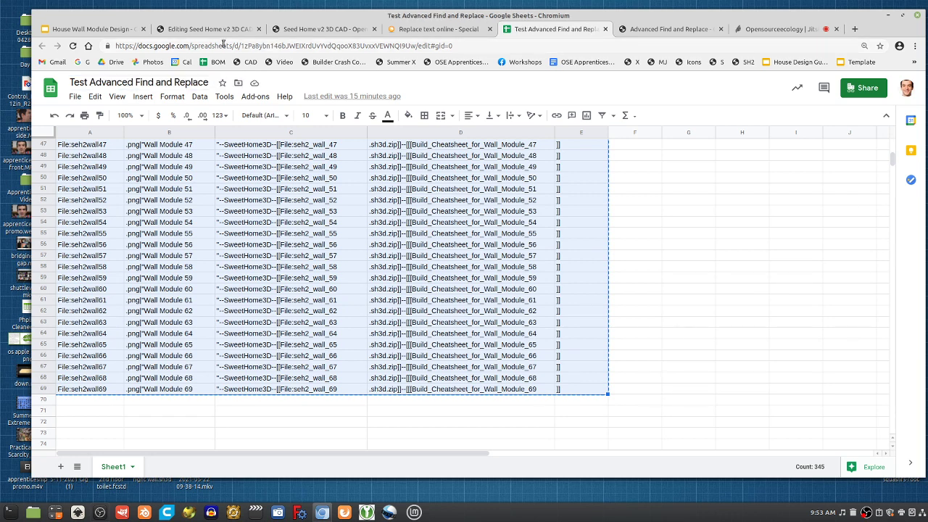
left_click(438, 28)
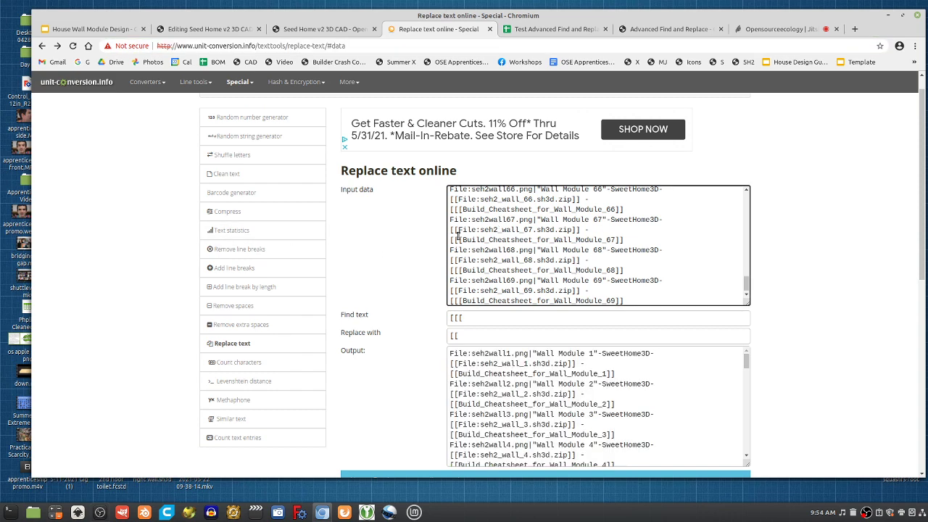
mouse_move(364, 325)
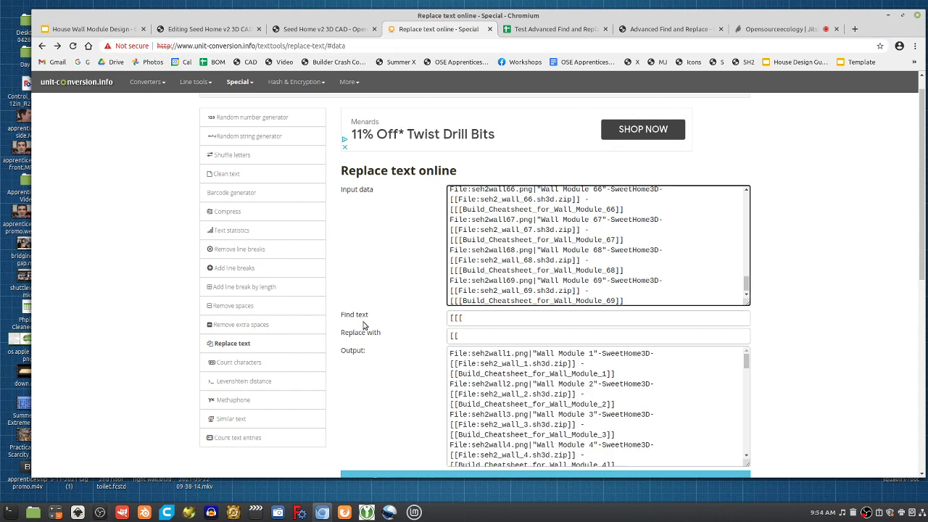
mouse_move(557, 315)
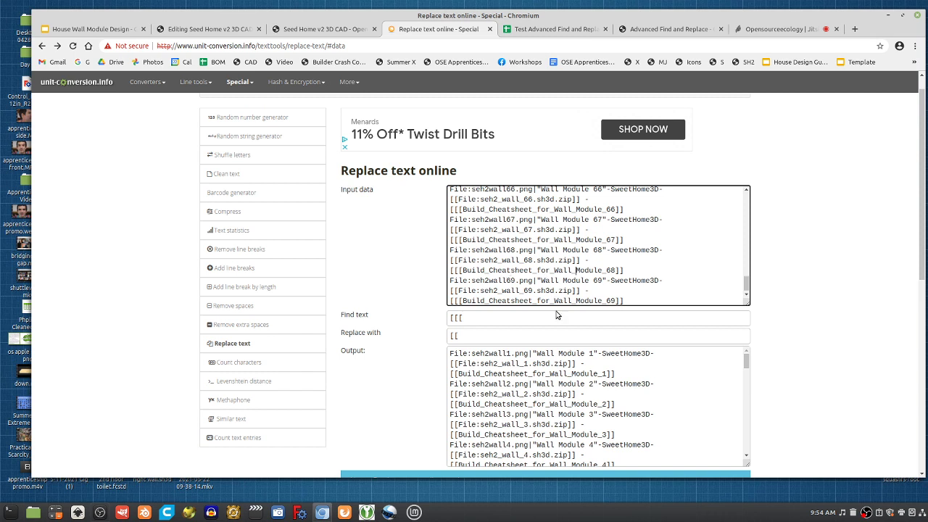
double_click(536, 240)
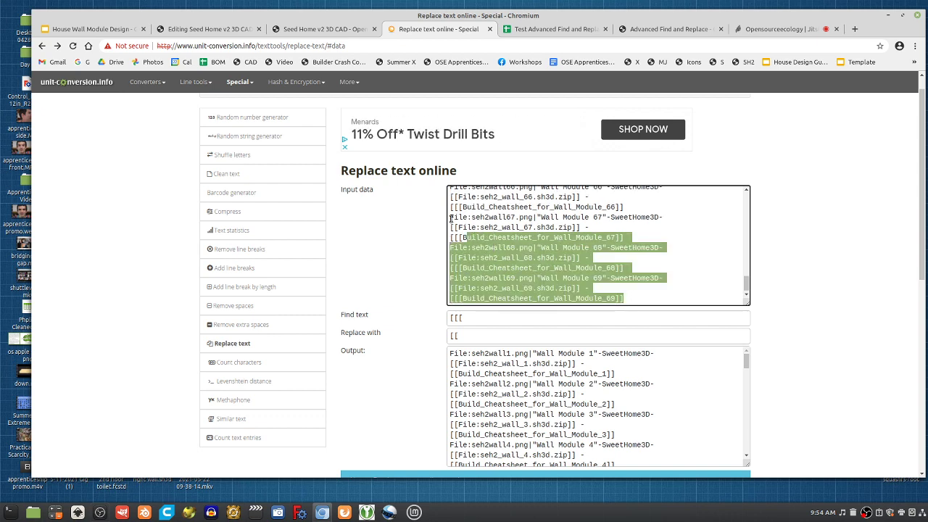
scroll("up", 3)
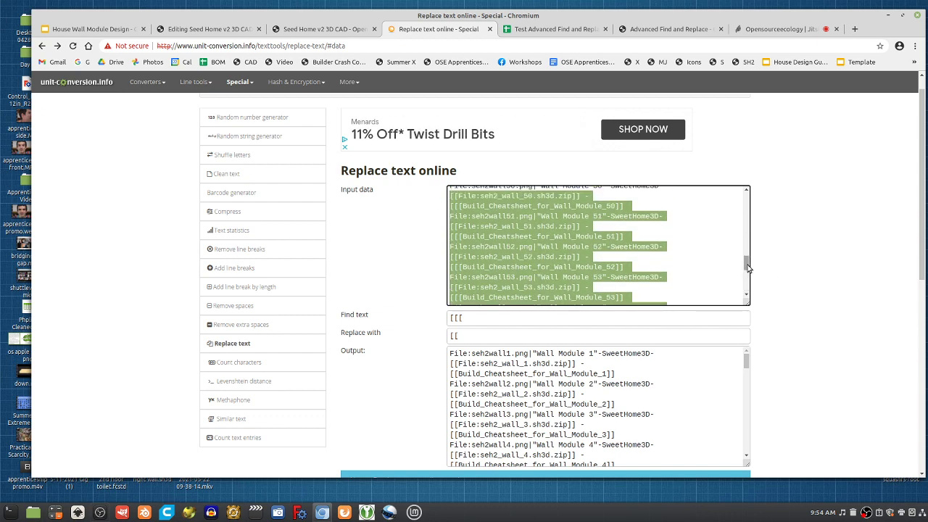
scroll("up", 3)
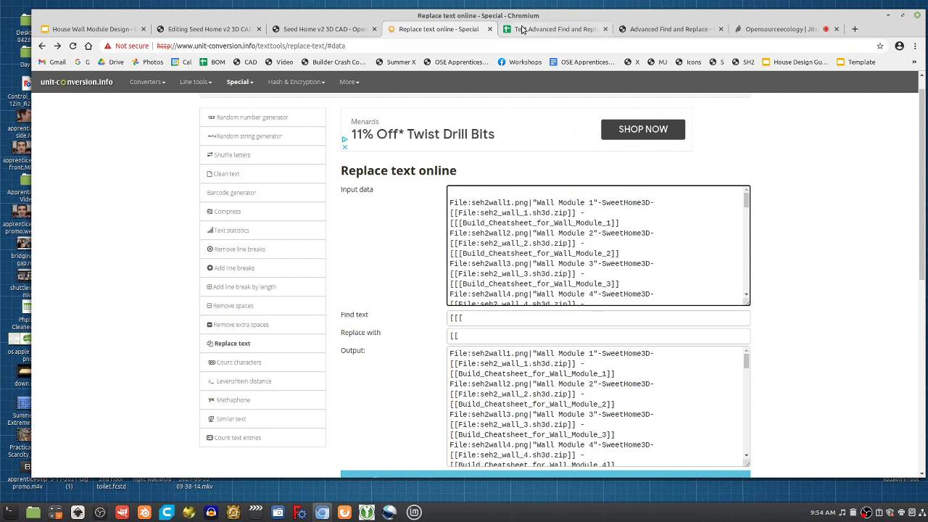
left_click(555, 29)
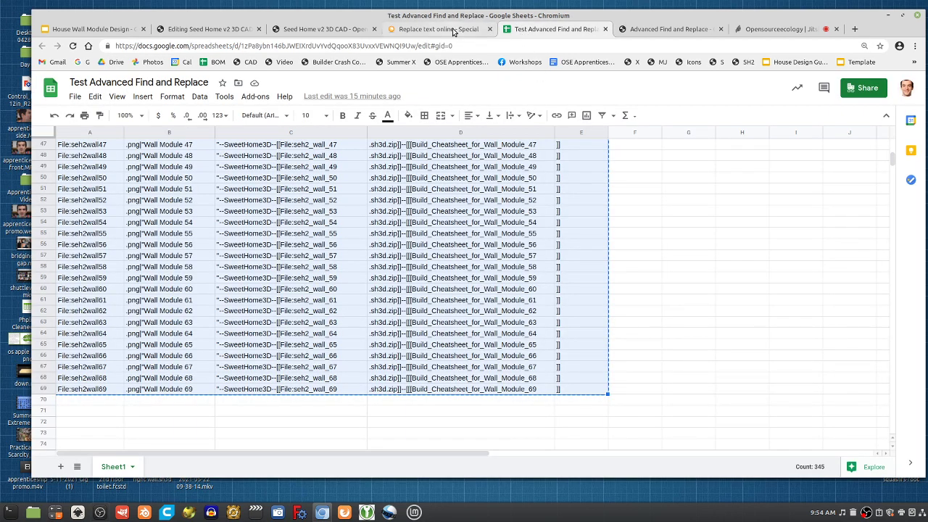
mouse_move(439, 29)
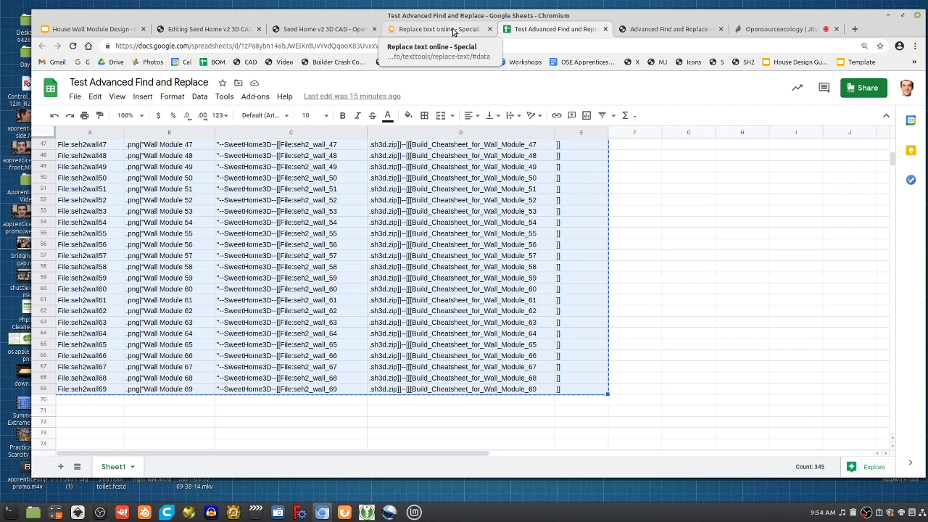
left_click(438, 28)
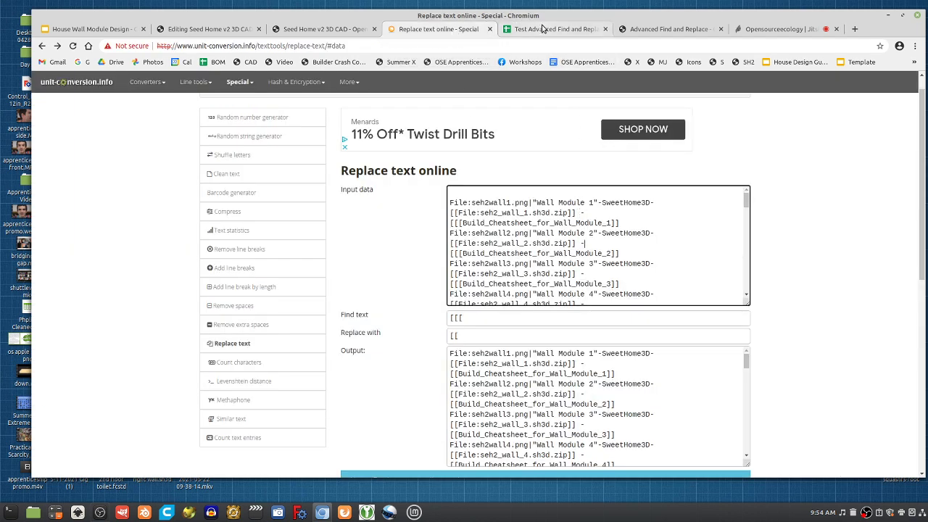
left_click(555, 29)
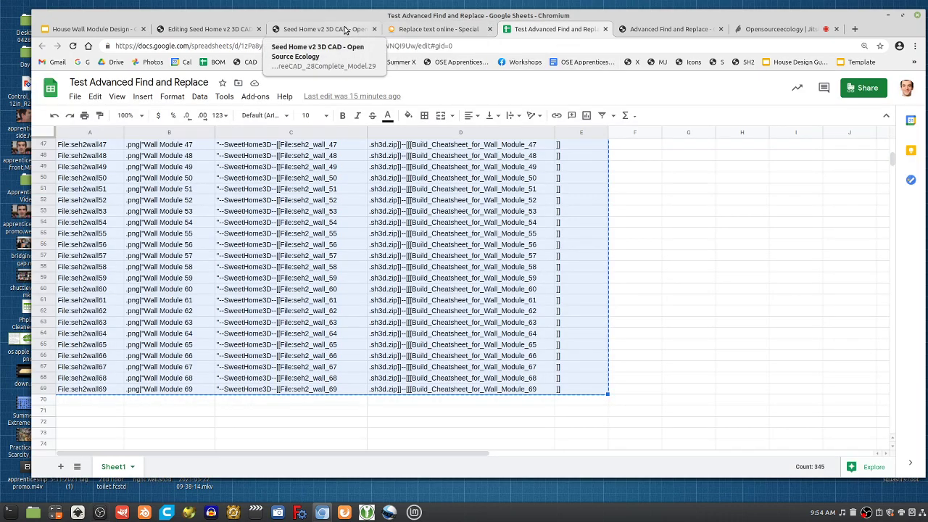
left_click(323, 29)
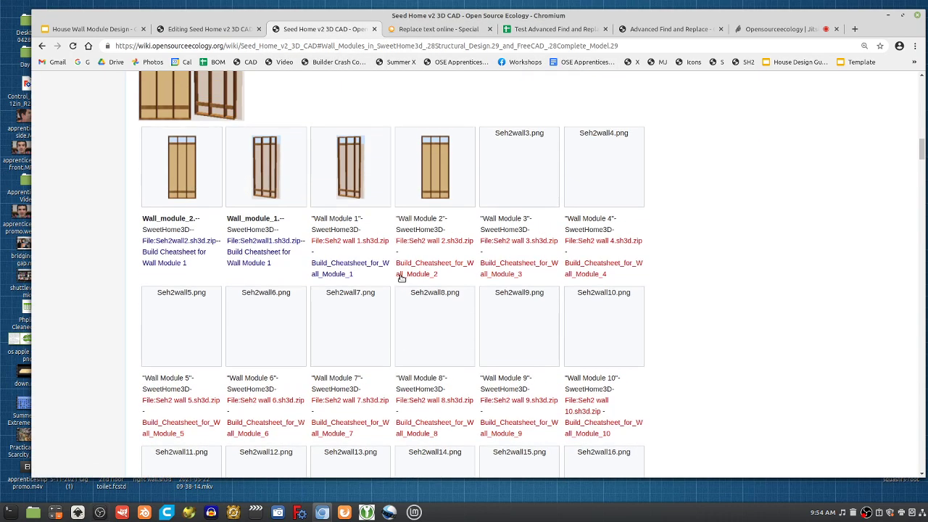
scroll("down", 3)
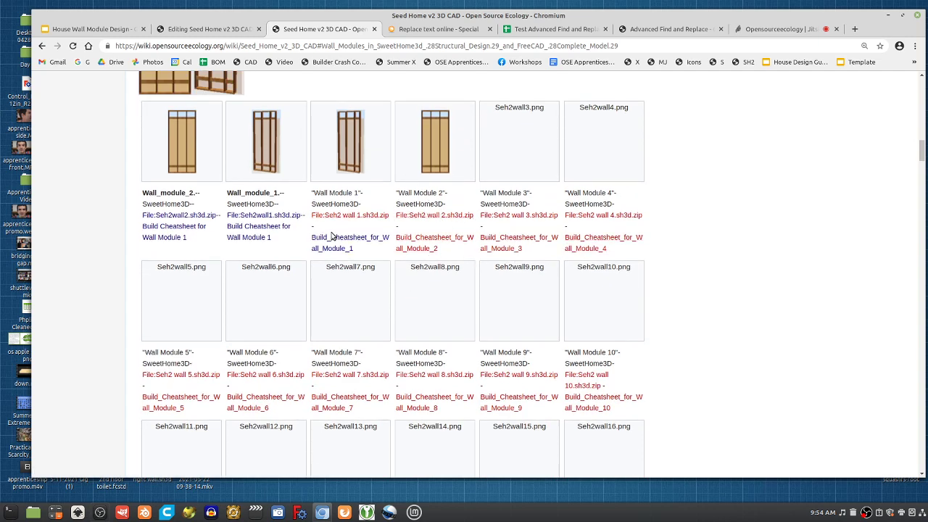
scroll("up", 3)
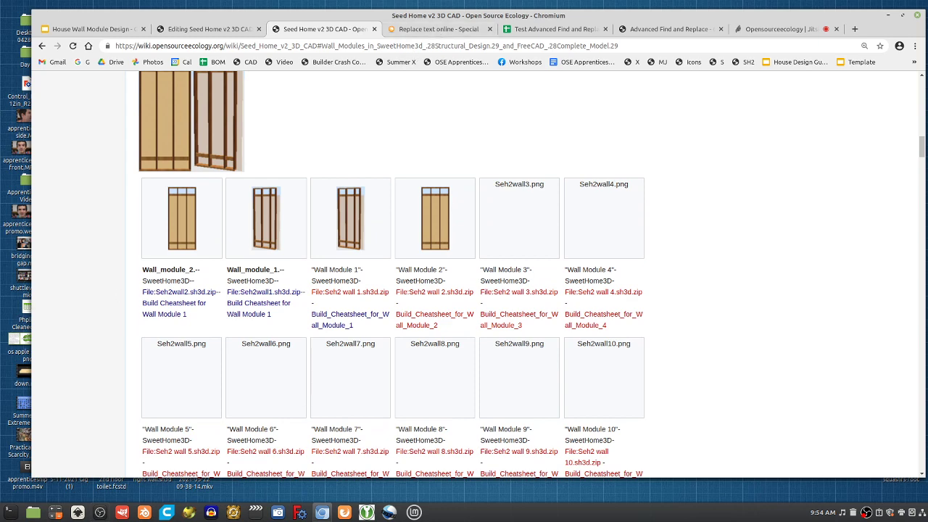
left_click(554, 28)
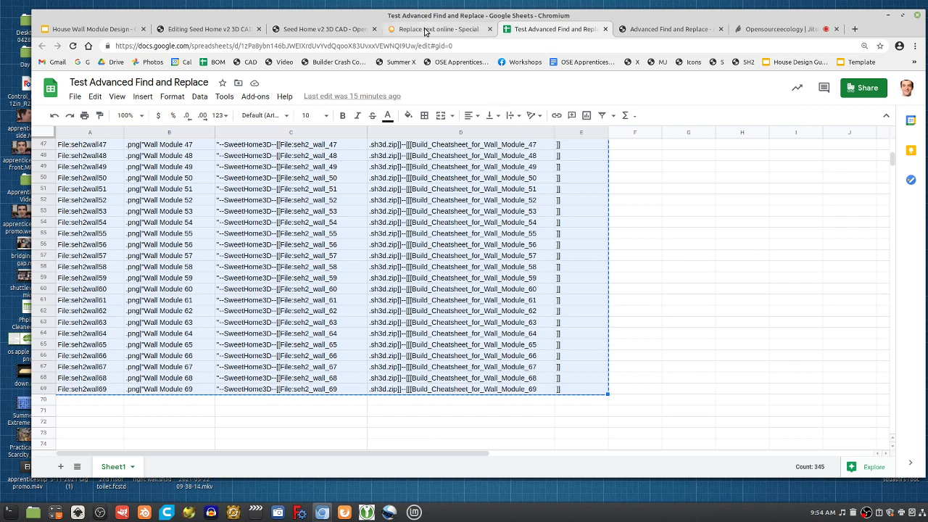
left_click(438, 28)
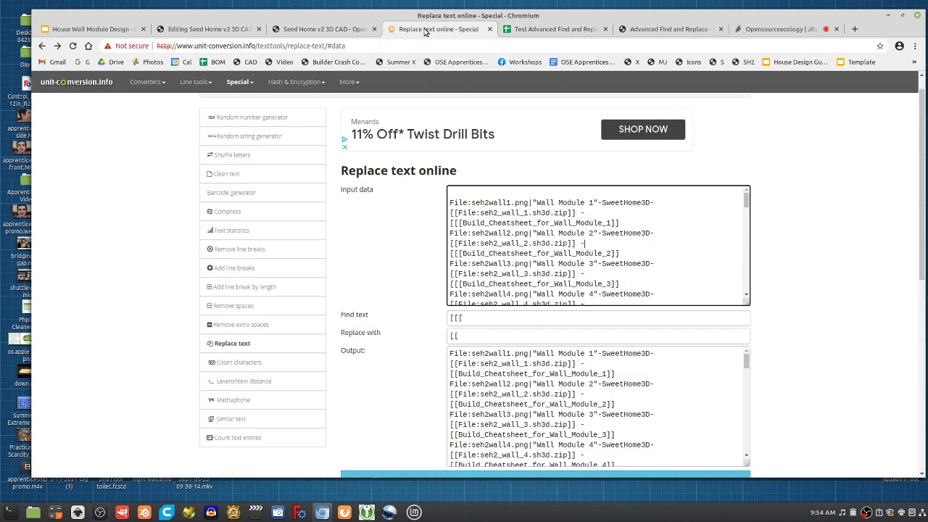
mouse_move(304, 26)
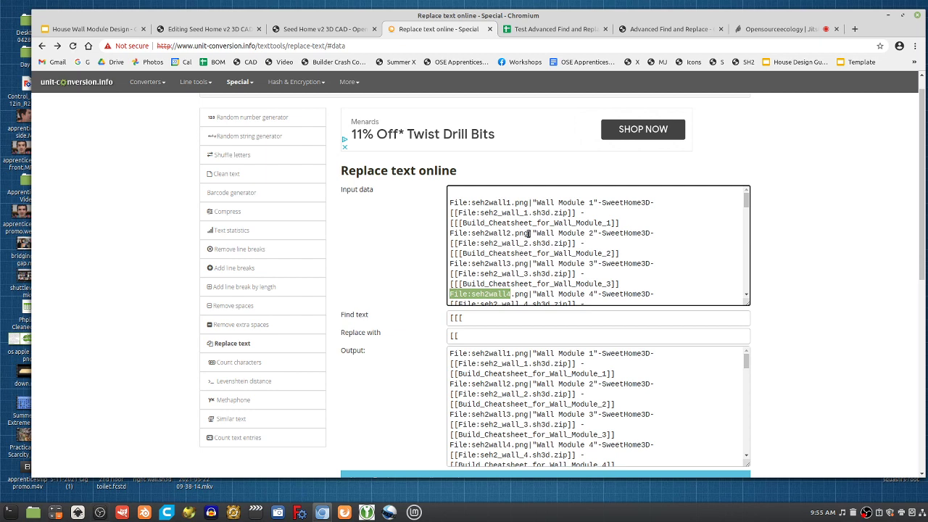
scroll("down", 3)
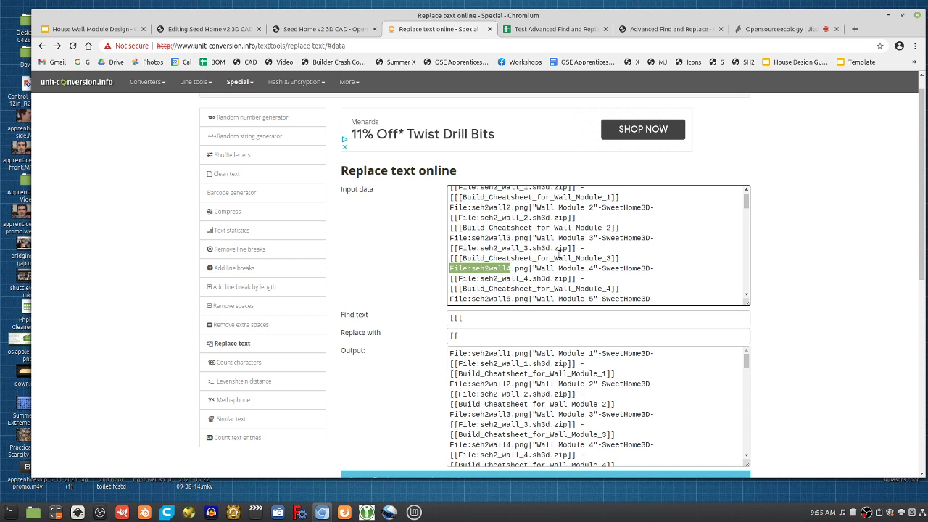
mouse_move(606, 76)
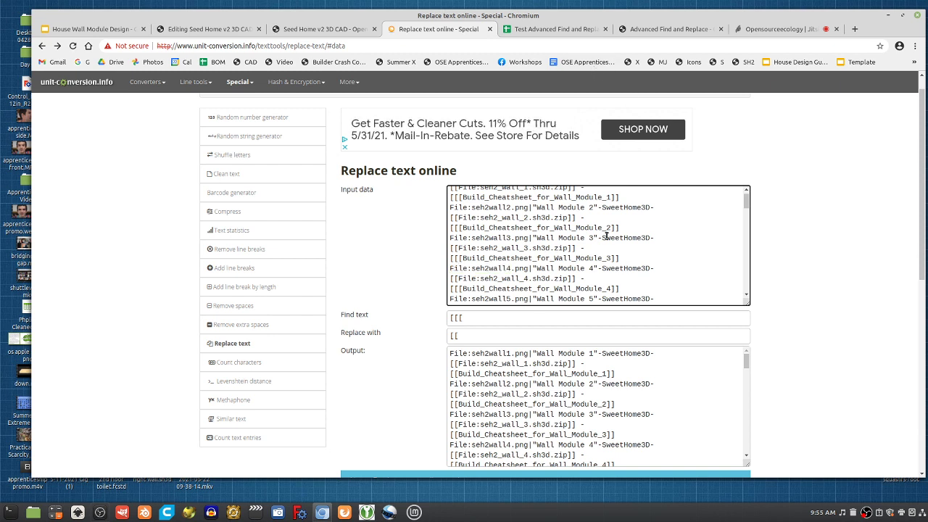
mouse_move(671, 237)
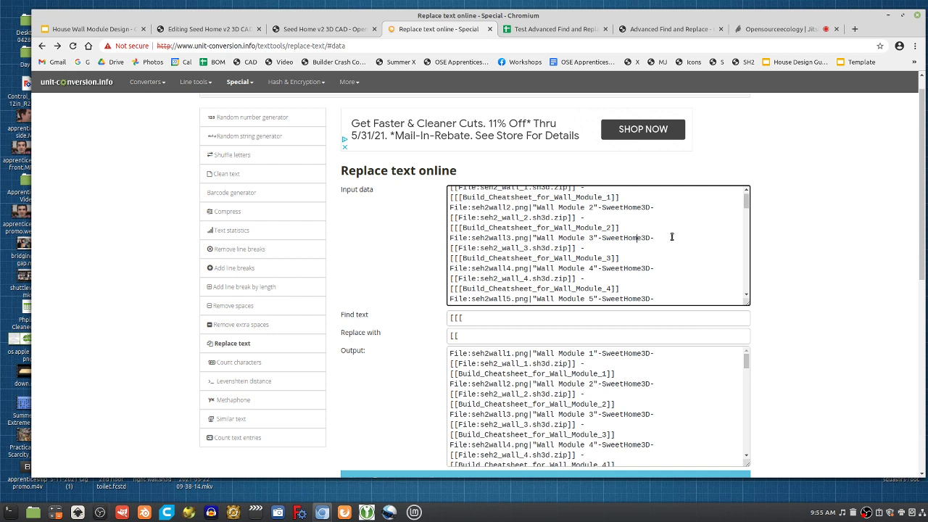